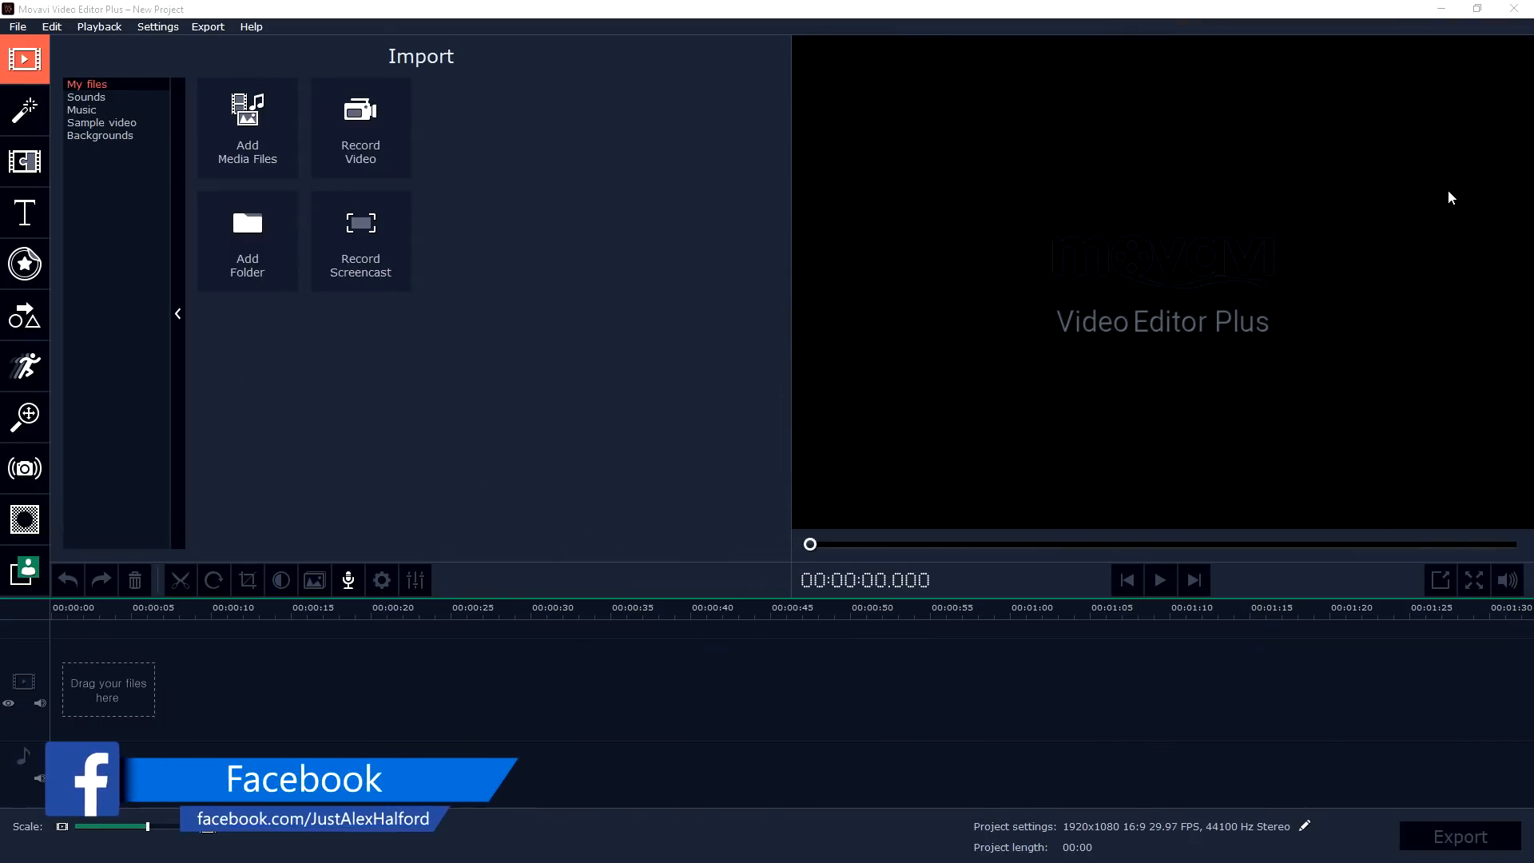
mouse_move(1092, 176)
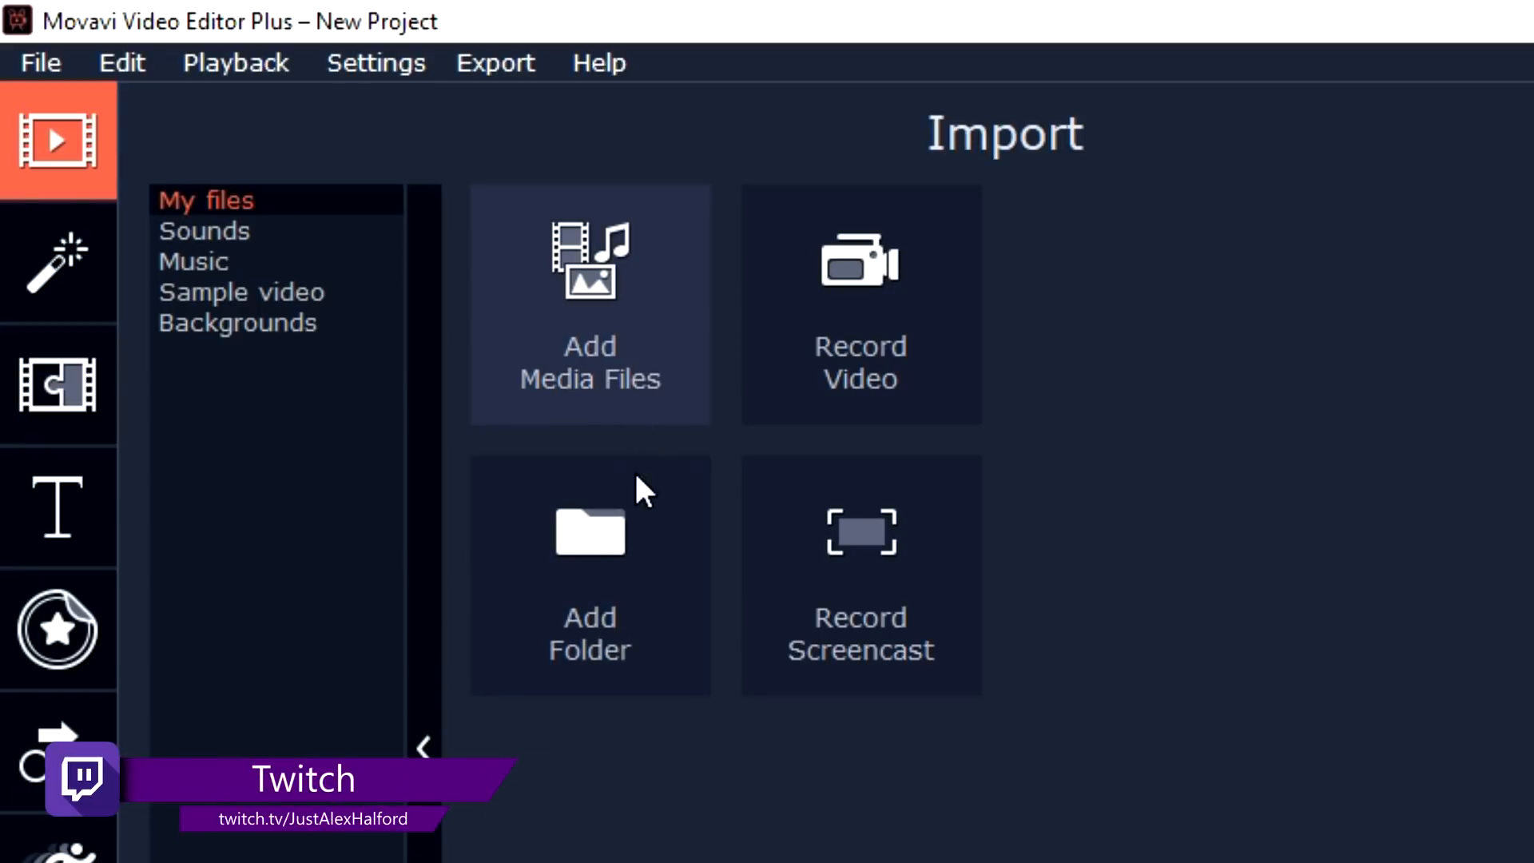
mouse_move(611, 372)
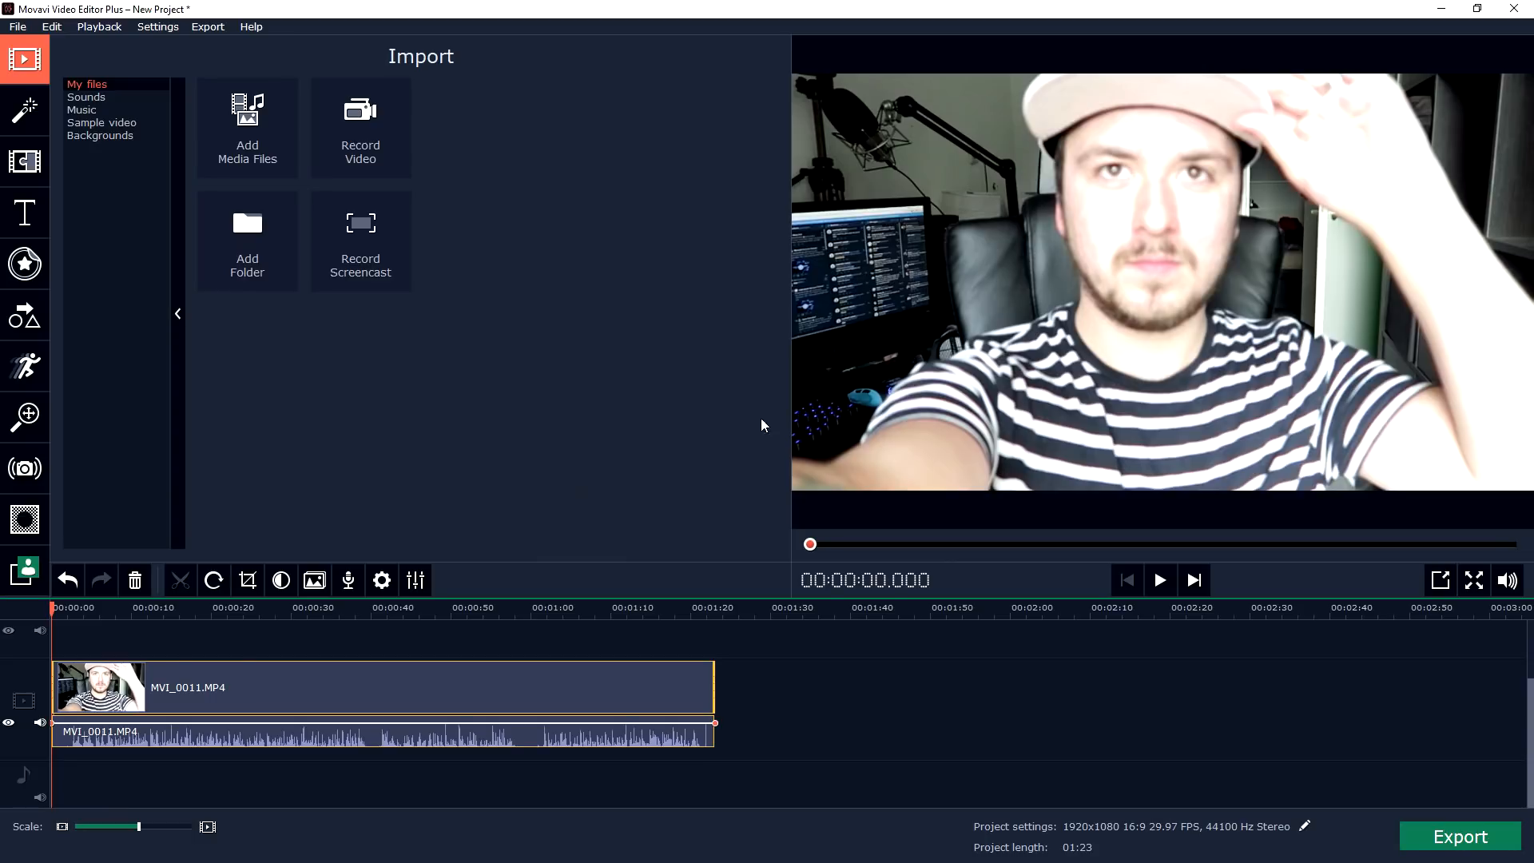
mouse_move(48, 206)
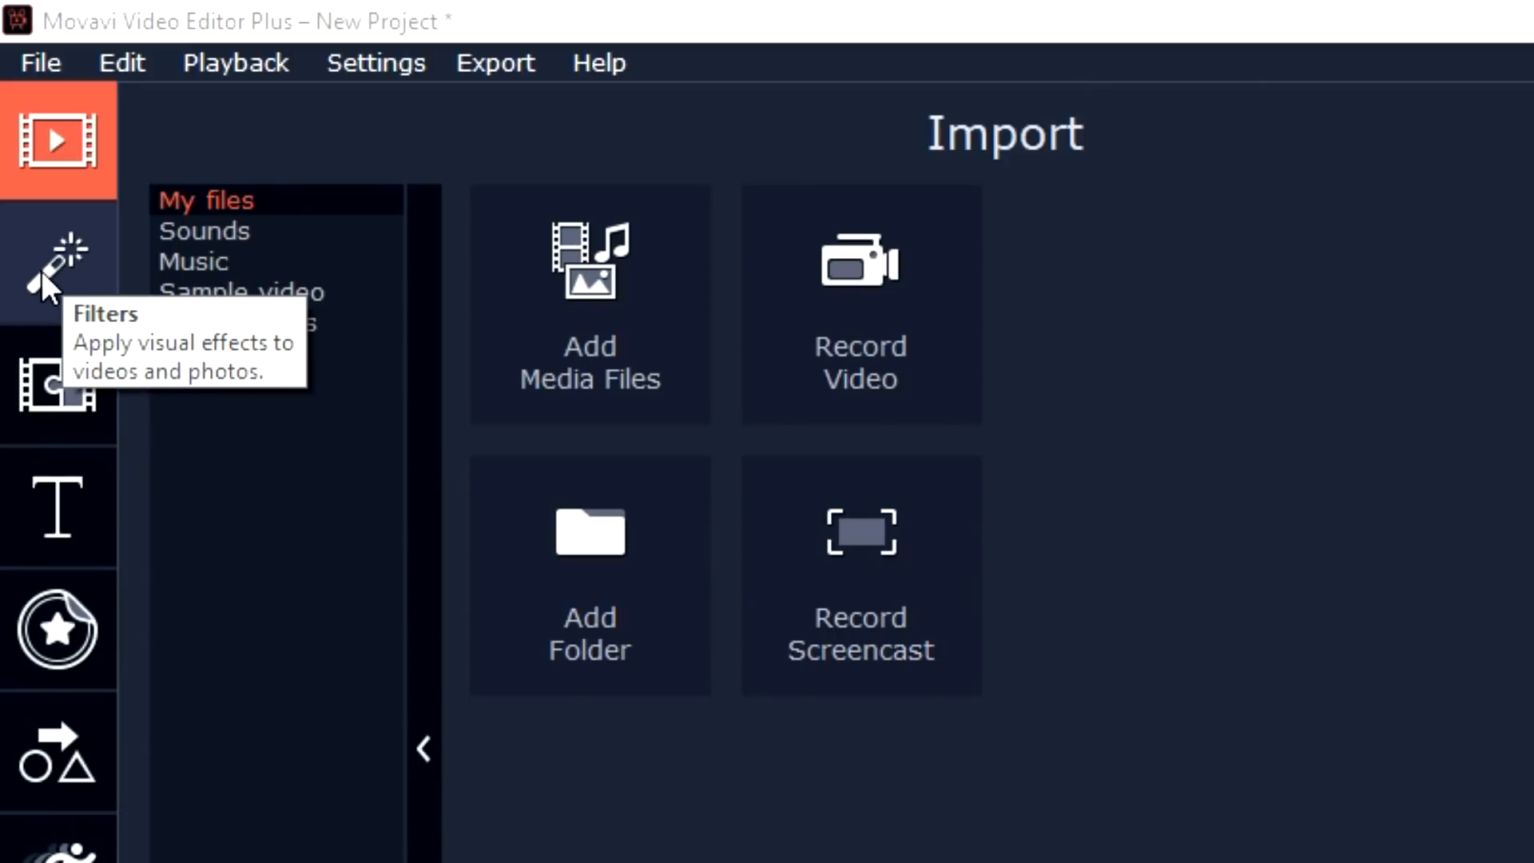
- Browse Flying objects and Featured filters, apply a Featured filter to the clip and preview it
left_click(48, 264)
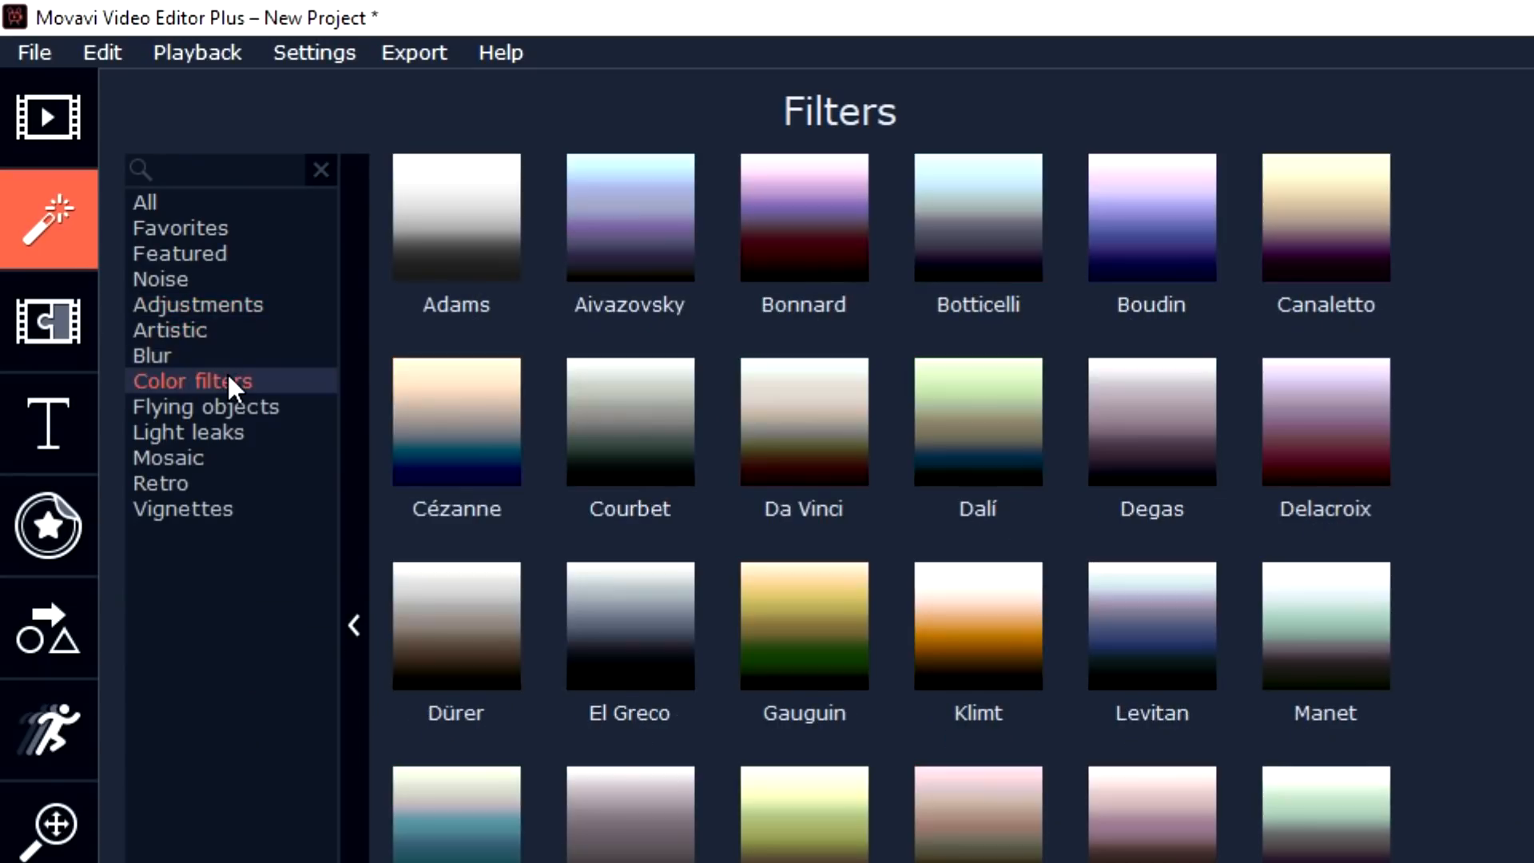
left_click(205, 408)
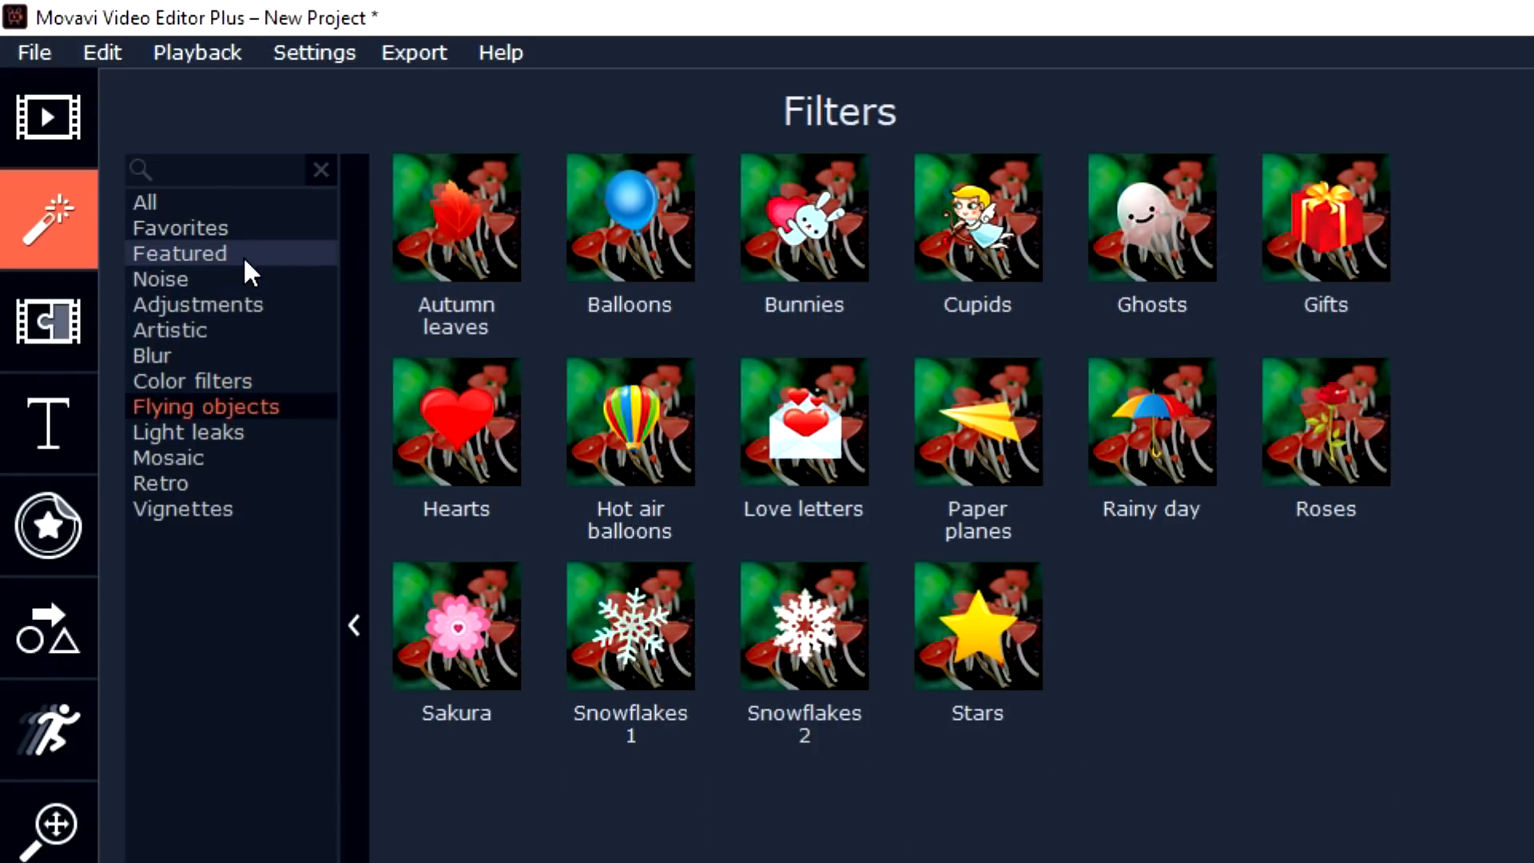
left_click(179, 253)
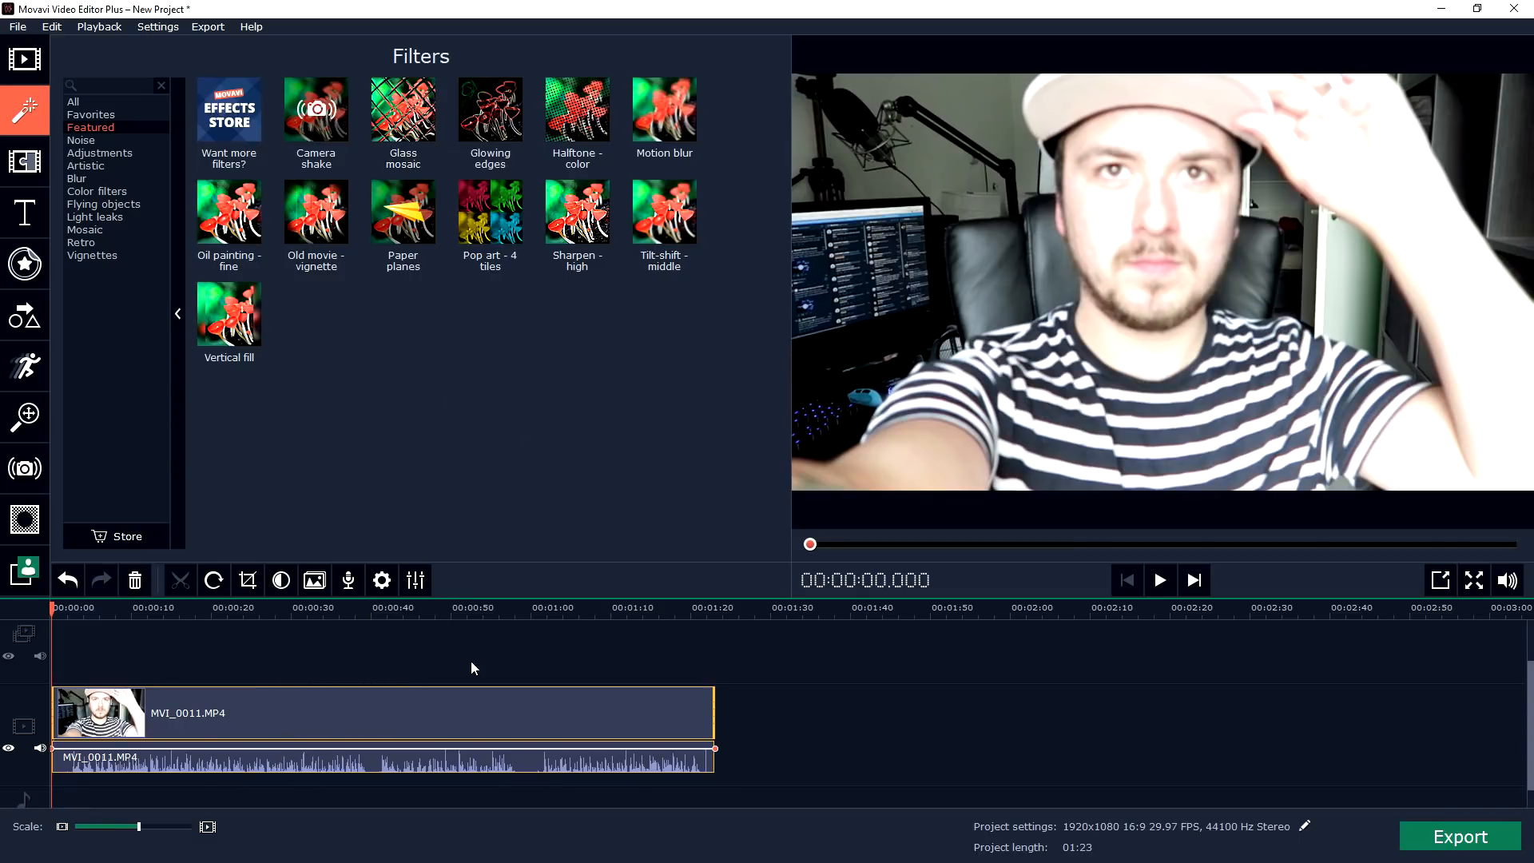
left_click(398, 610)
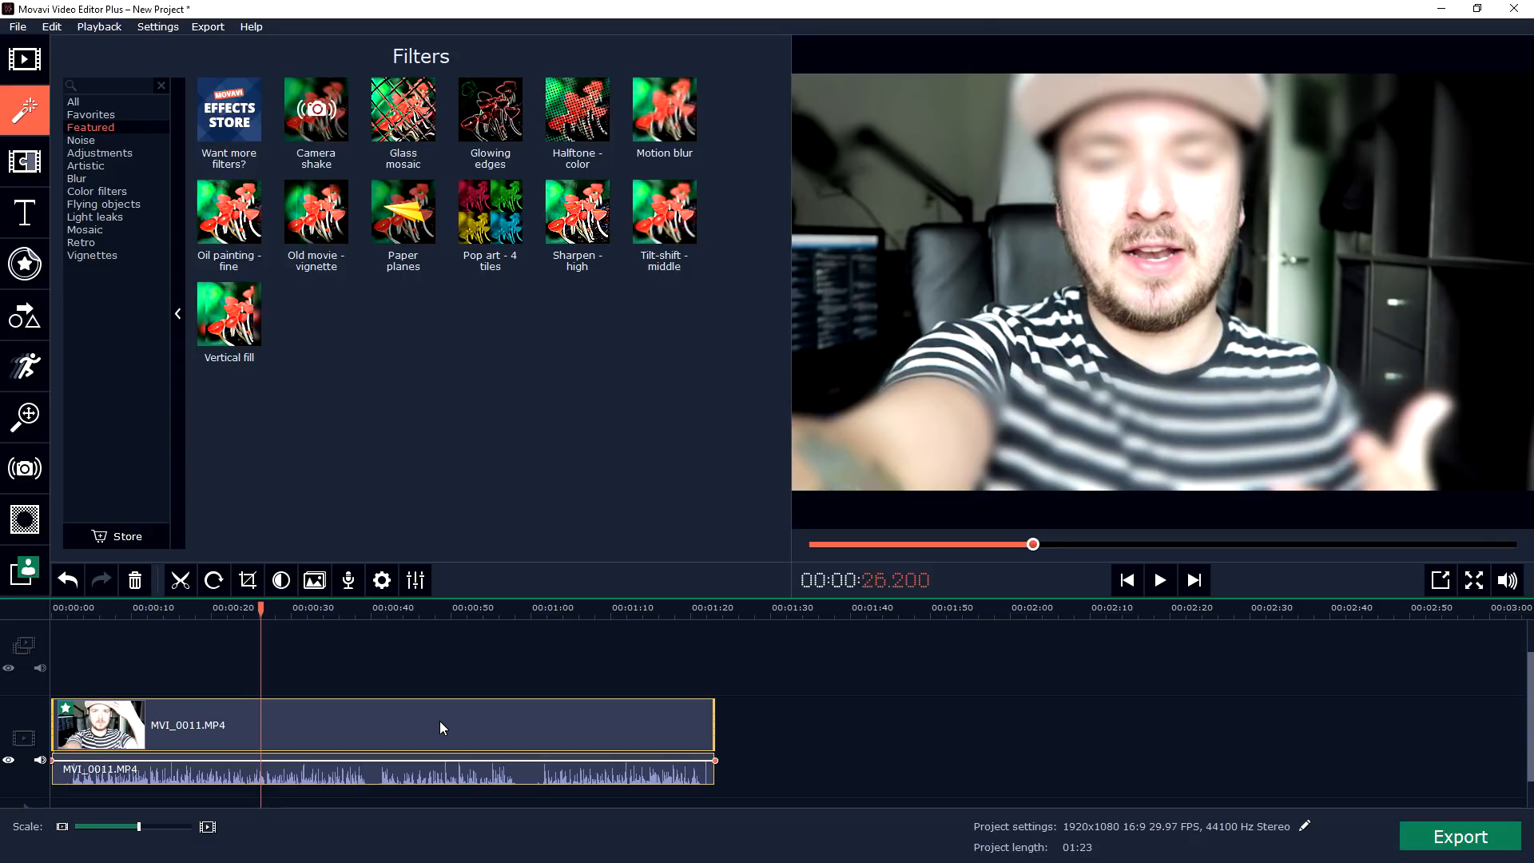
left_click_drag(228, 313, 367, 738)
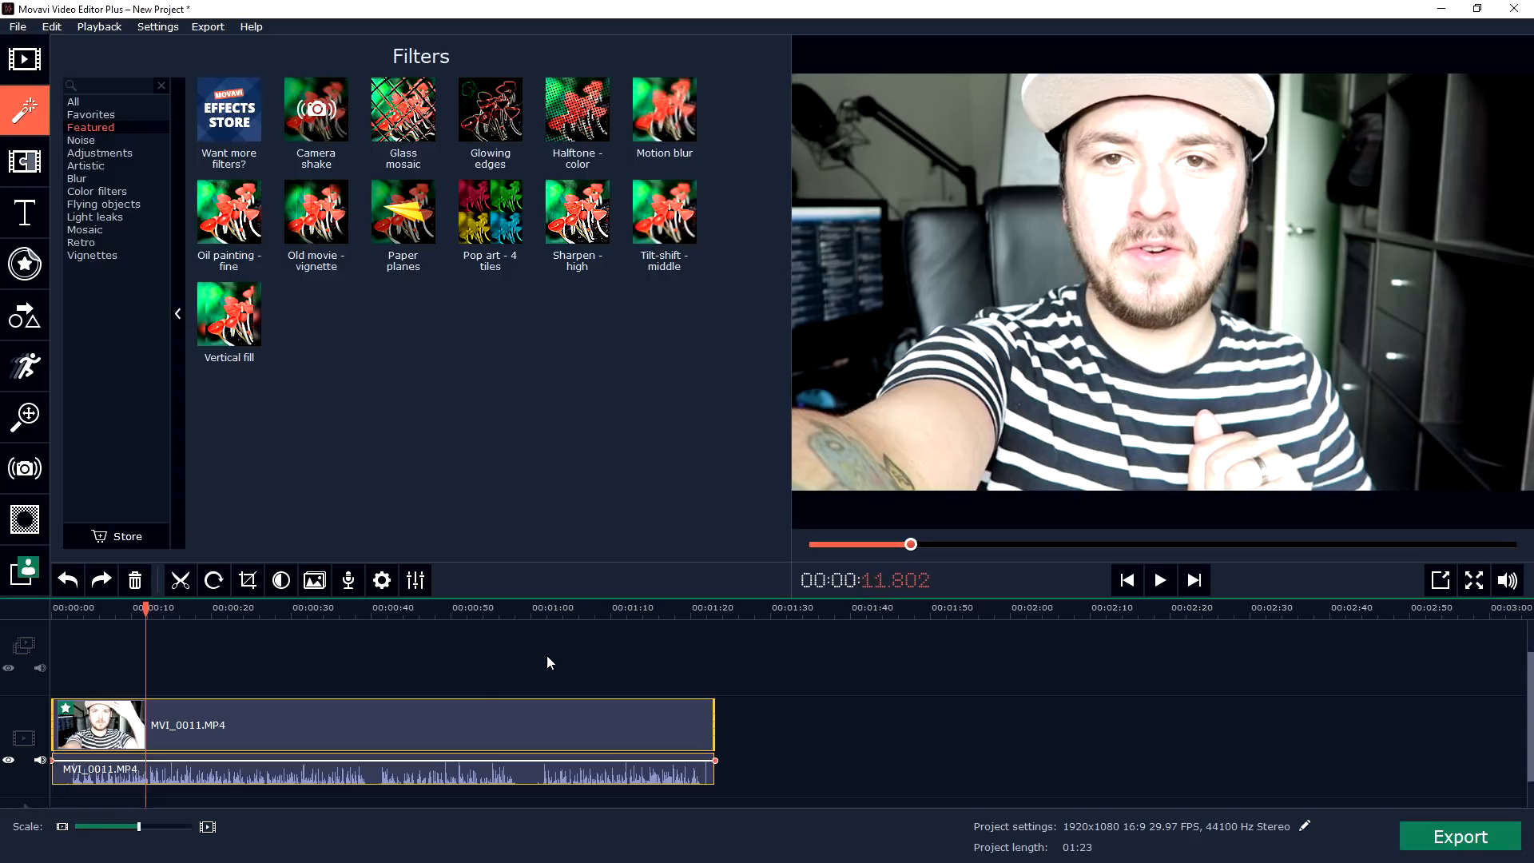
mouse_move(436, 601)
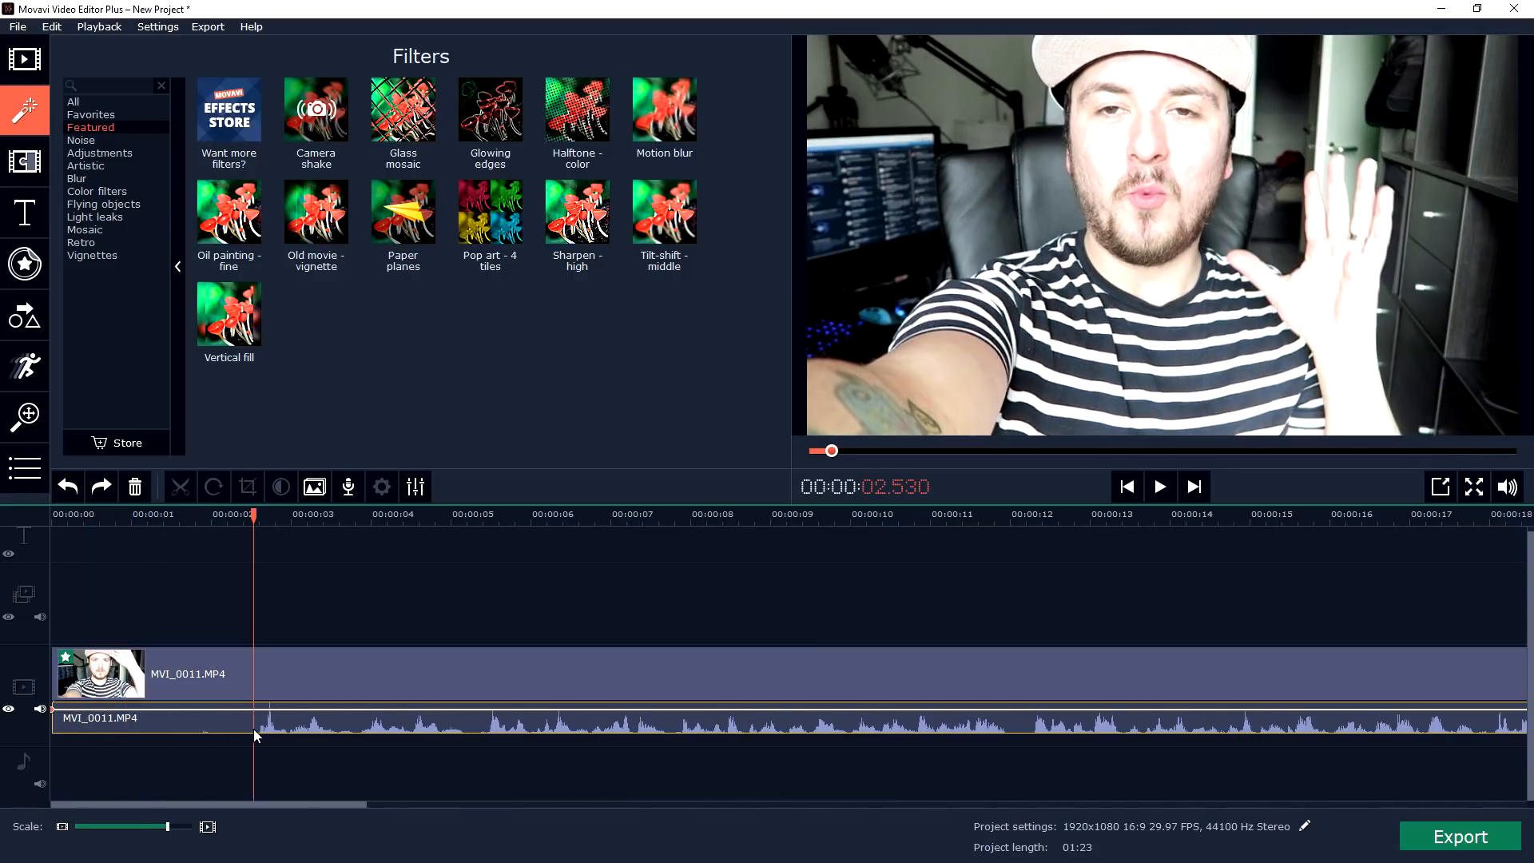
- Split the clip near 2.5 s, remove the opening piece and preview the trimmed 1:20 timeline
left_click(1160, 486)
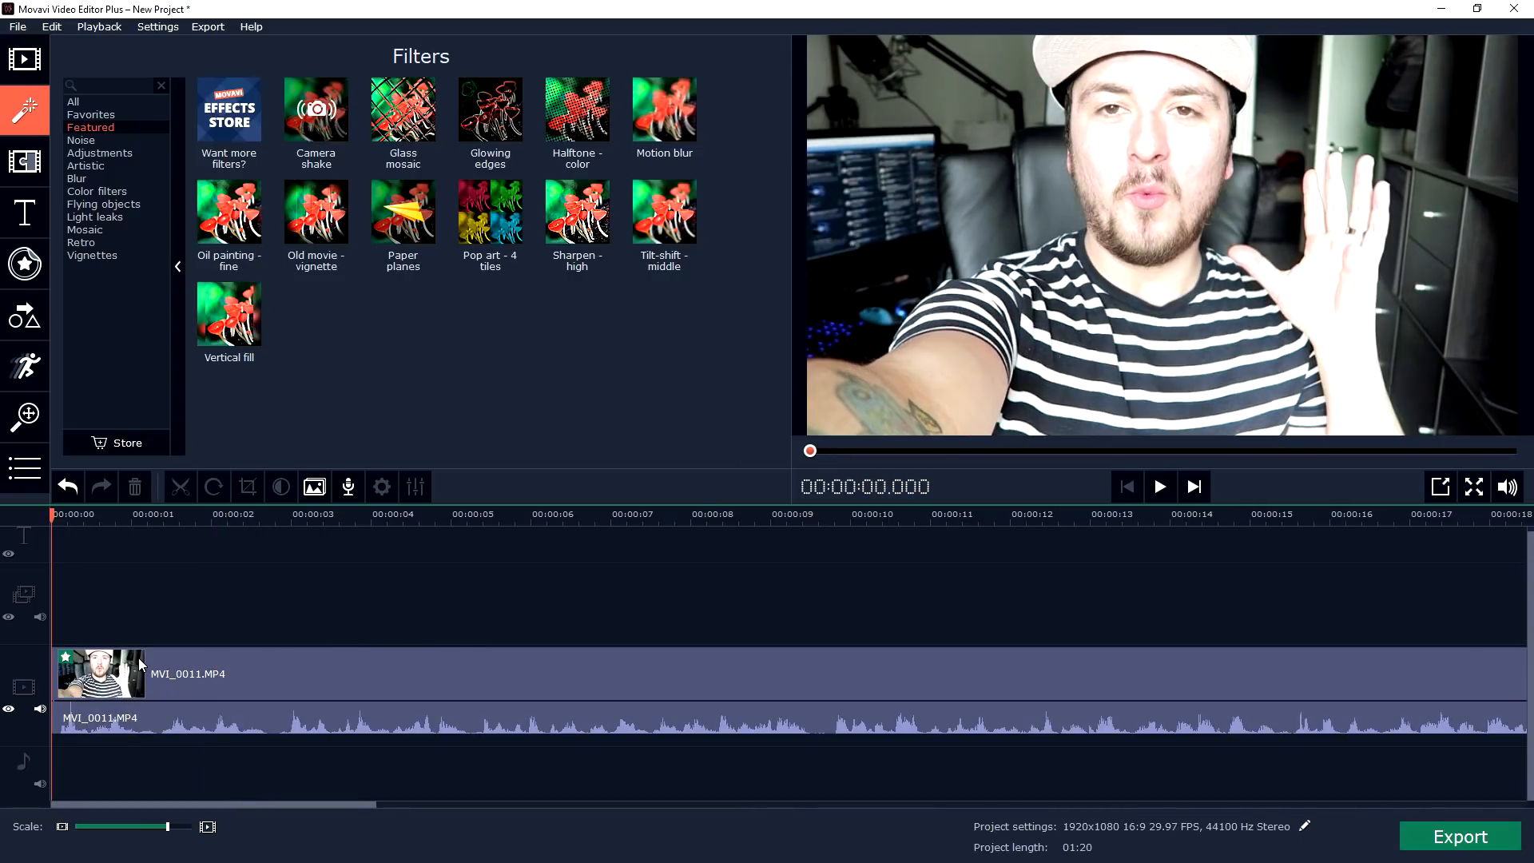
left_click(1159, 486)
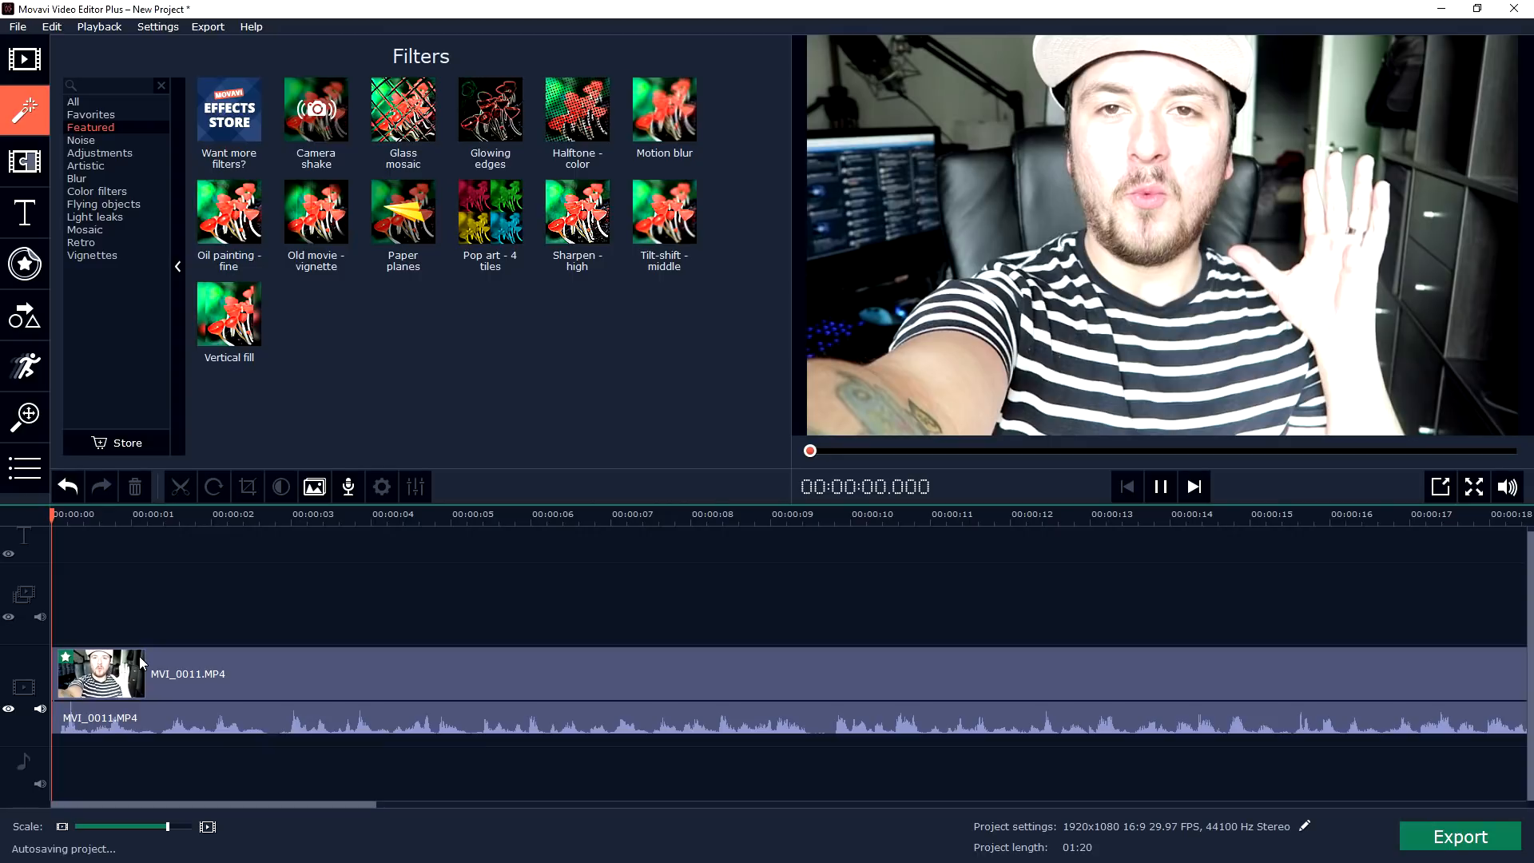
left_click(1160, 486)
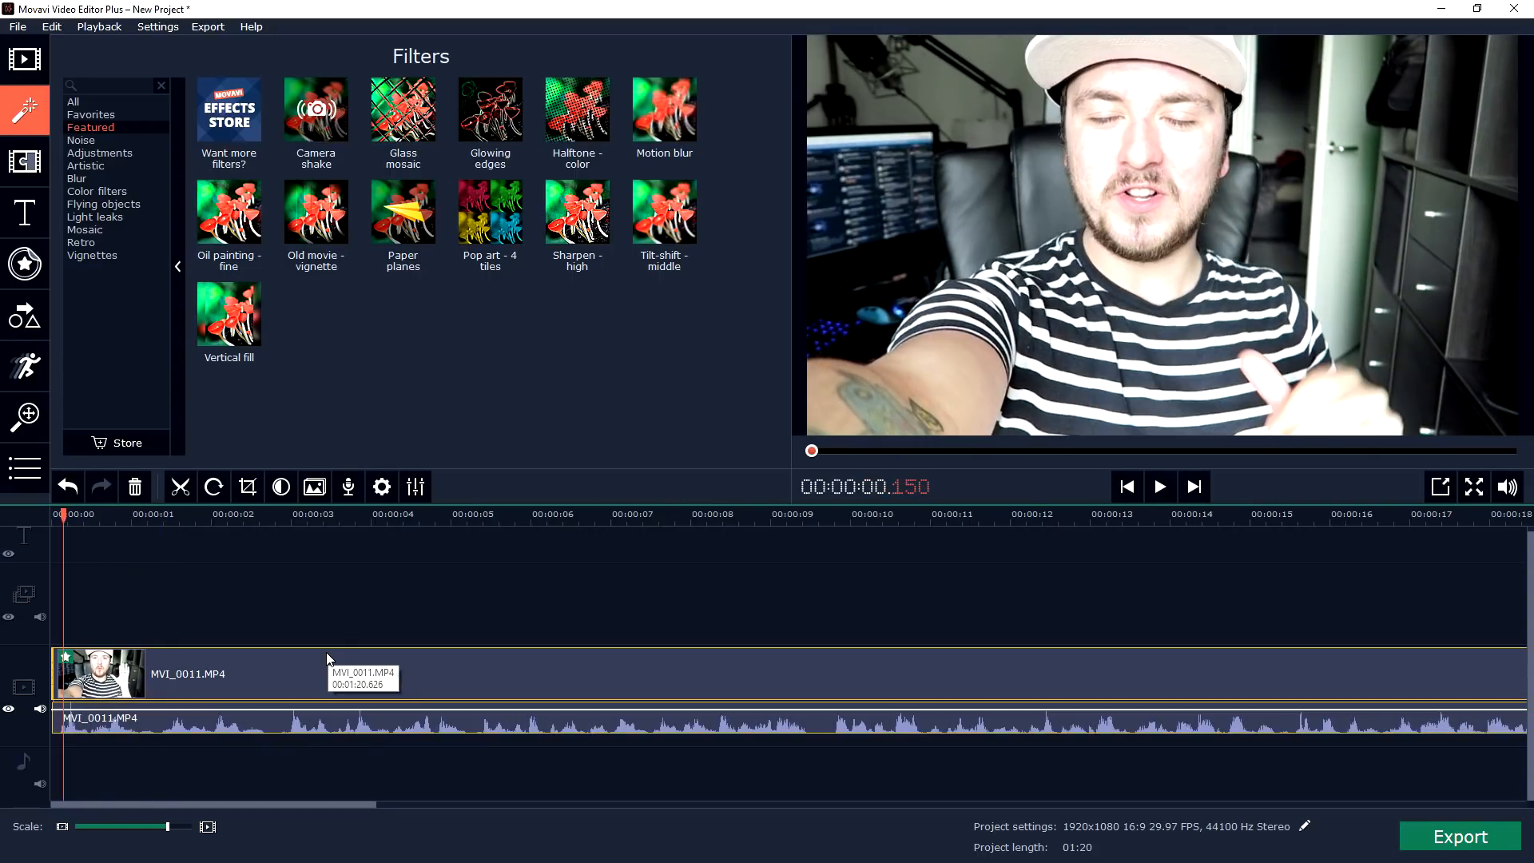
mouse_move(344, 660)
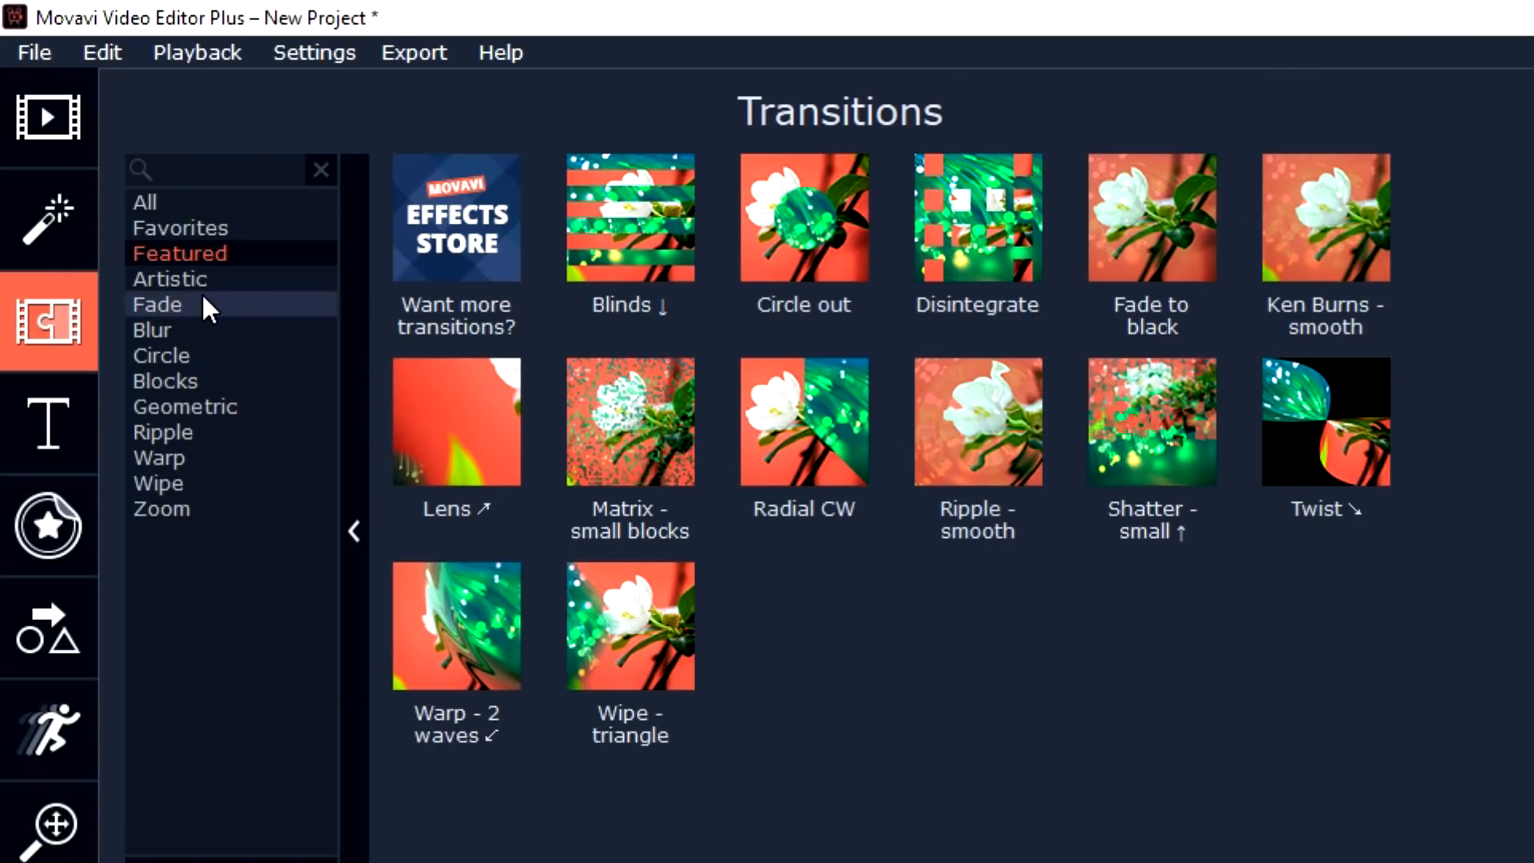
- Add a Circle transition between the split pieces, preview it, then browse Fade and Blur transitions
left_click(156, 304)
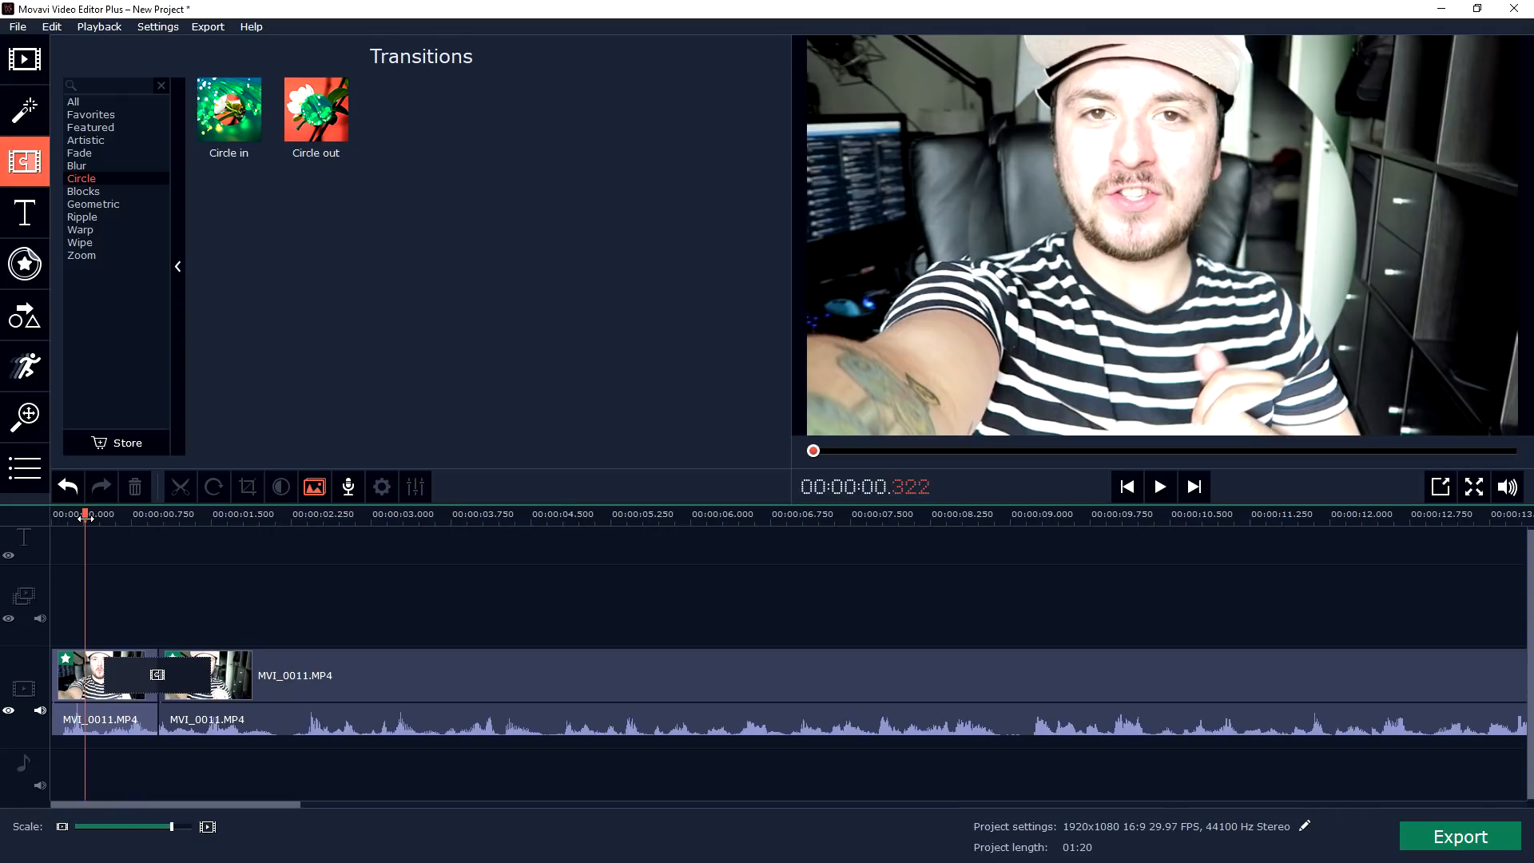
left_click(1160, 486)
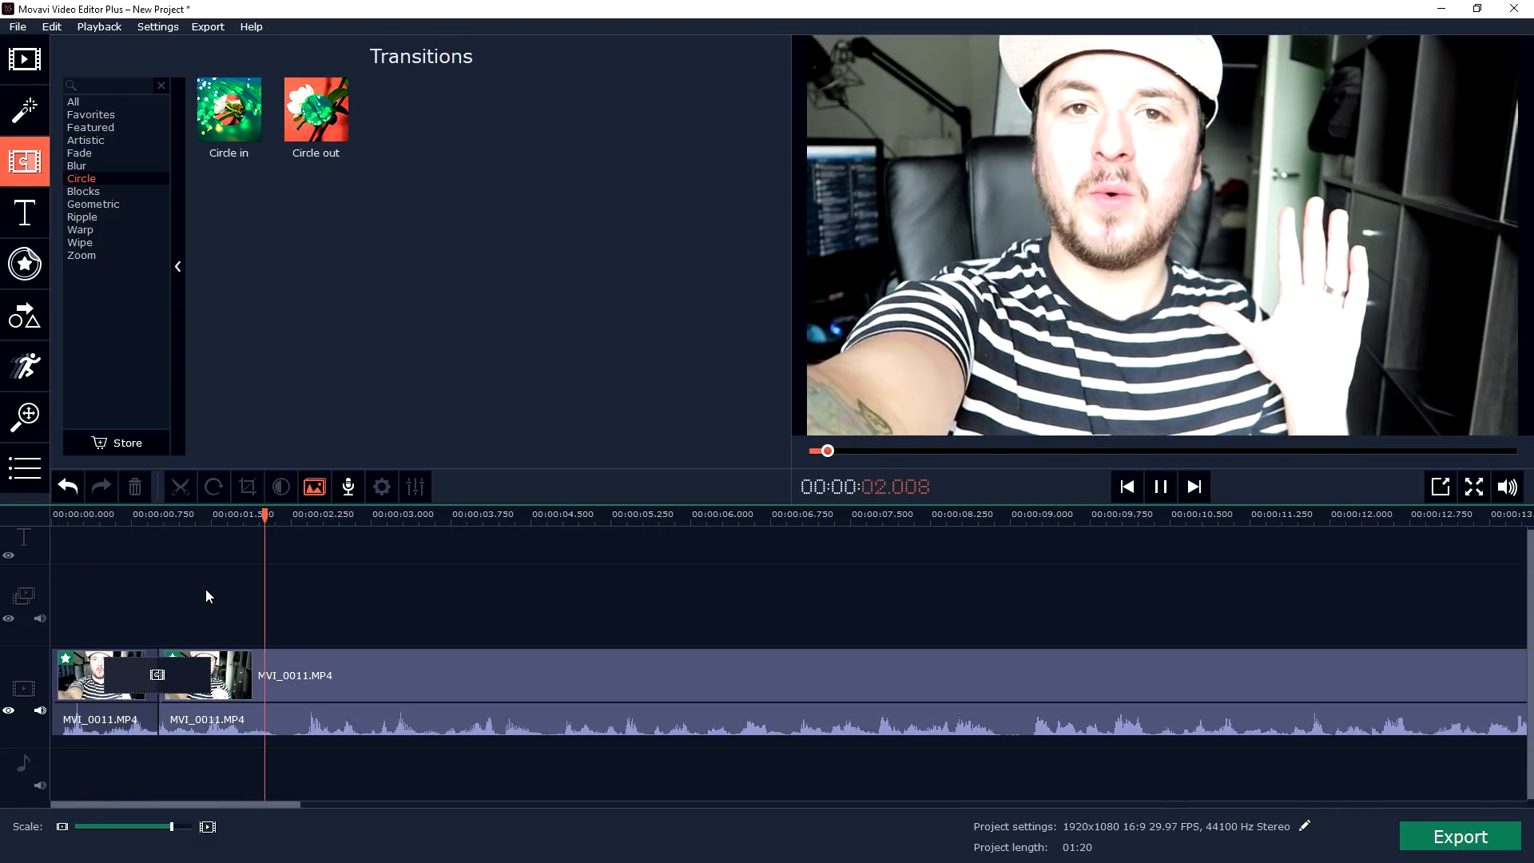
mouse_move(743, 394)
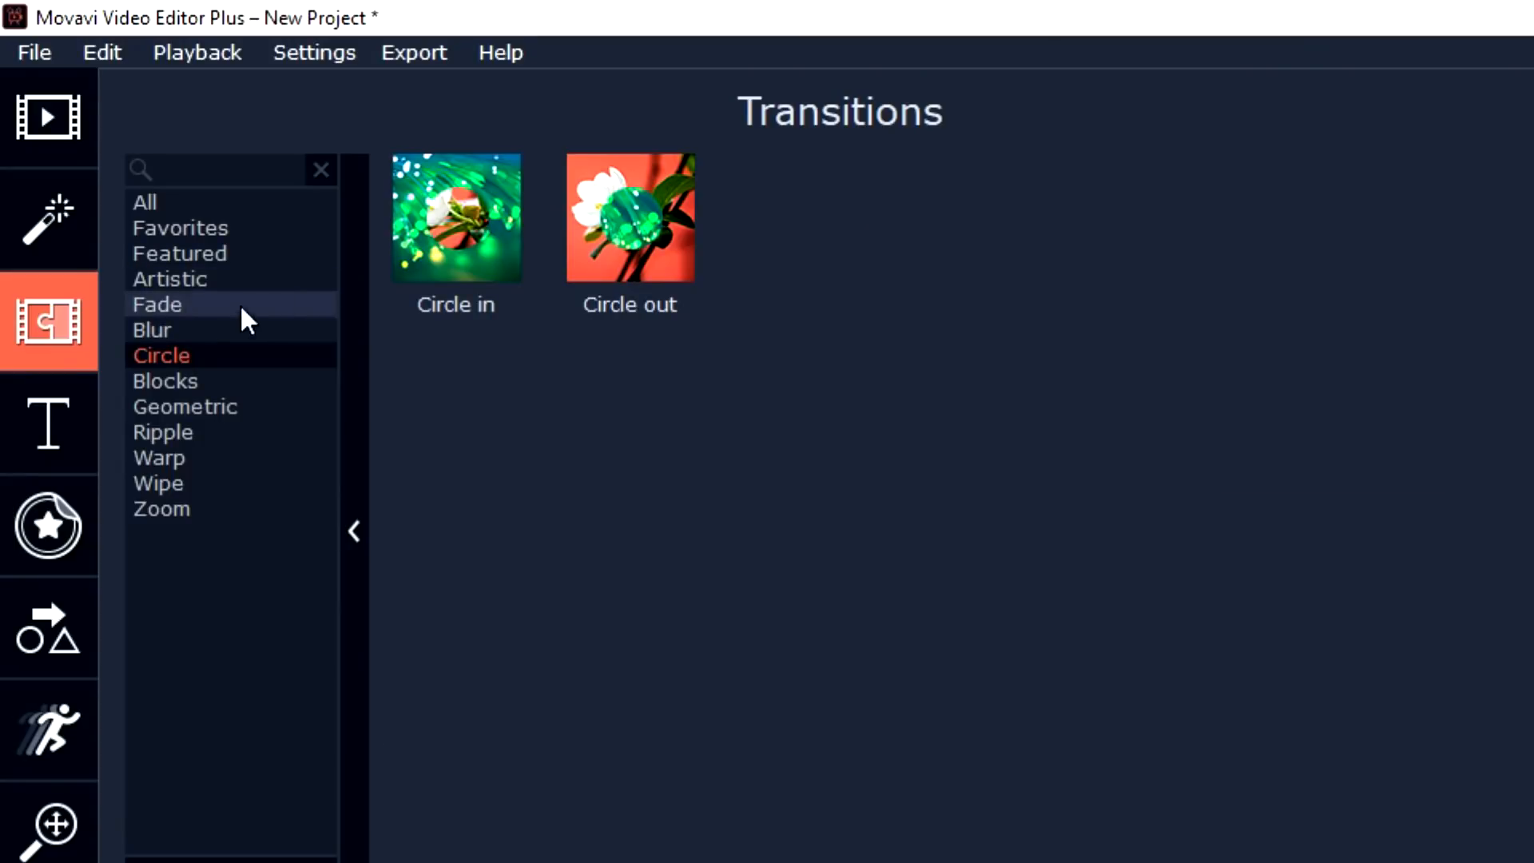
left_click(157, 303)
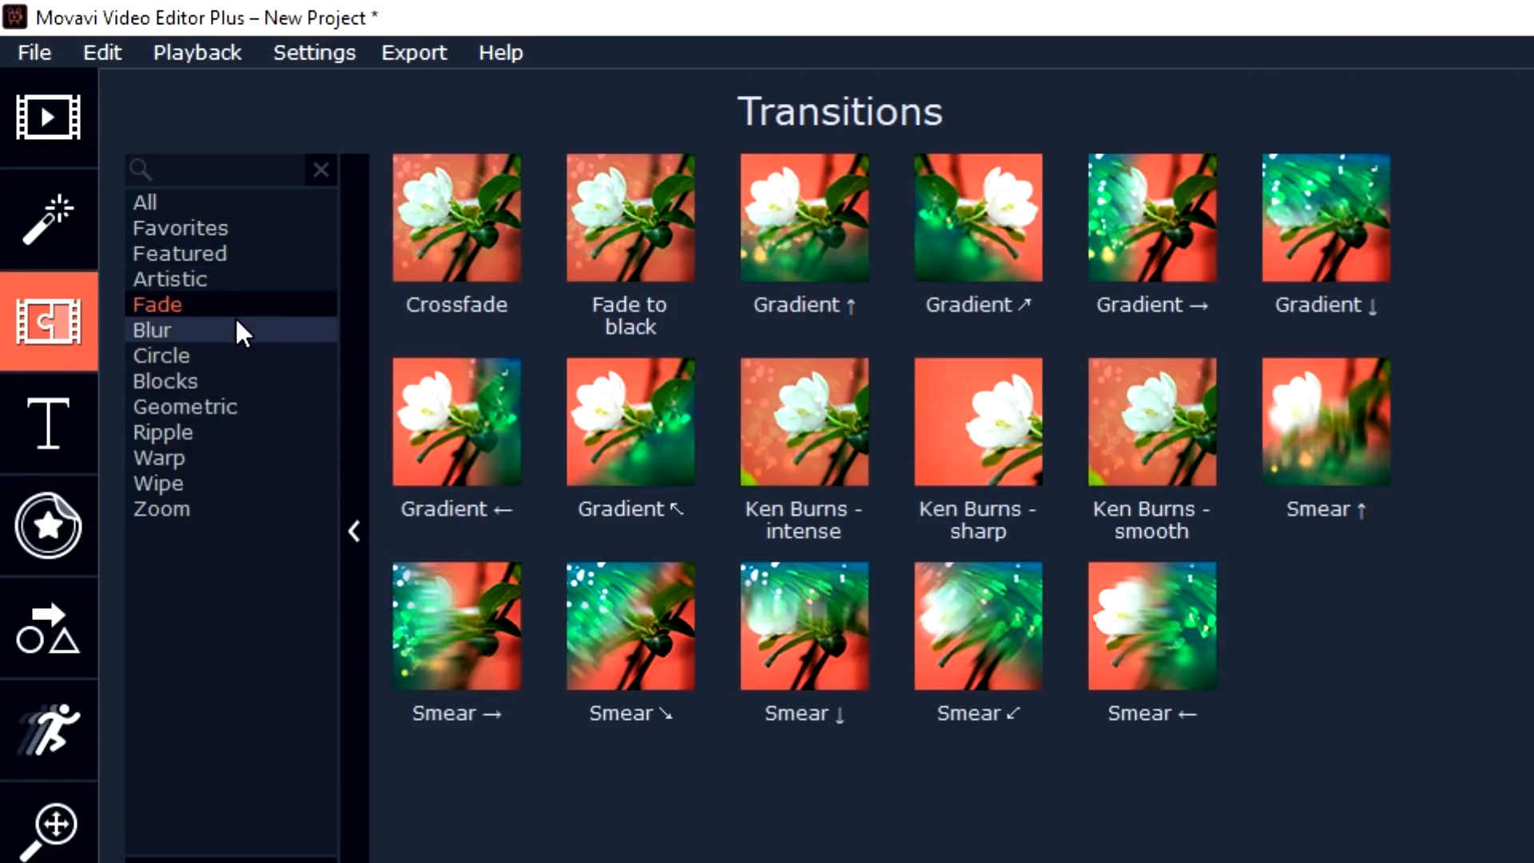
left_click(150, 329)
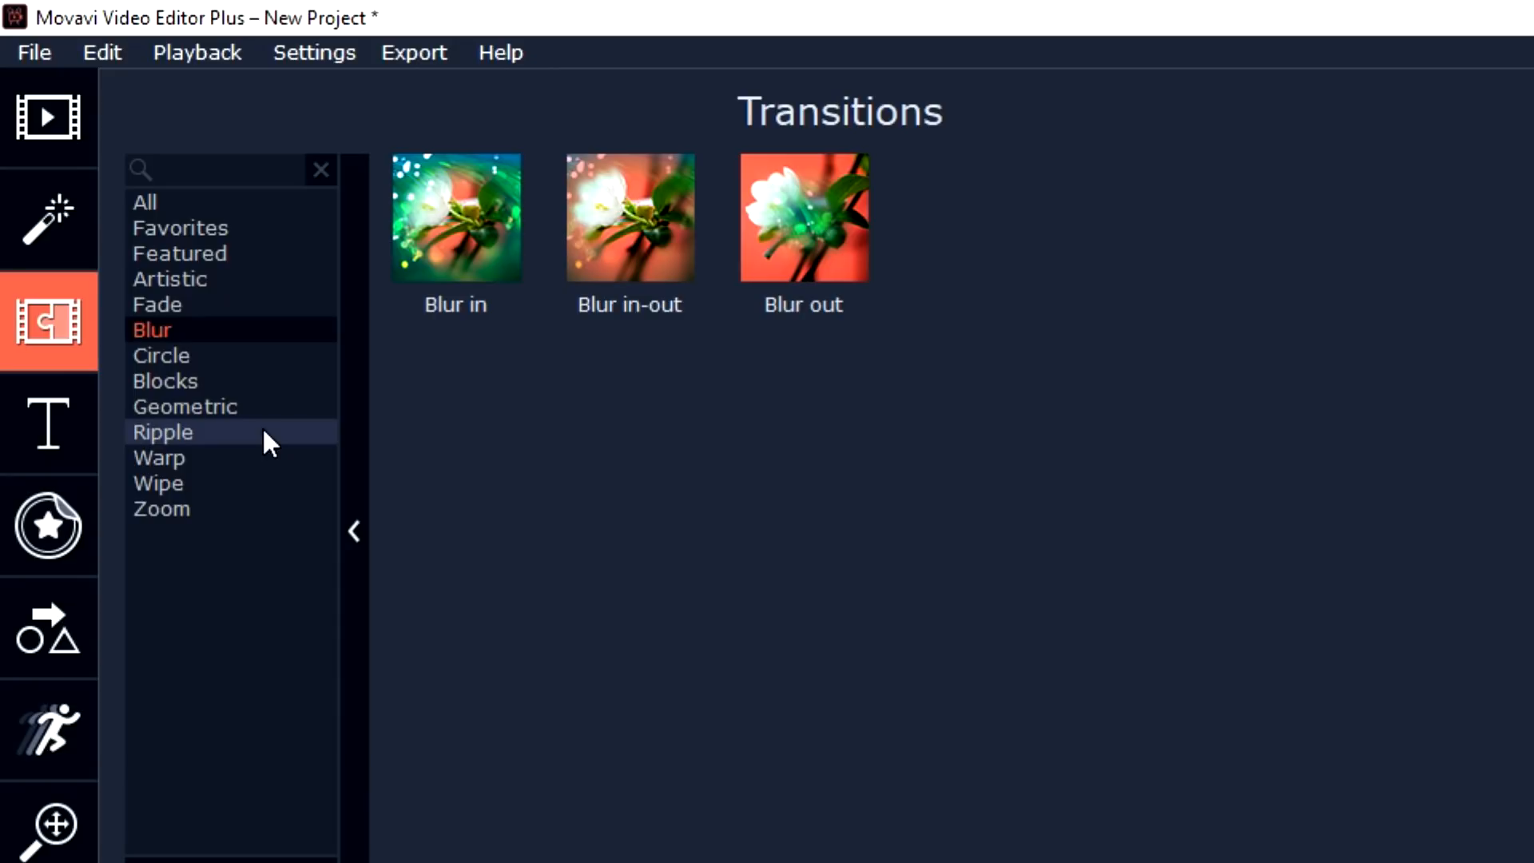
mouse_move(257, 272)
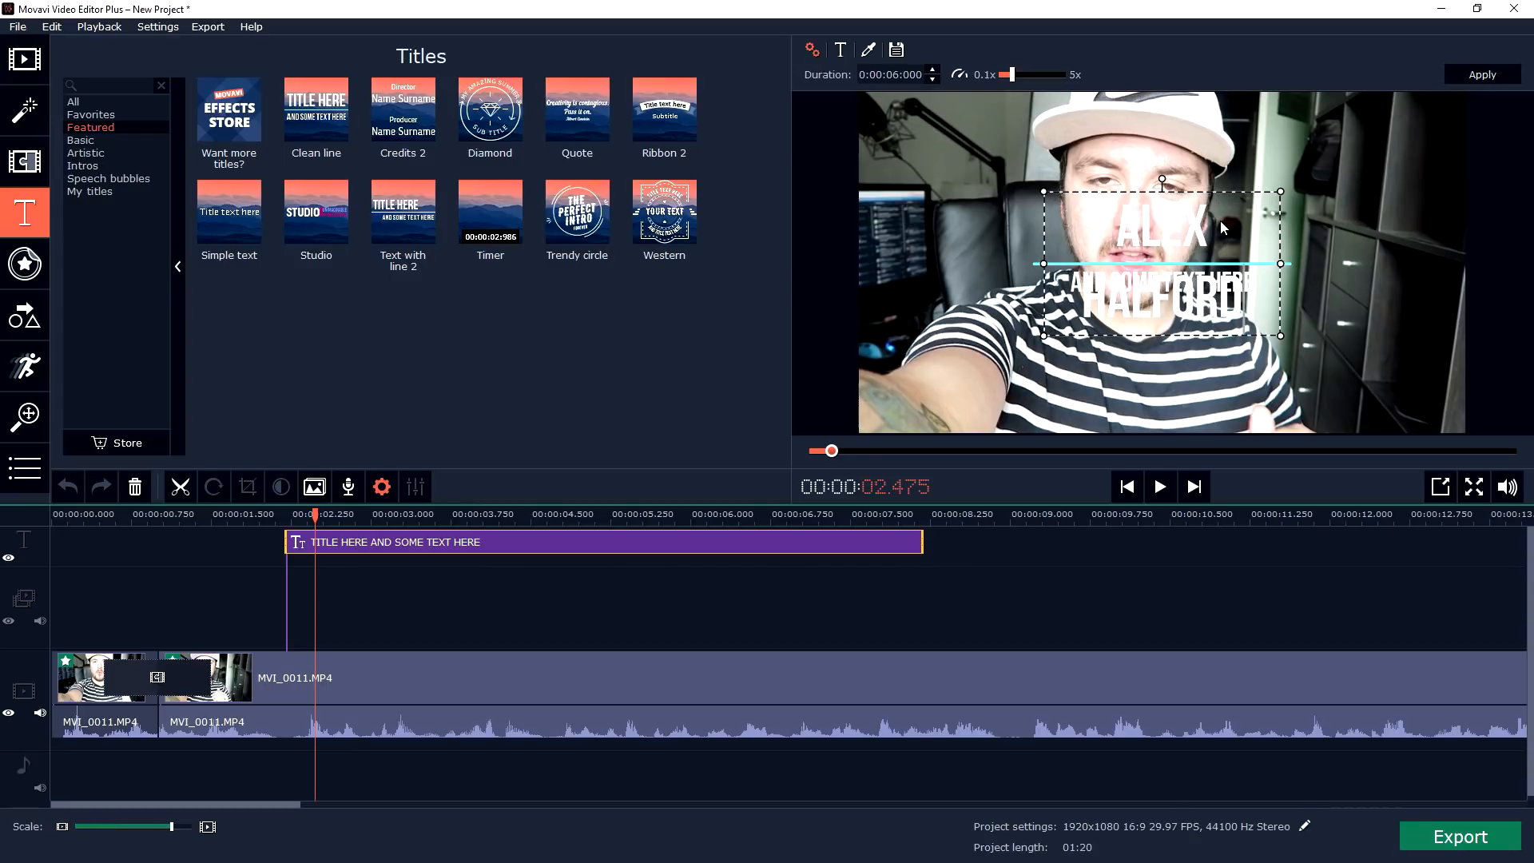
- Try a title reading 'Alex Halford', discard it, then browse Speech bubbles and Intros presets
type("Alex Halford")
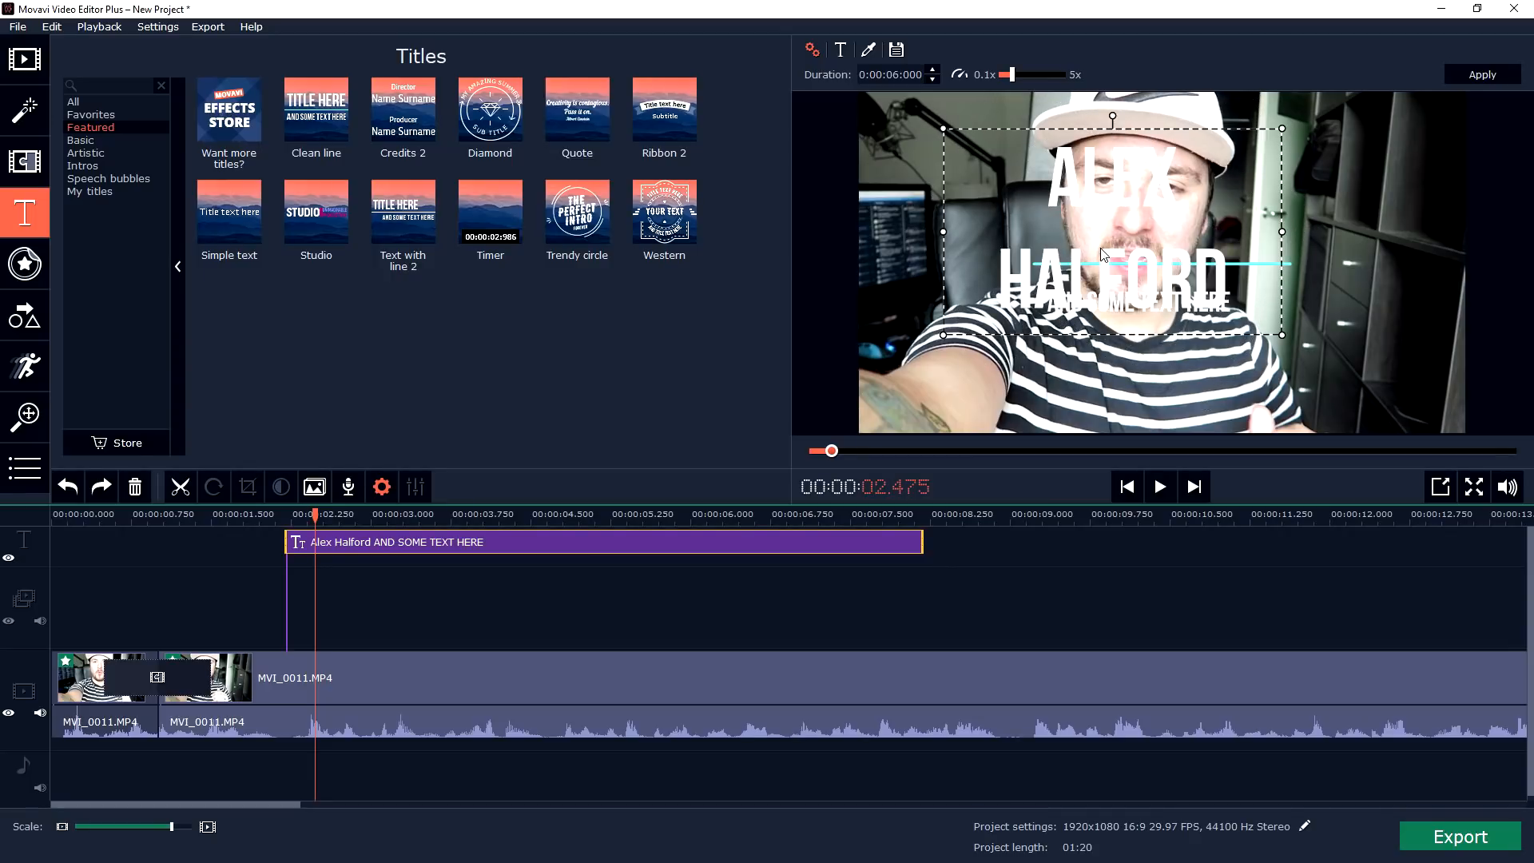
left_click(432, 515)
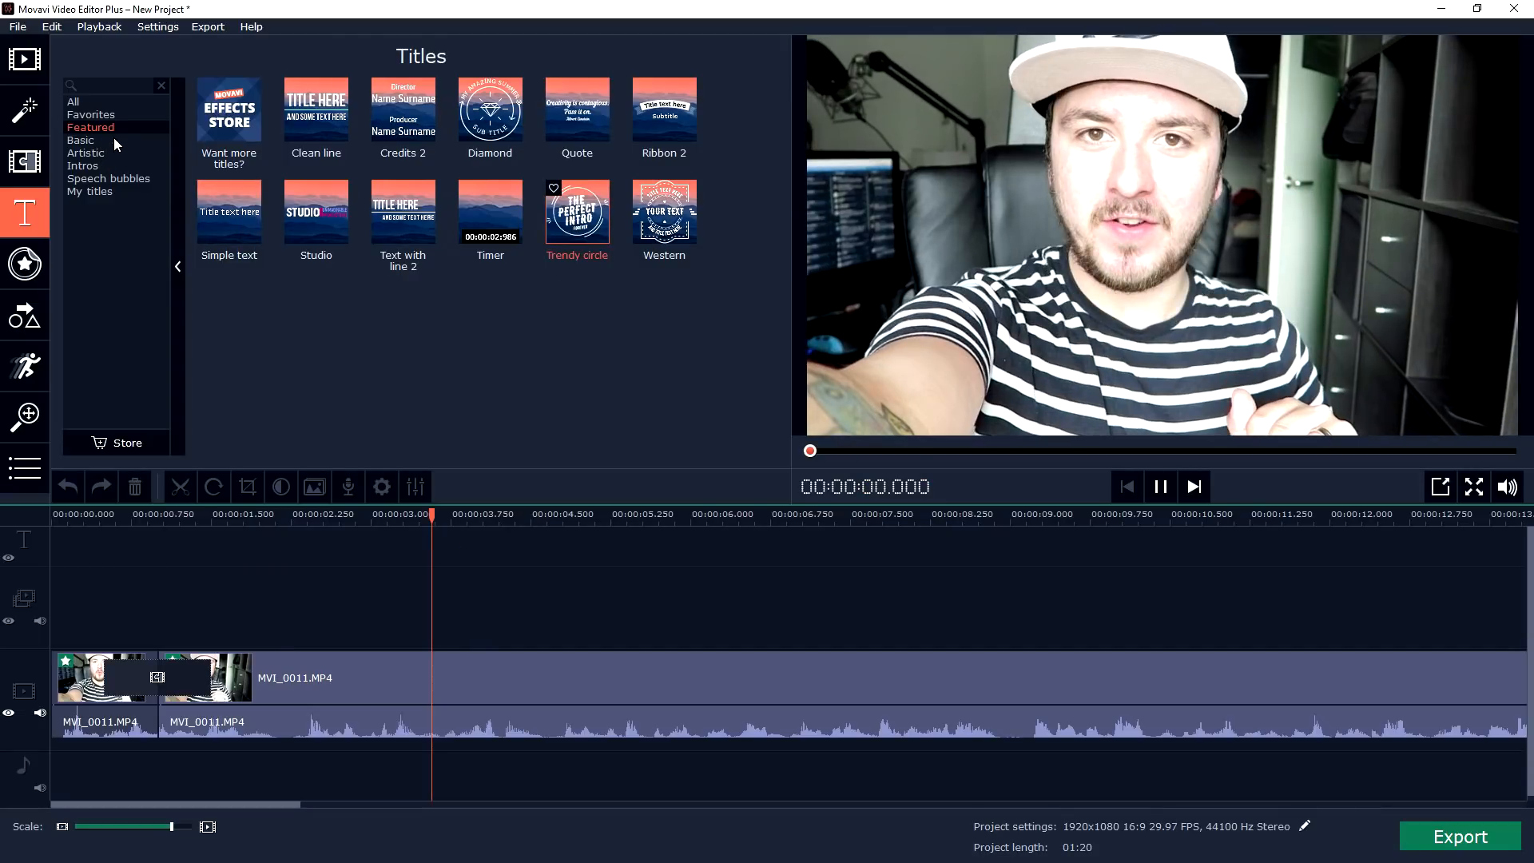
left_click(108, 179)
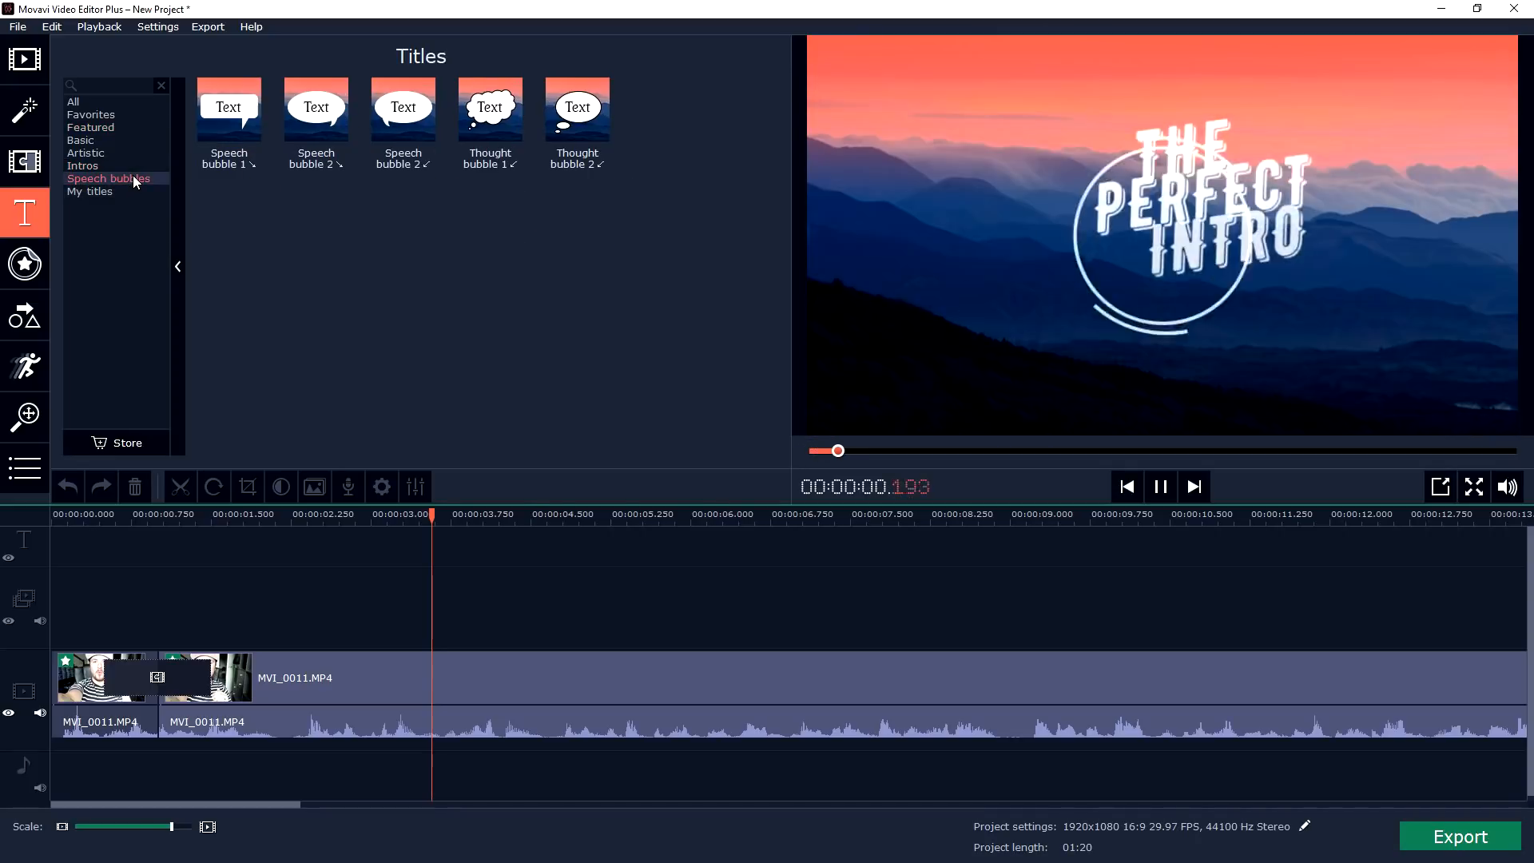
left_click(83, 165)
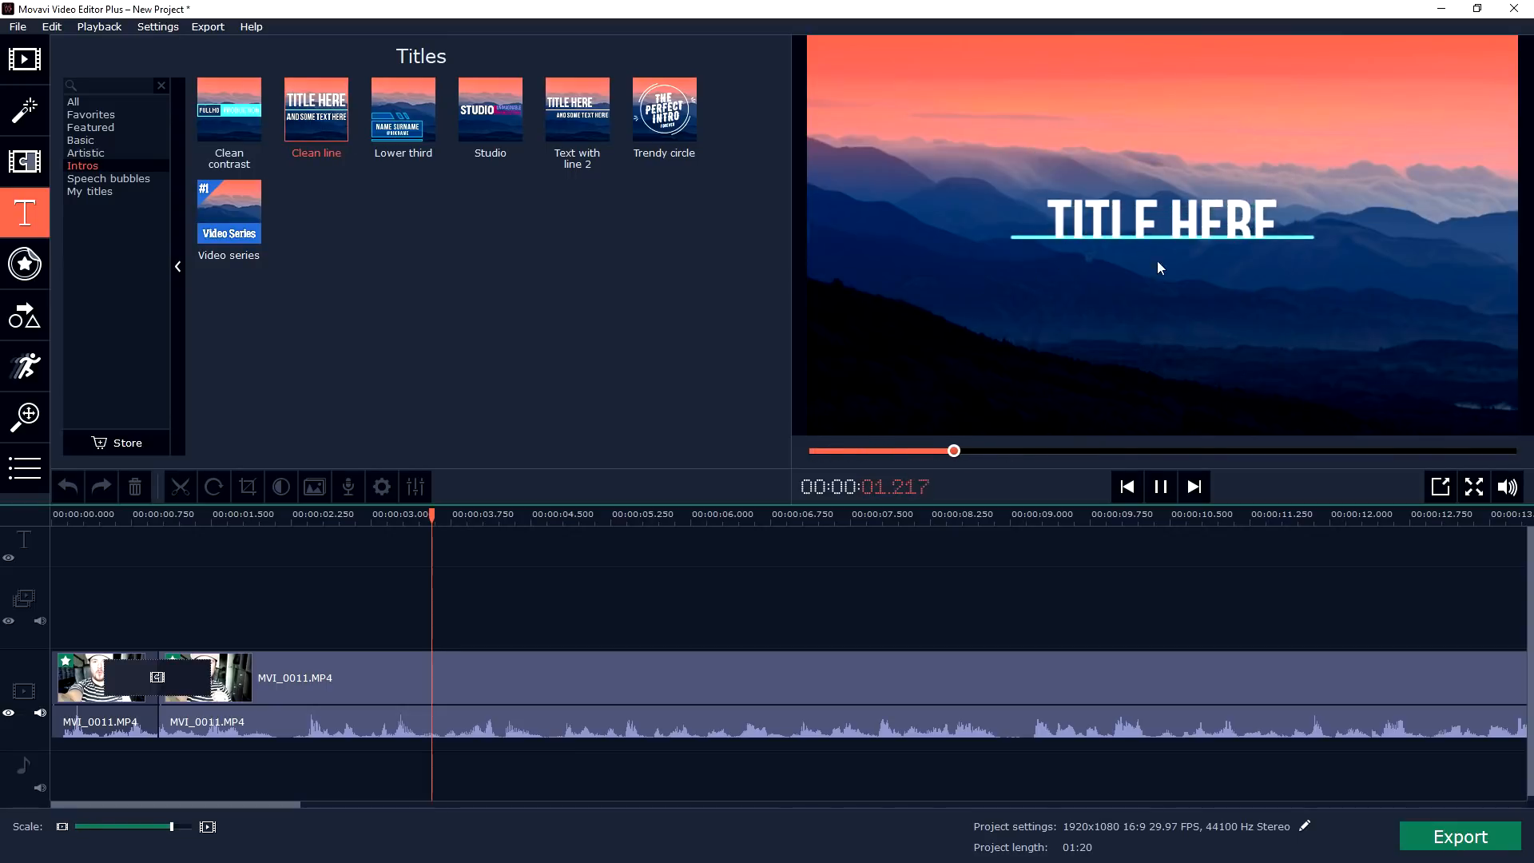
left_click(26, 265)
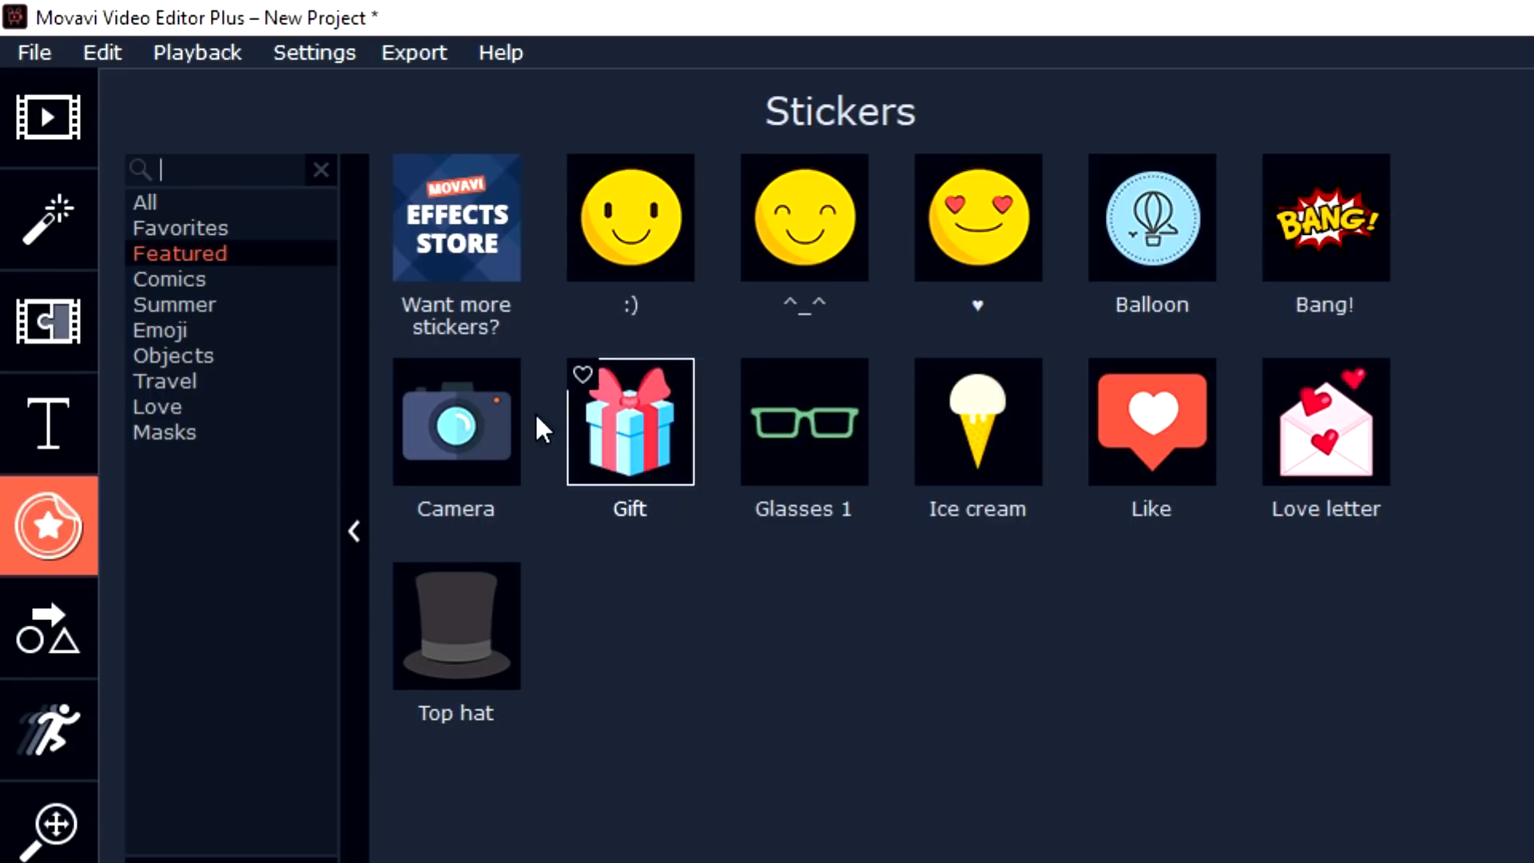
- Browse the Emoji, Masks and Objects sticker collections, then move to the callouts
left_click(169, 278)
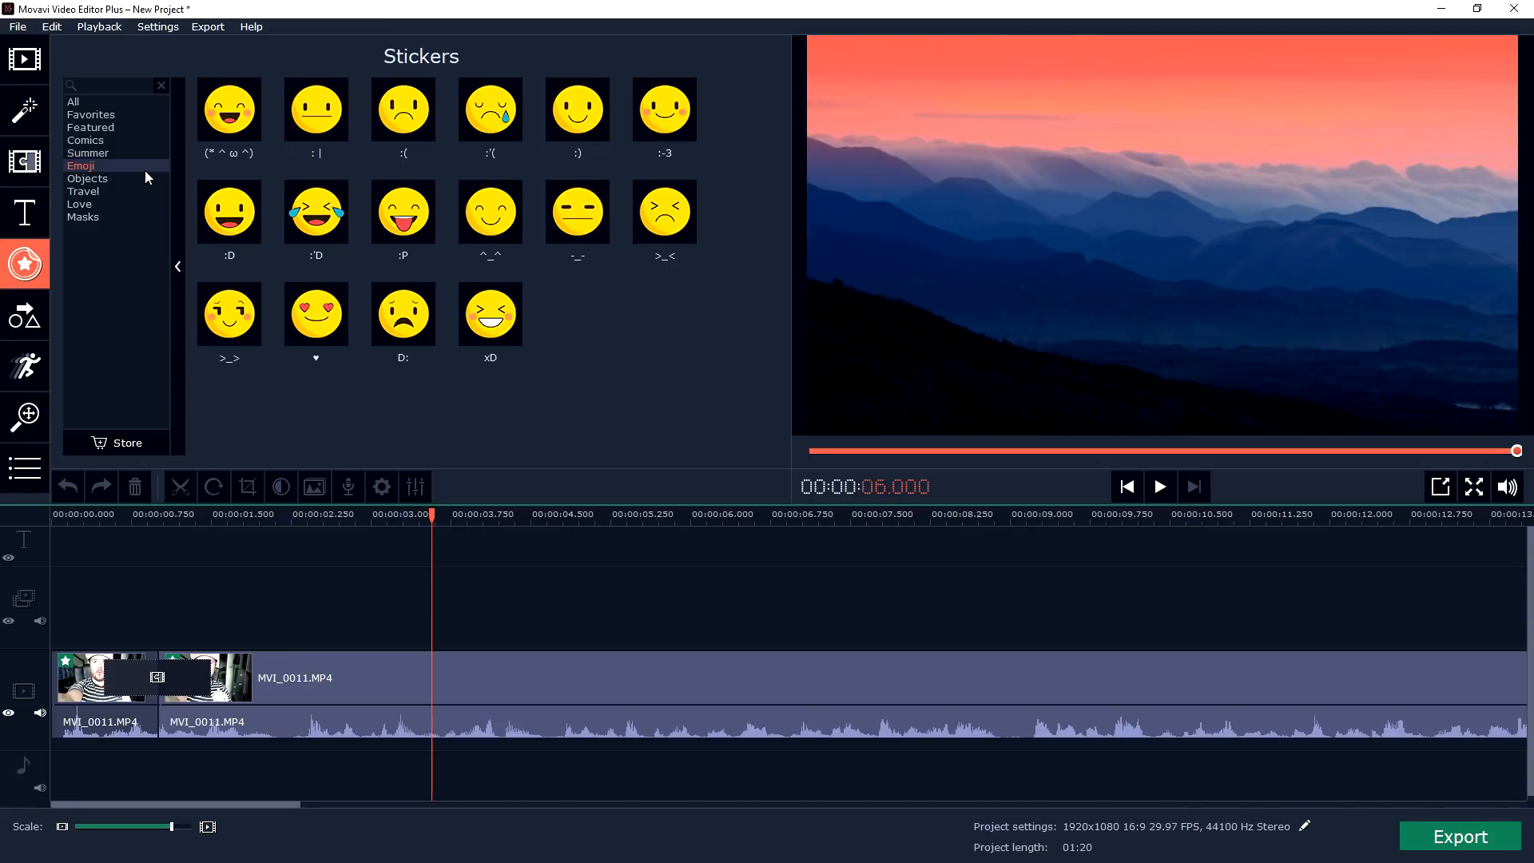
mouse_move(123, 193)
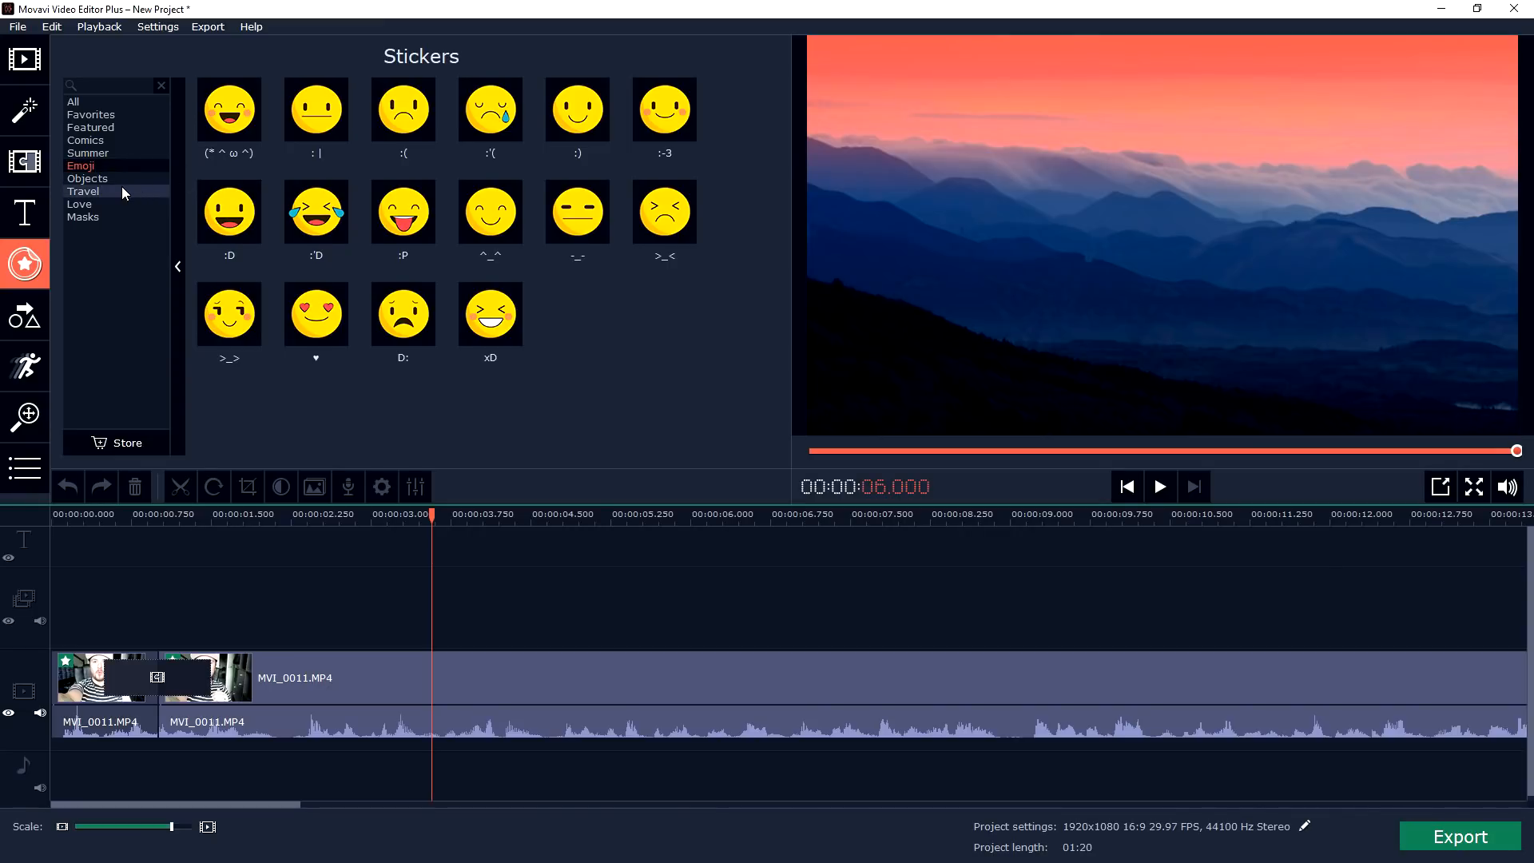
left_click(83, 217)
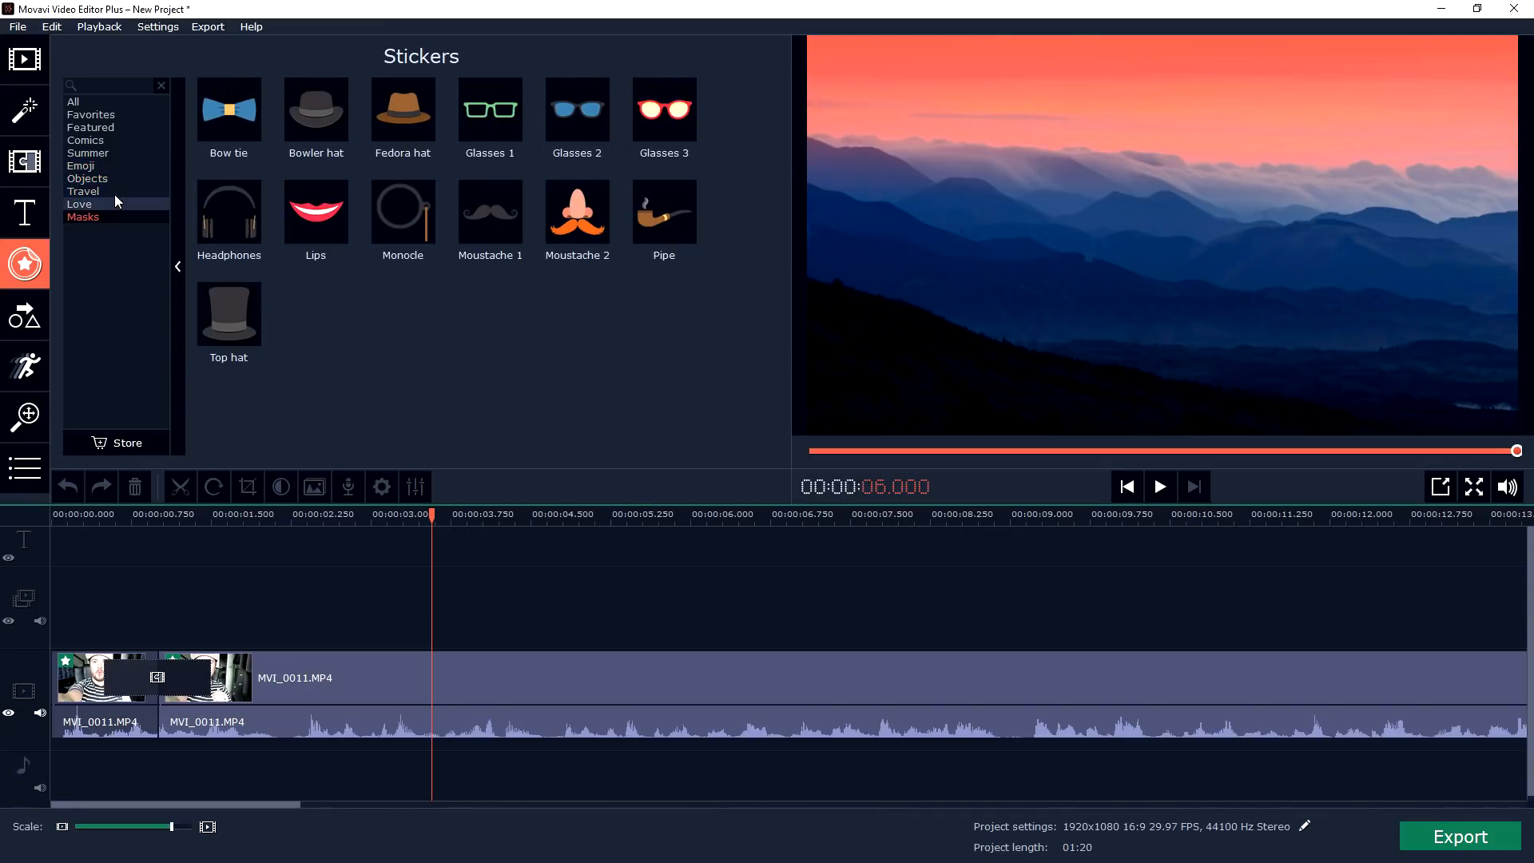
left_click(86, 179)
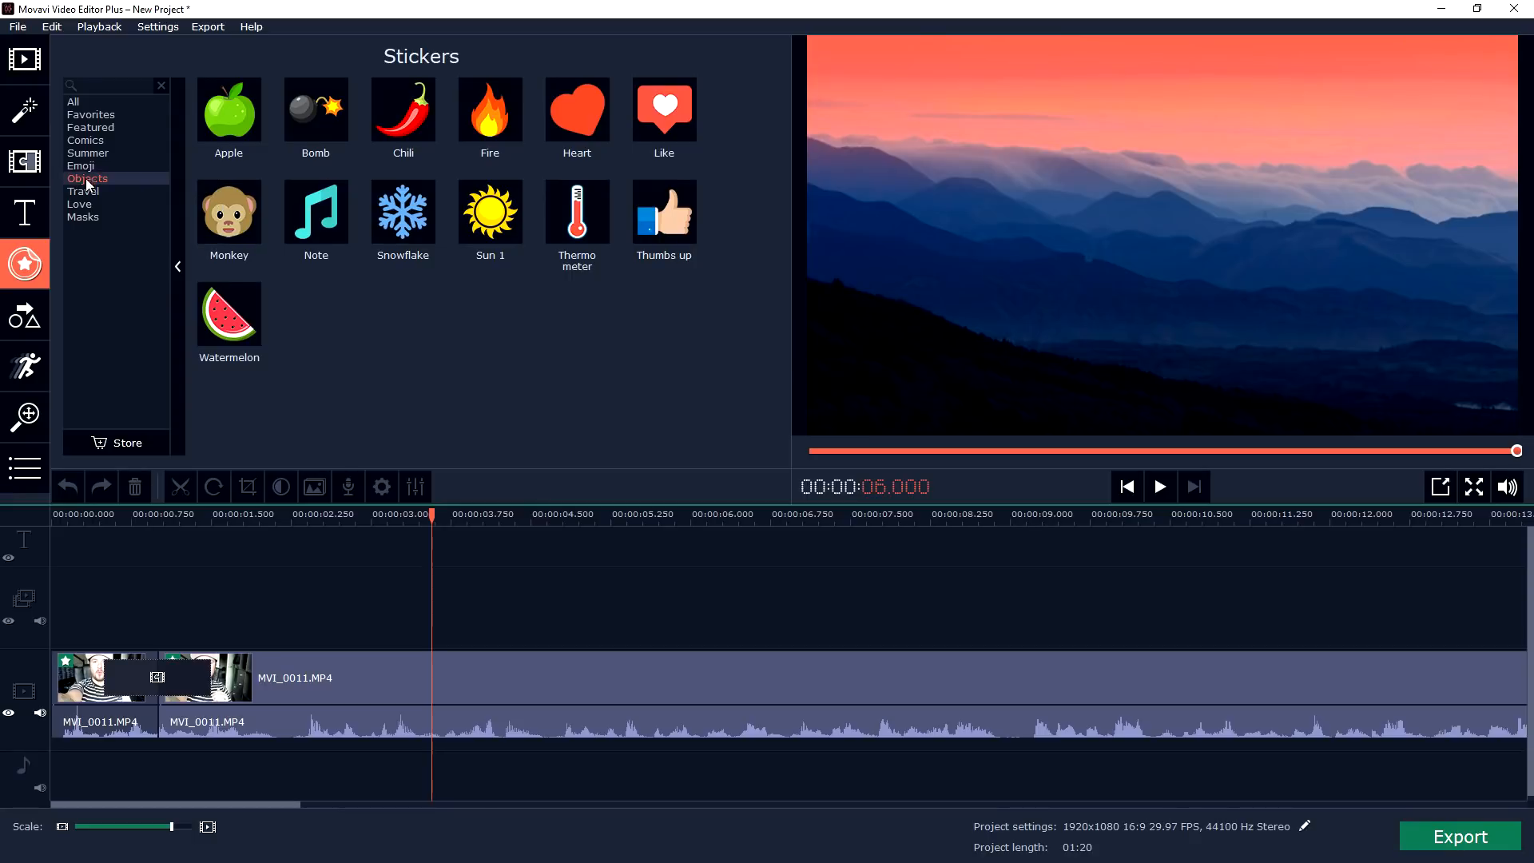
left_click(80, 164)
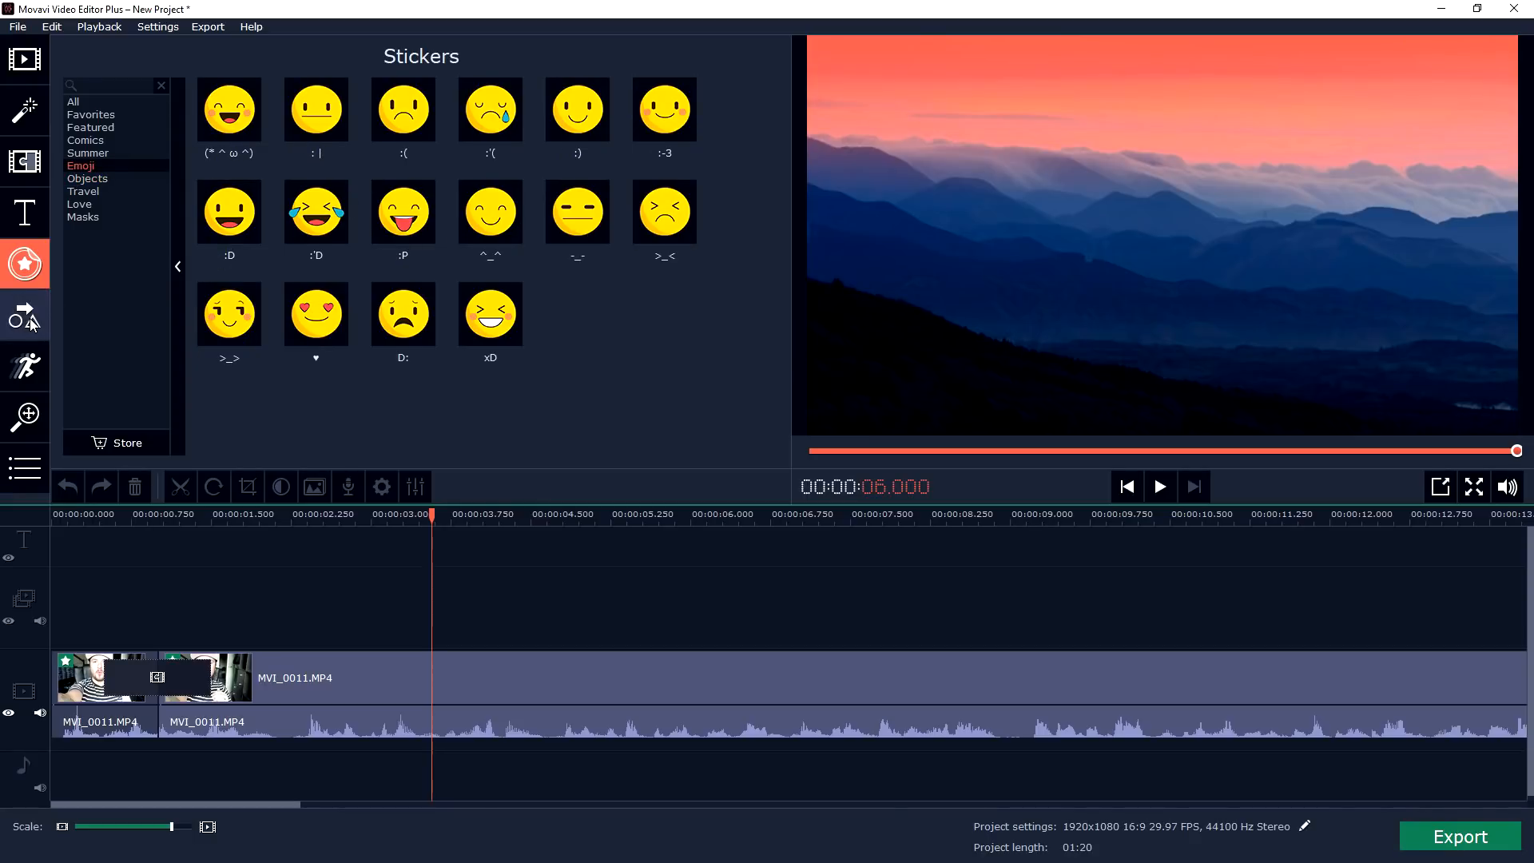
left_click(24, 317)
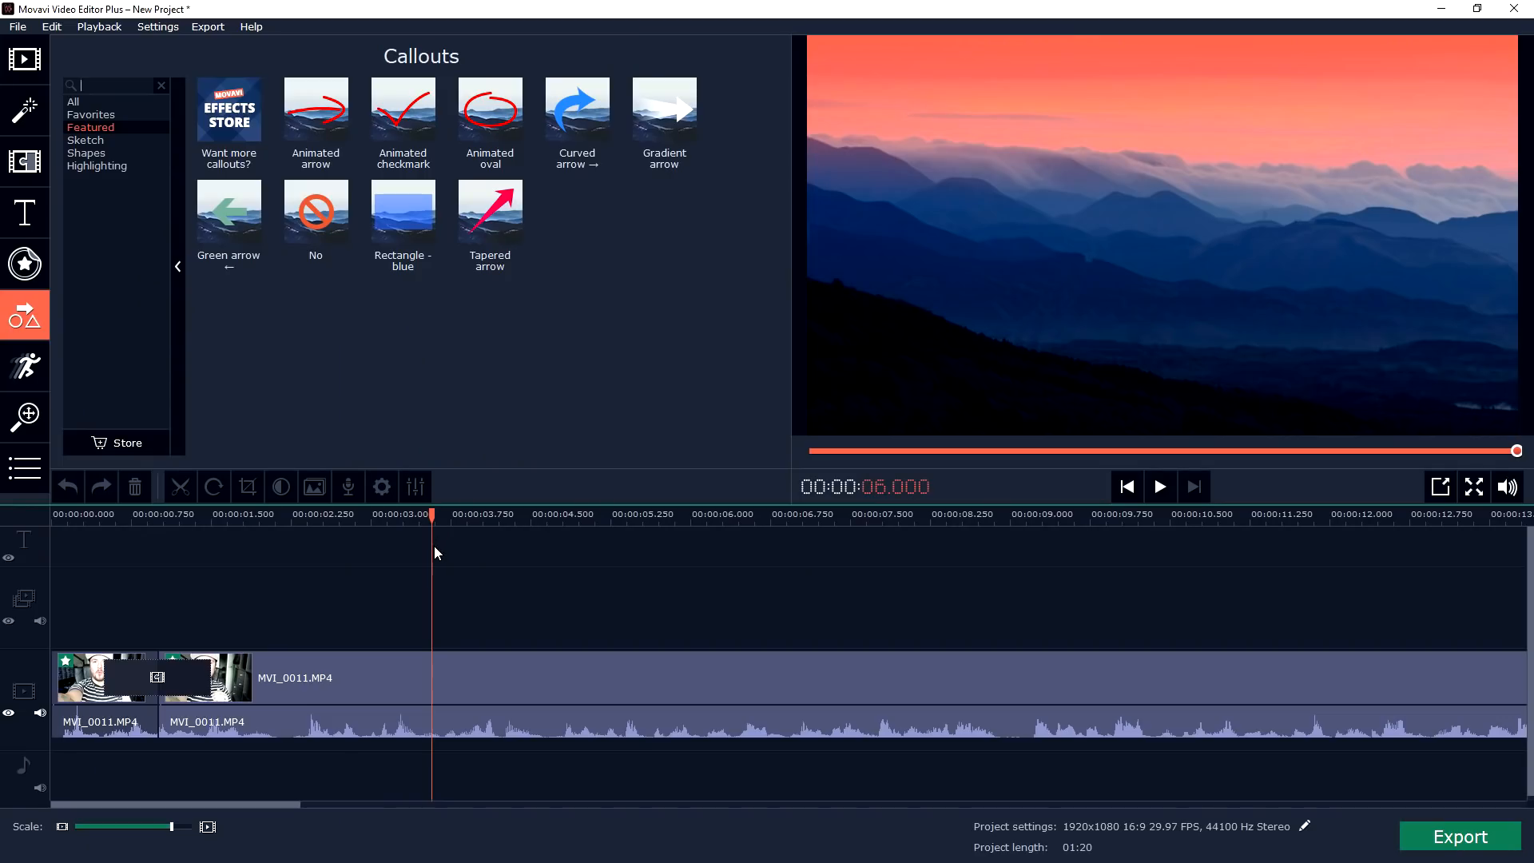
mouse_move(430, 546)
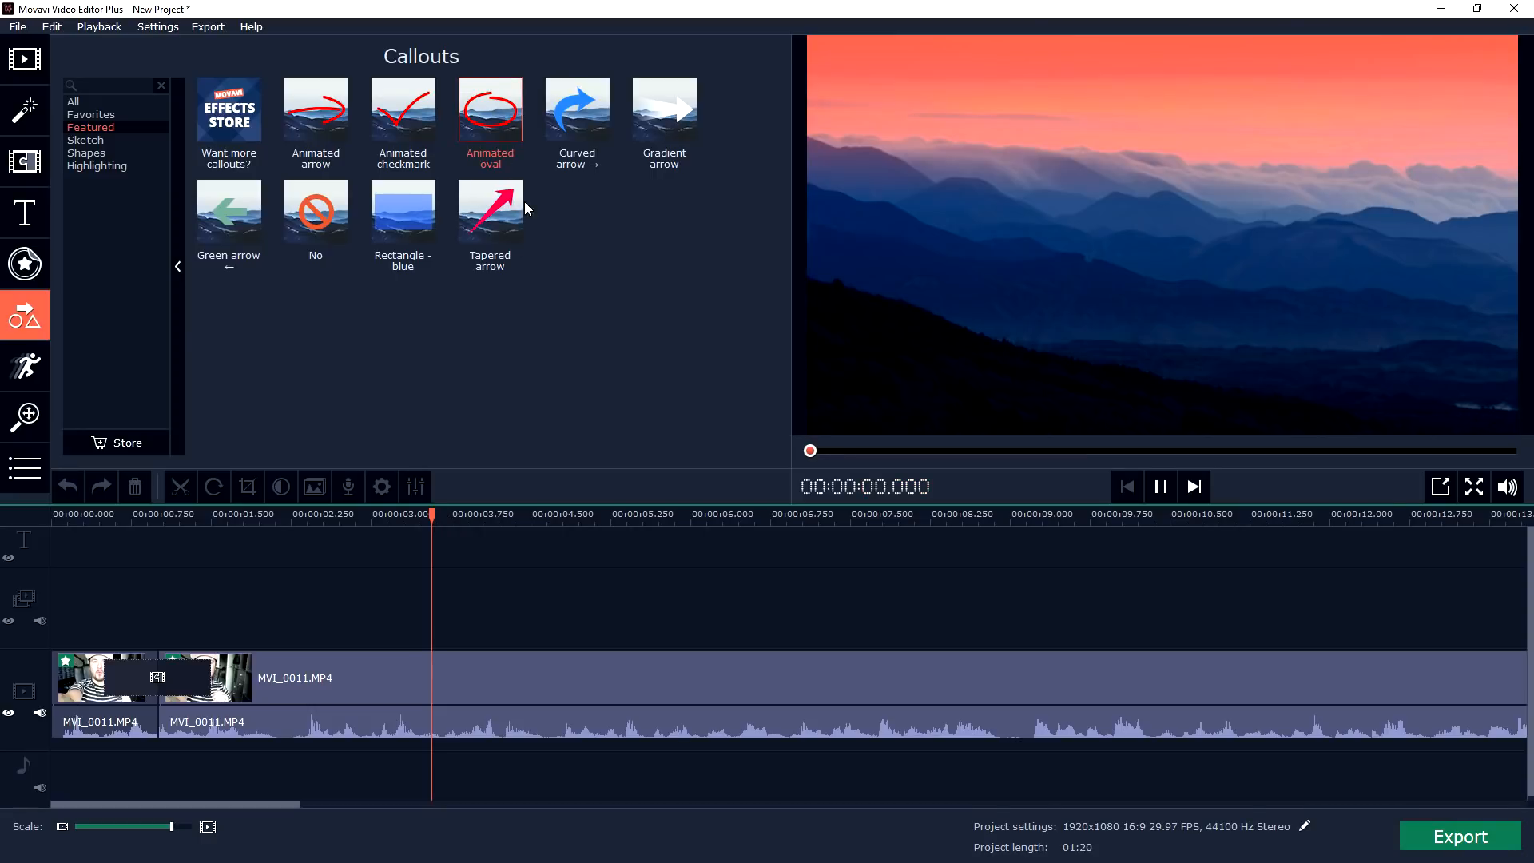
- Add the Animated oval callout at 3 s, preview it, then undo it
left_click(1160, 485)
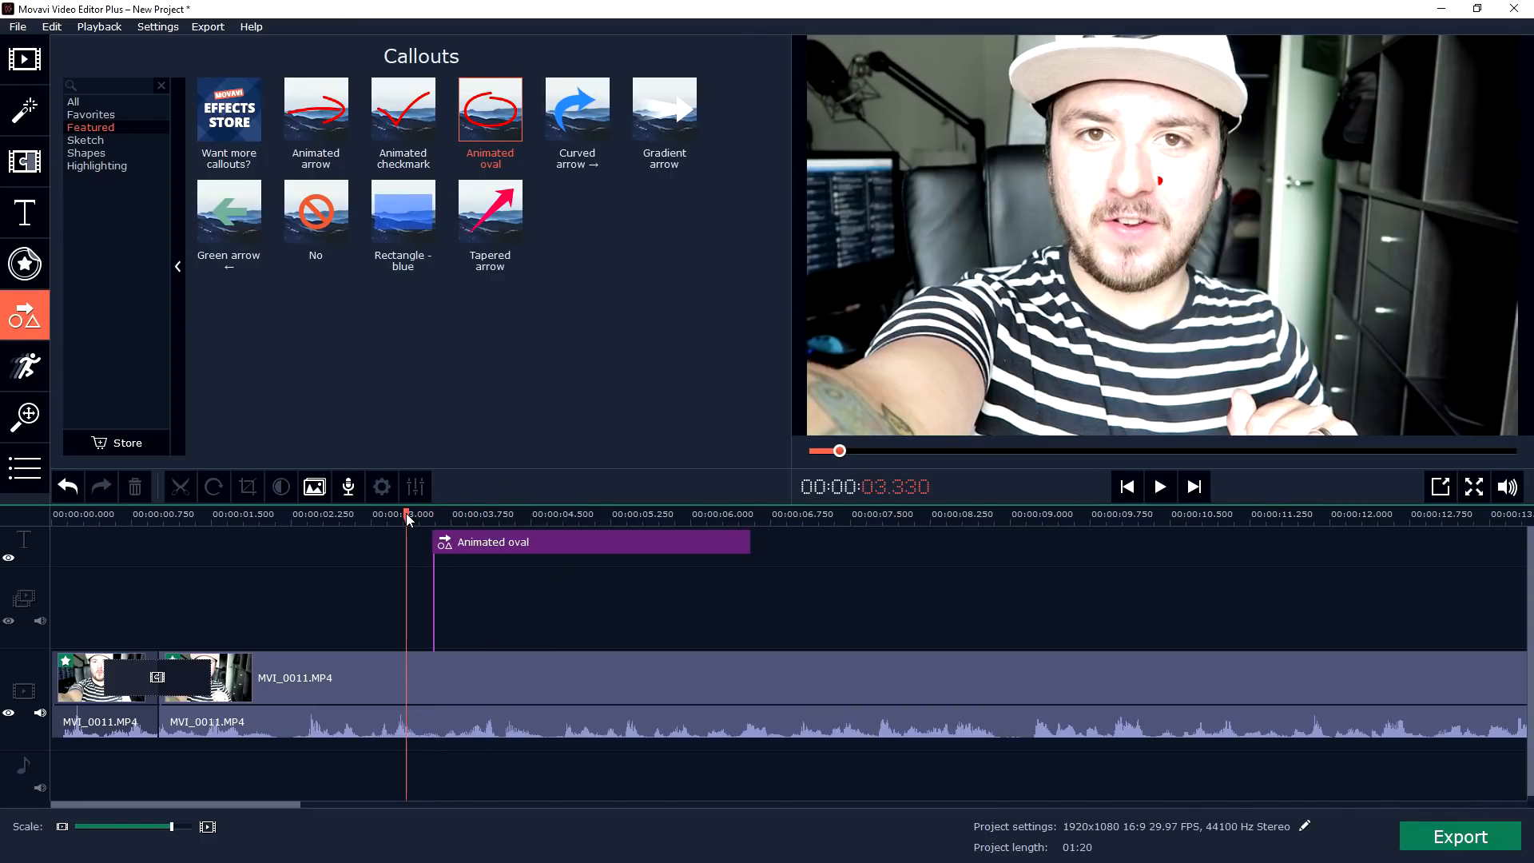
left_click(1160, 486)
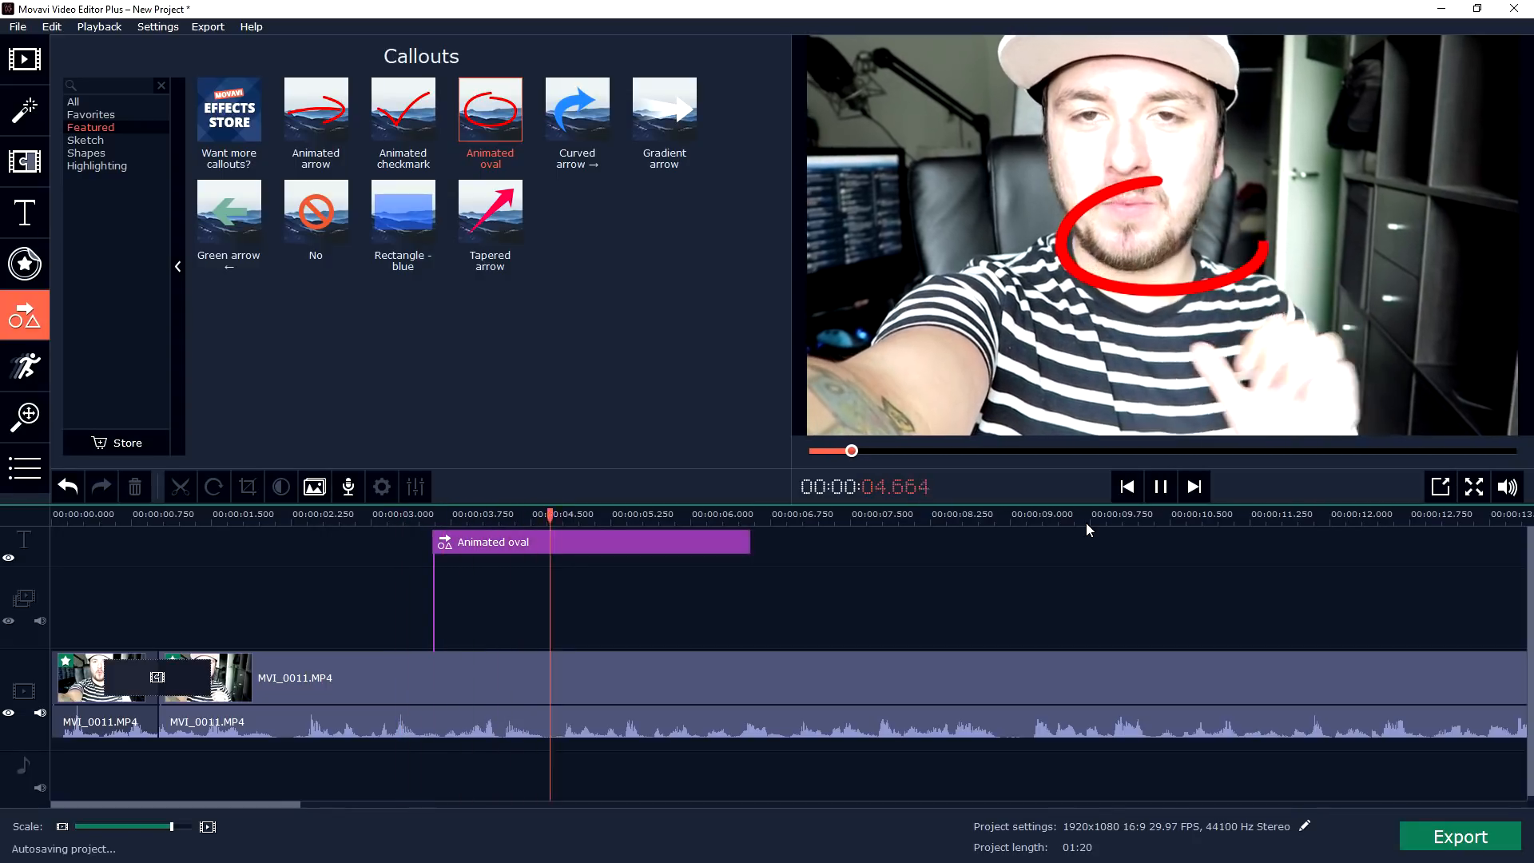
left_click(1159, 486)
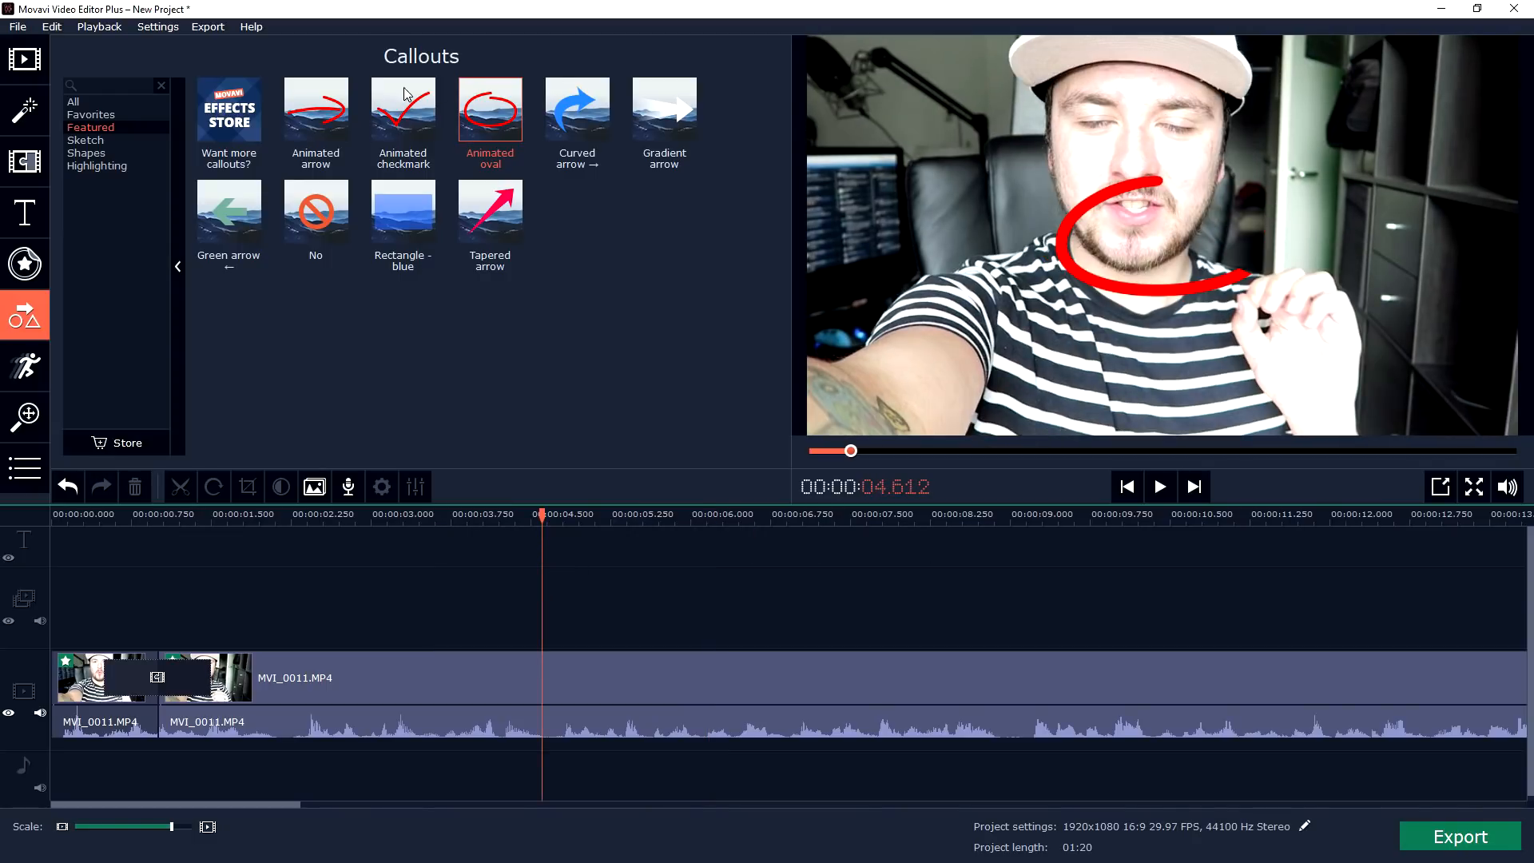
left_click(86, 154)
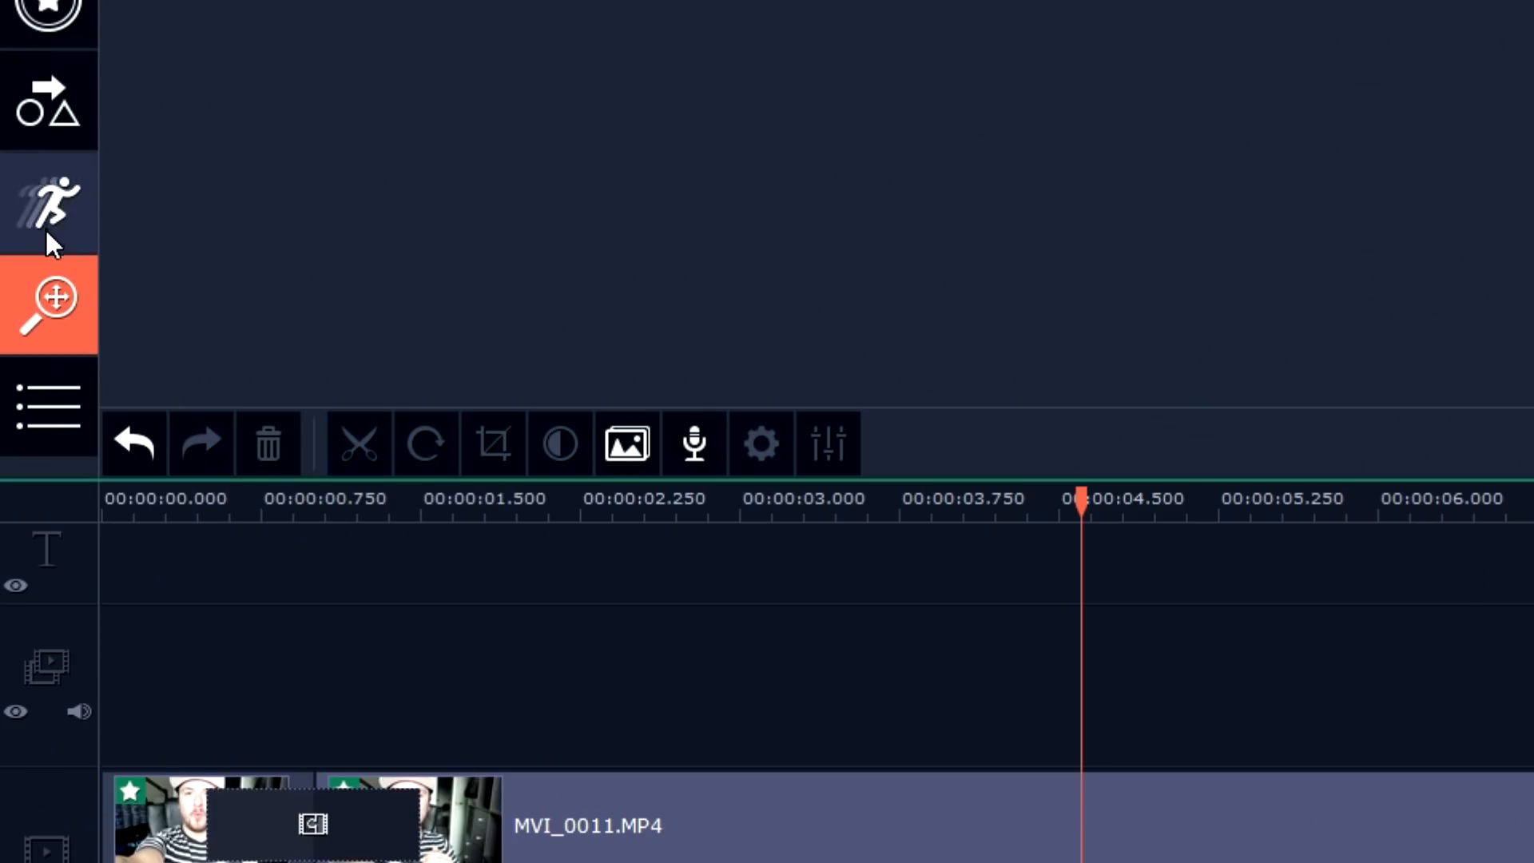
- In More tools > Chroma Key, try tolerance values 37, 0, 38 and 61, resetting to 0
left_click(38, 406)
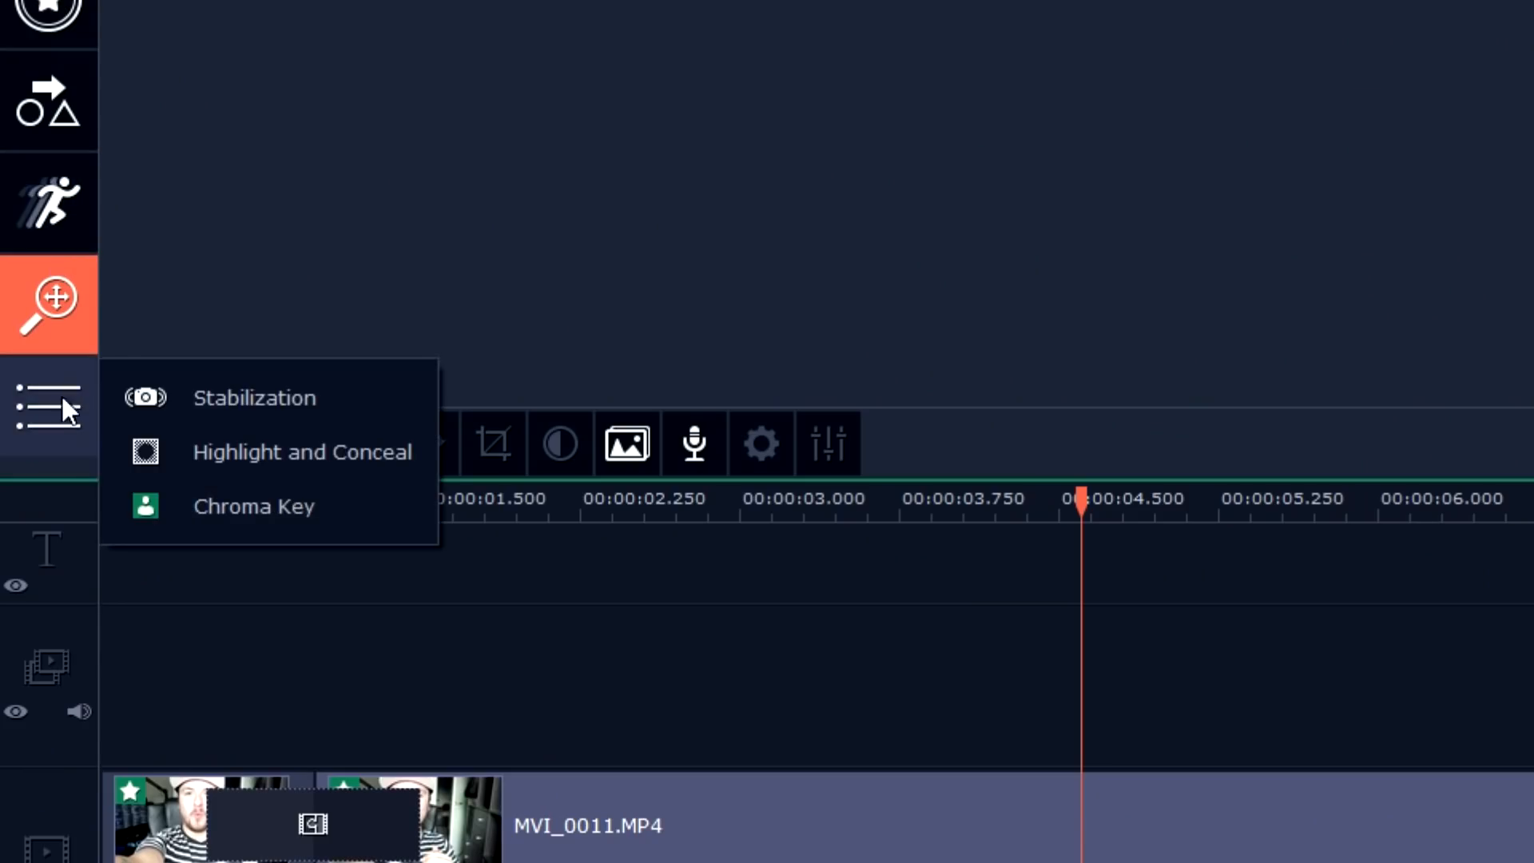
mouse_move(972, 206)
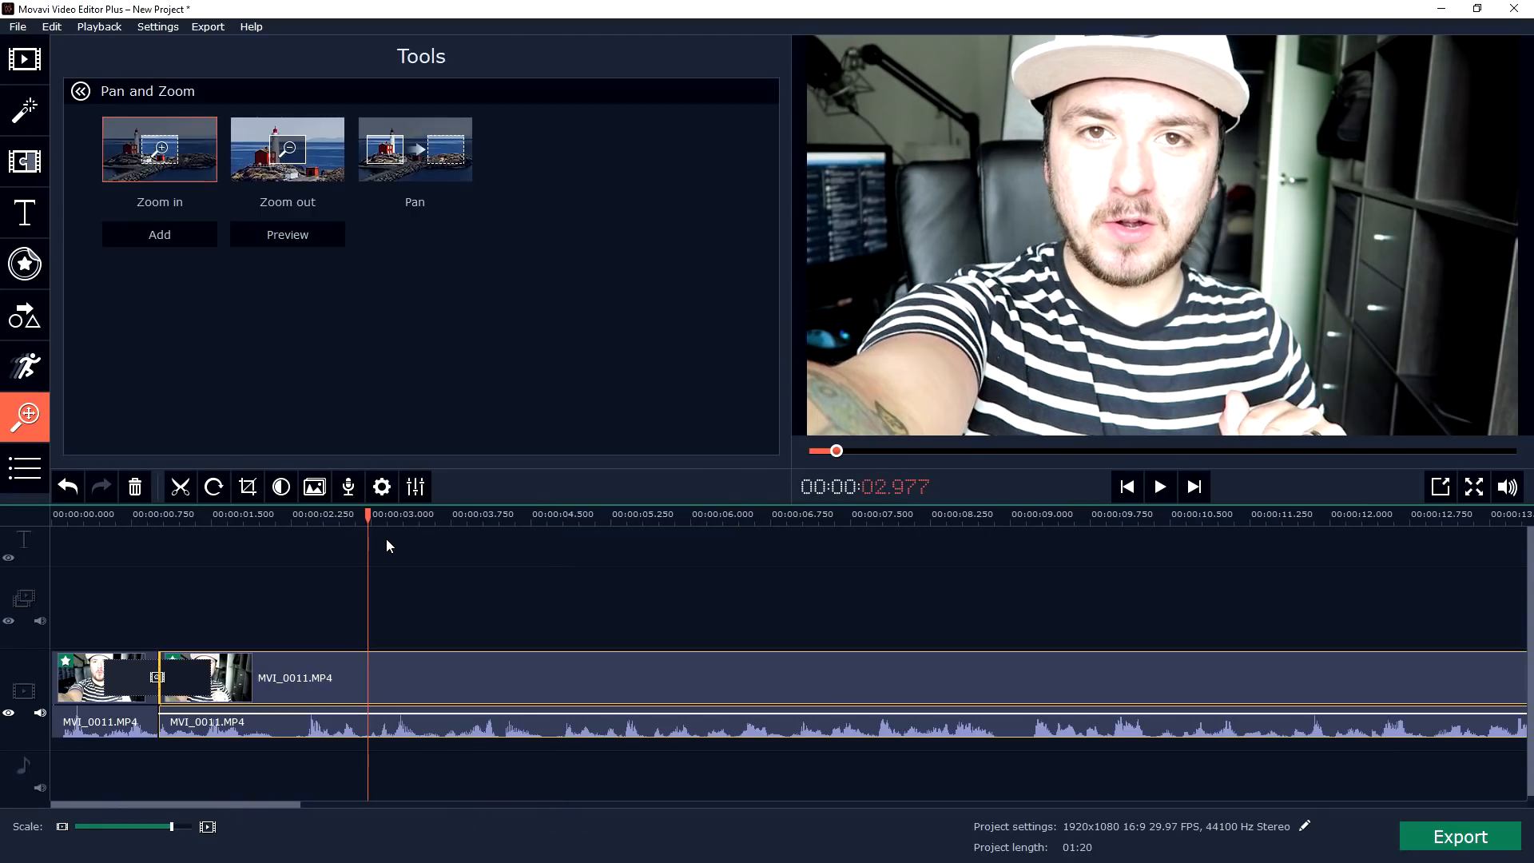
mouse_move(527, 466)
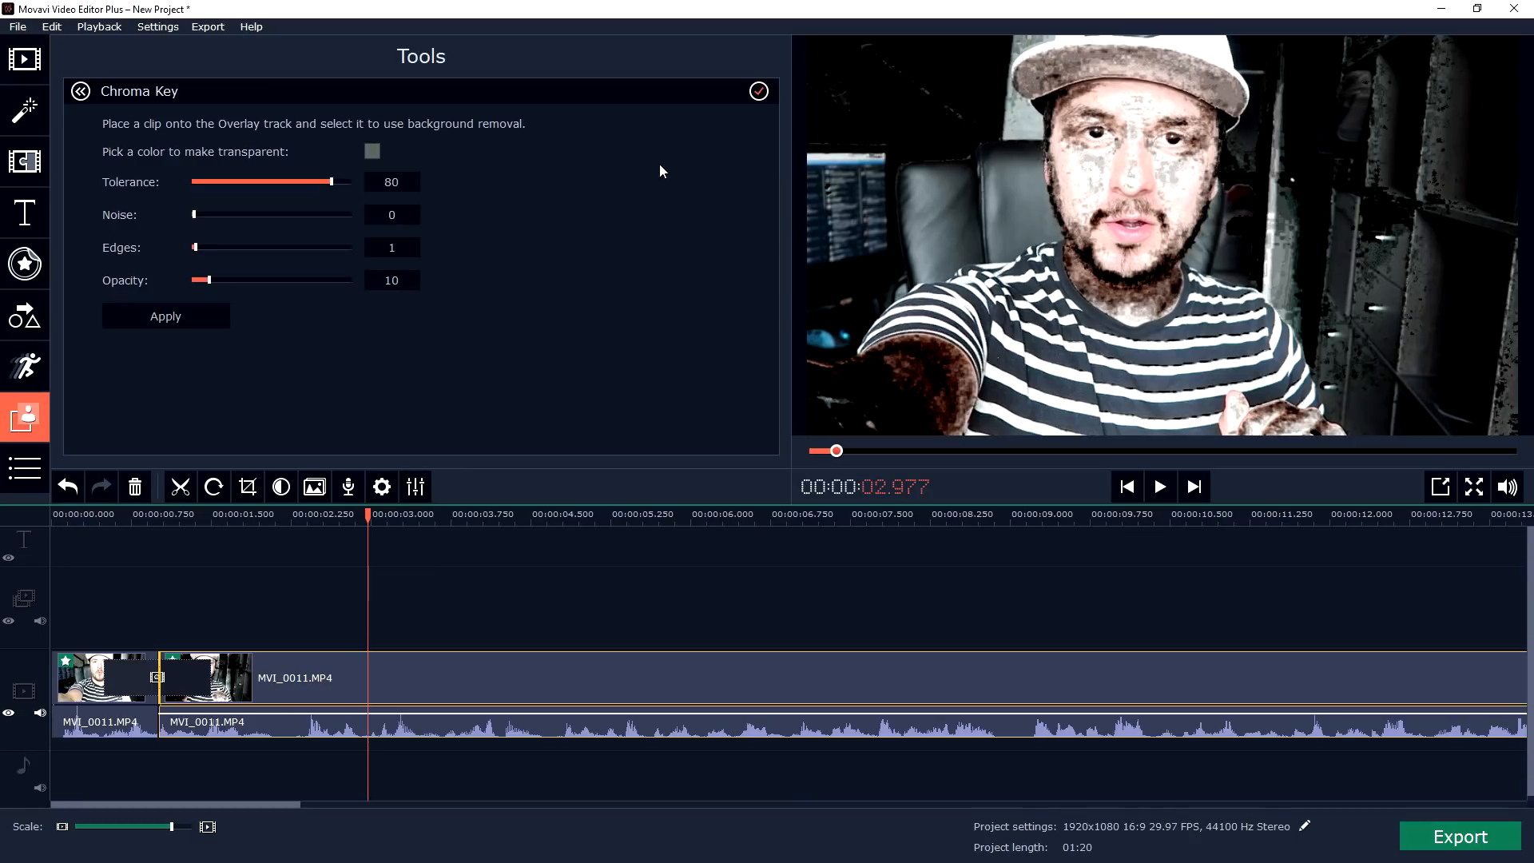
left_click_drag(329, 182, 252, 182)
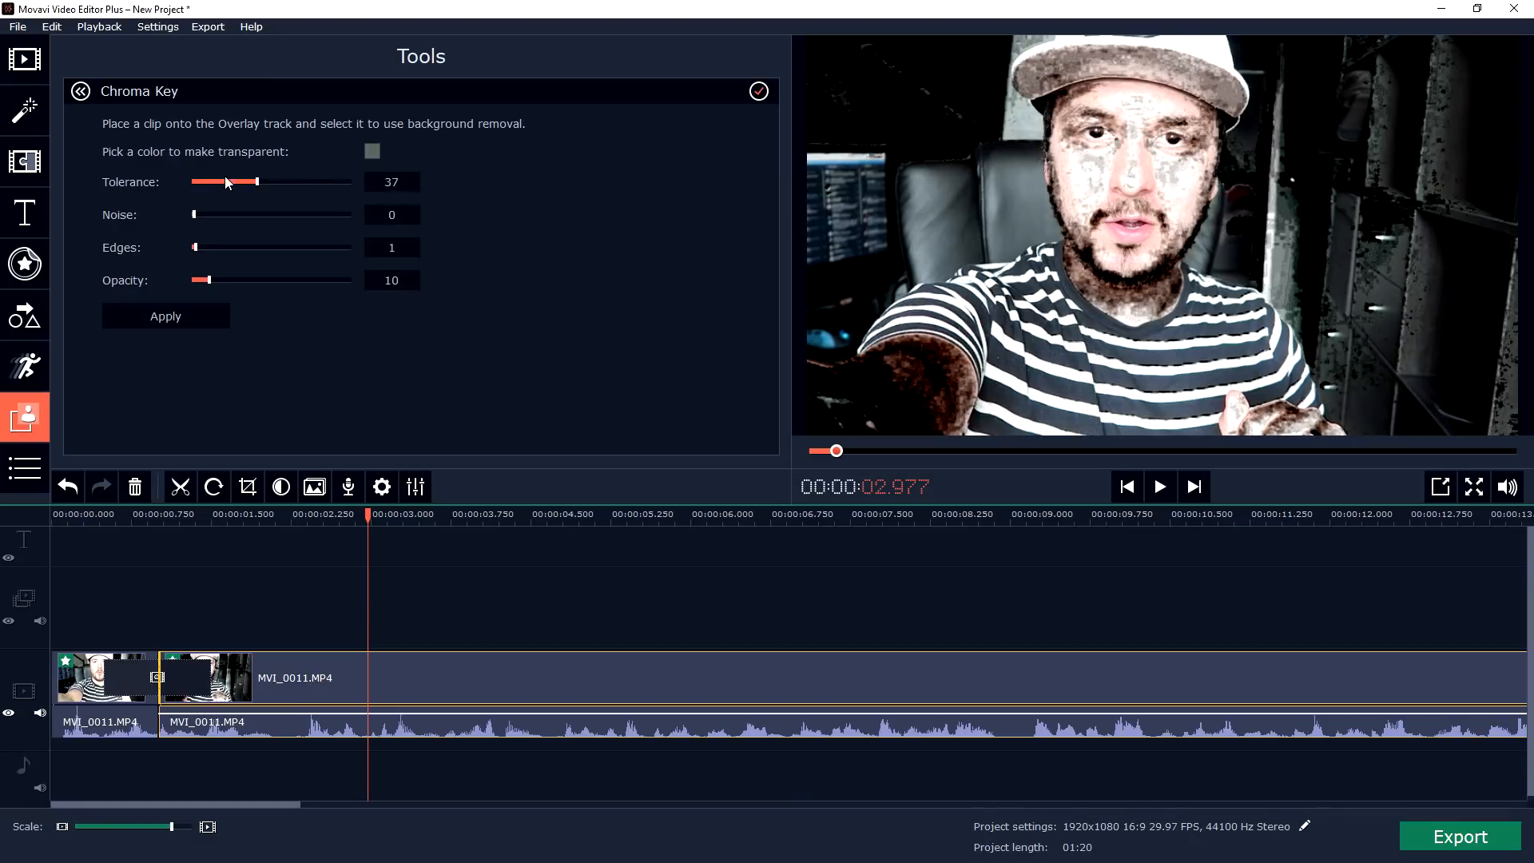
left_click_drag(257, 182, 194, 182)
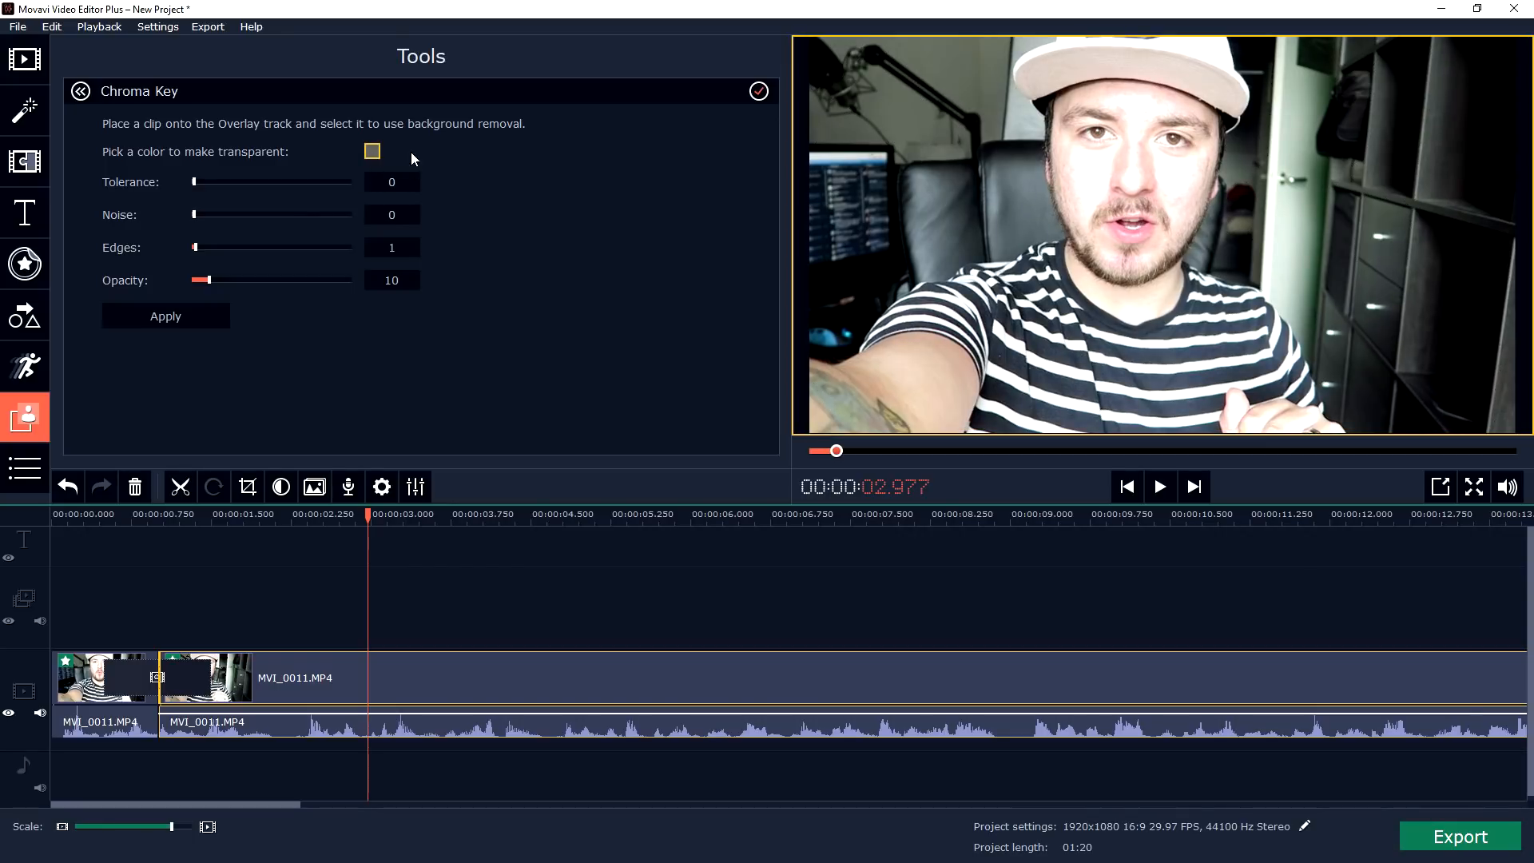
mouse_move(1119, 236)
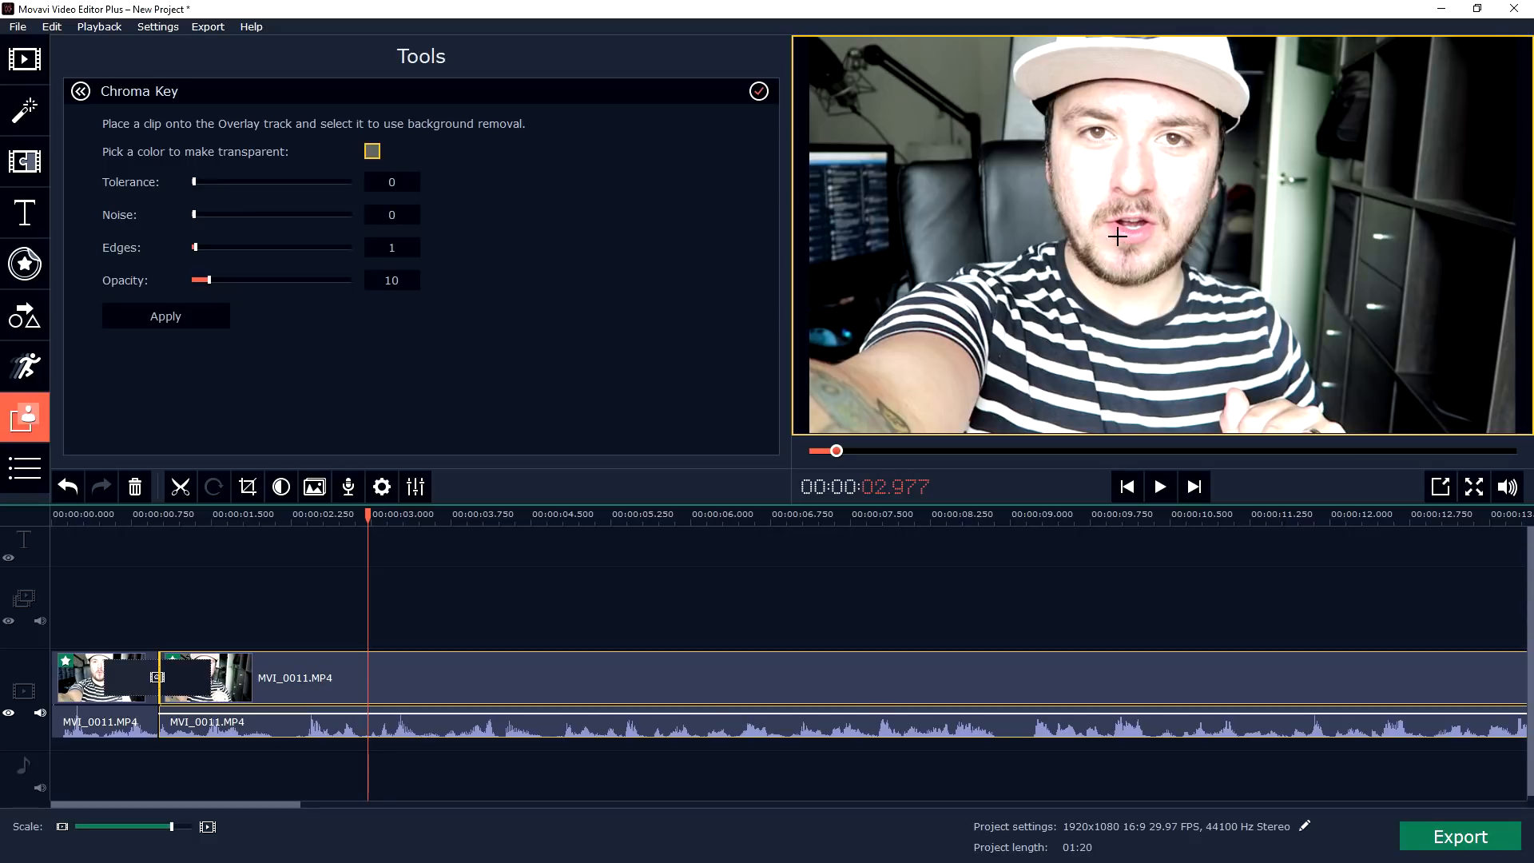
mouse_move(1019, 204)
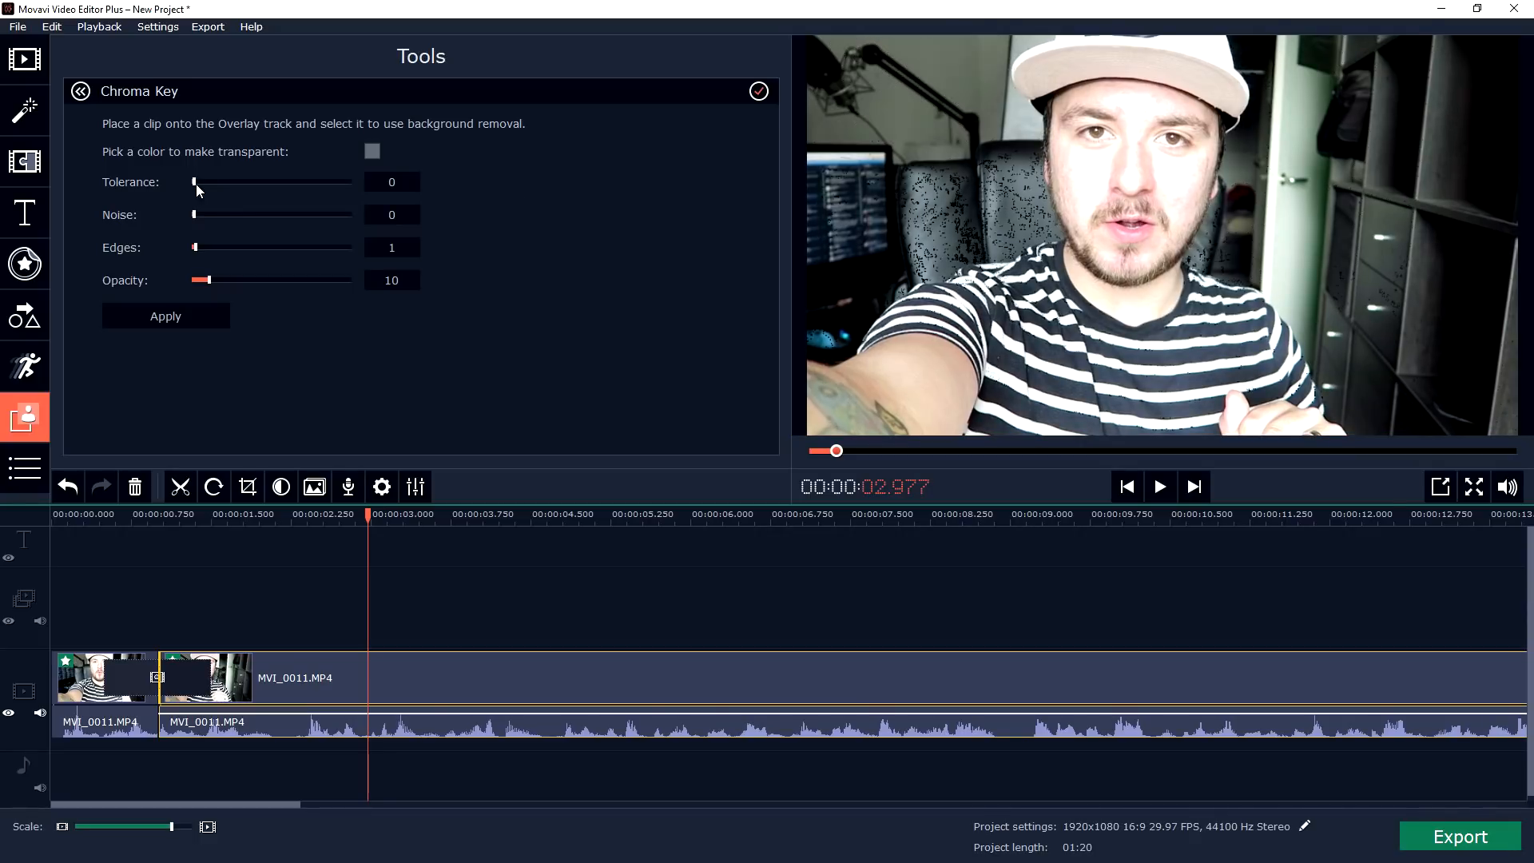
left_click_drag(193, 182, 258, 182)
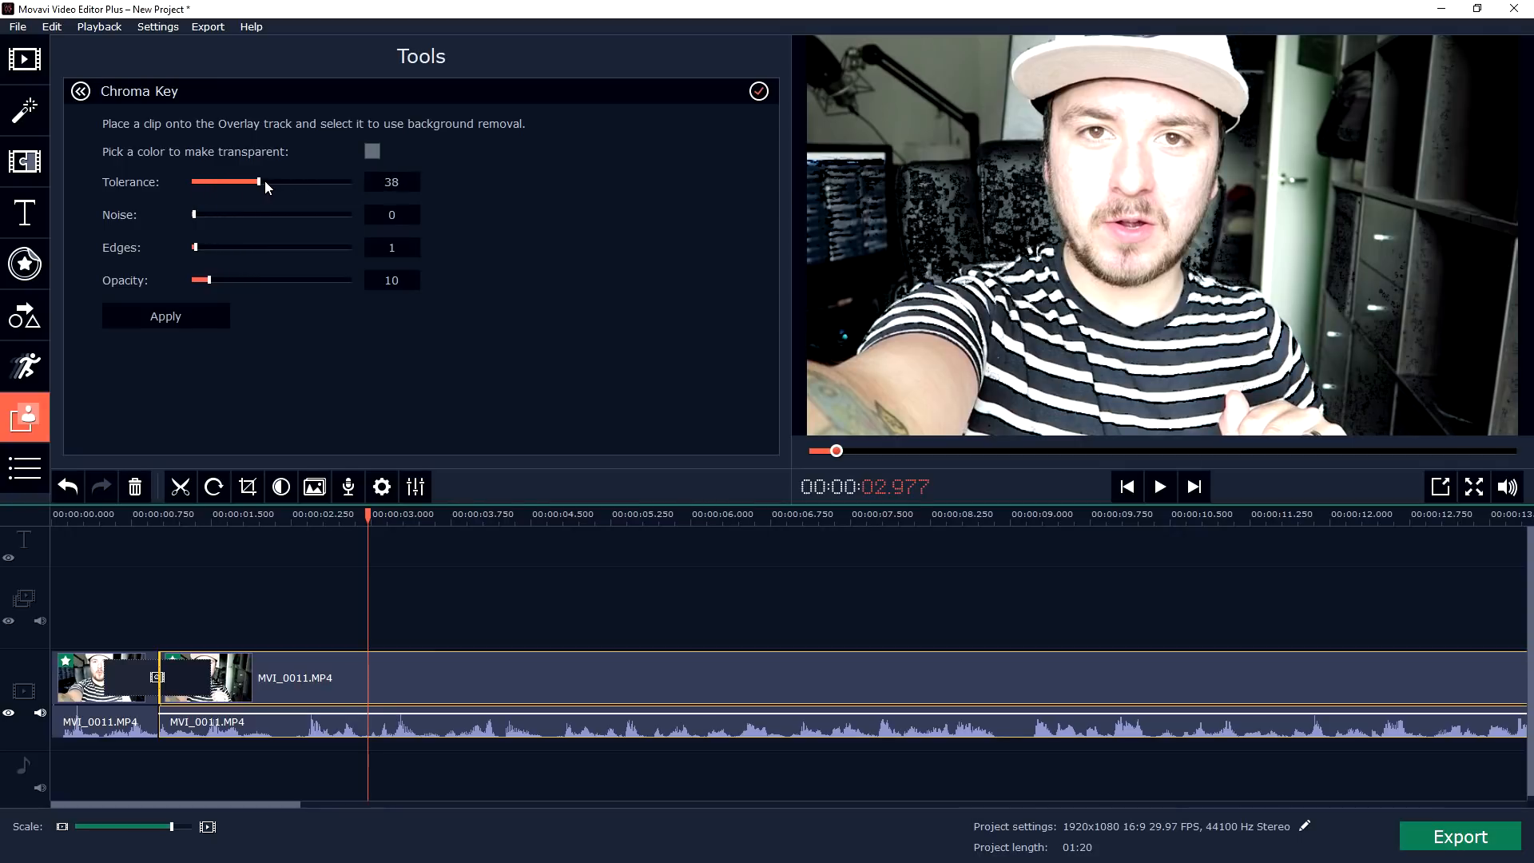
left_click_drag(259, 182, 300, 182)
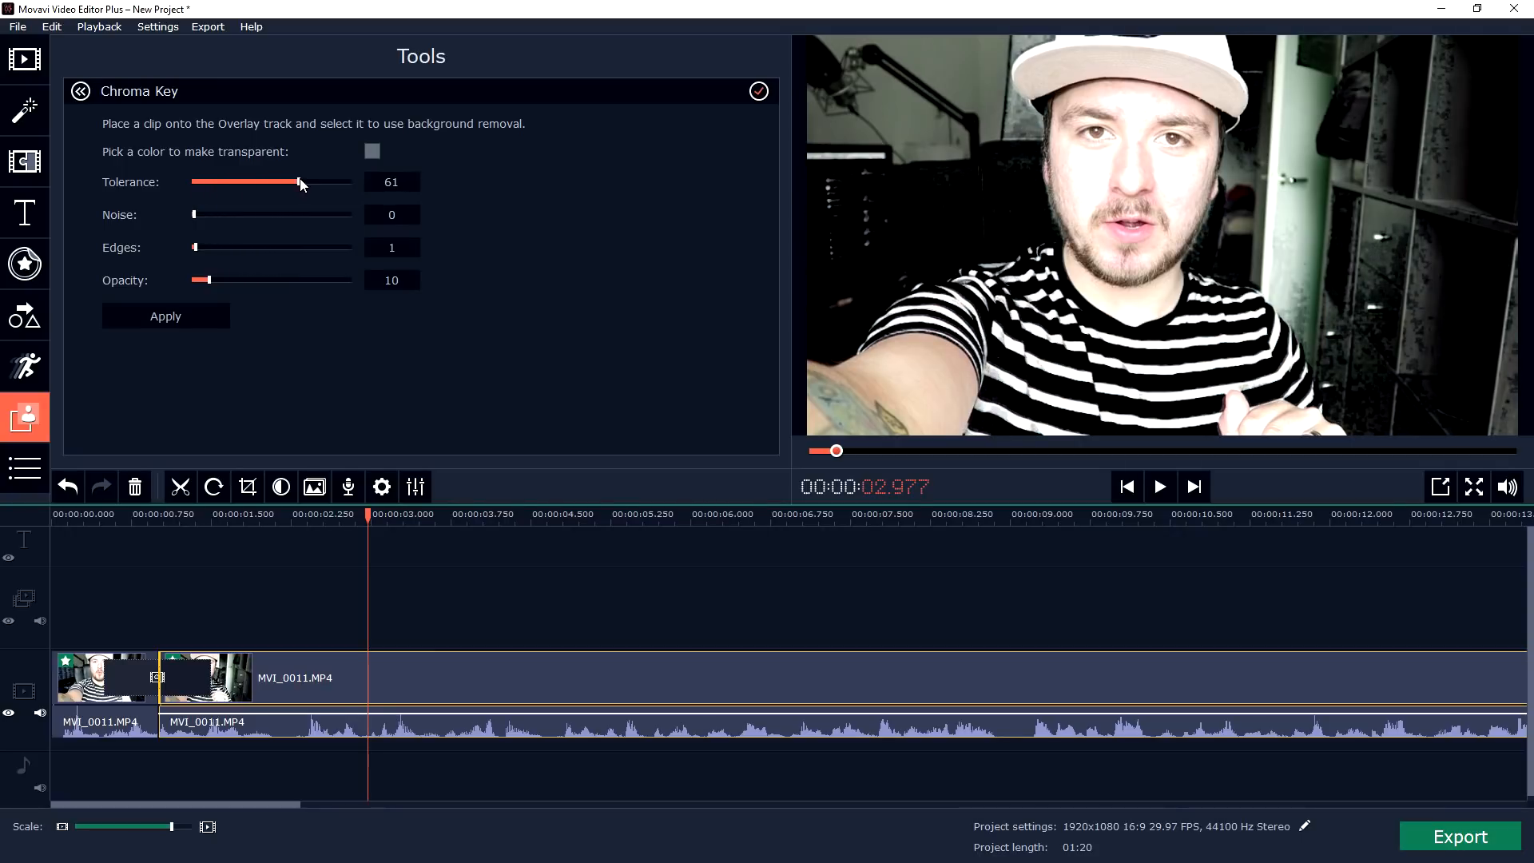
left_click_drag(299, 182, 193, 182)
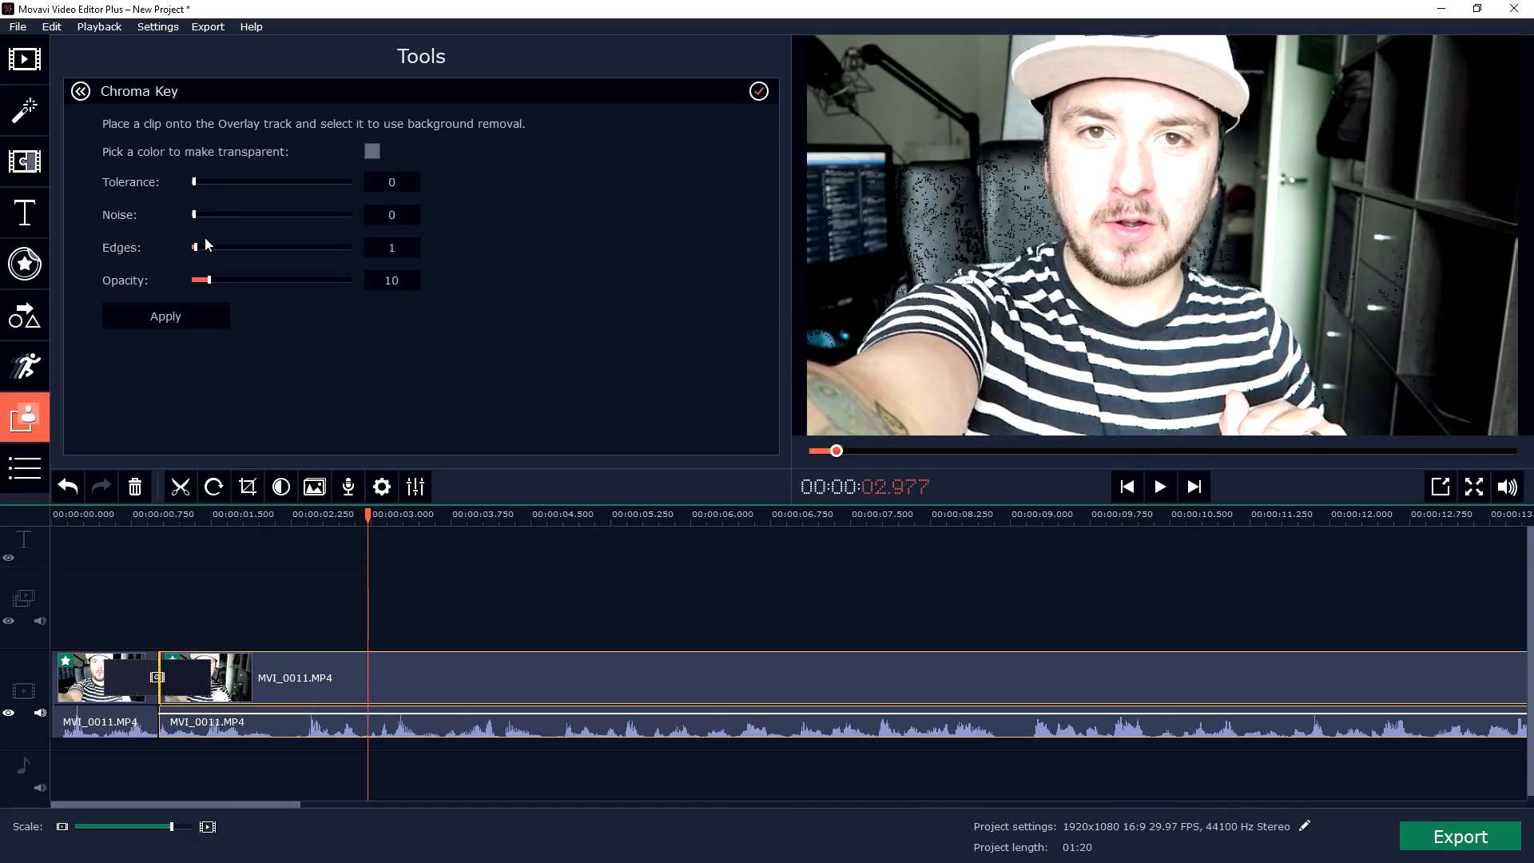
mouse_move(404, 301)
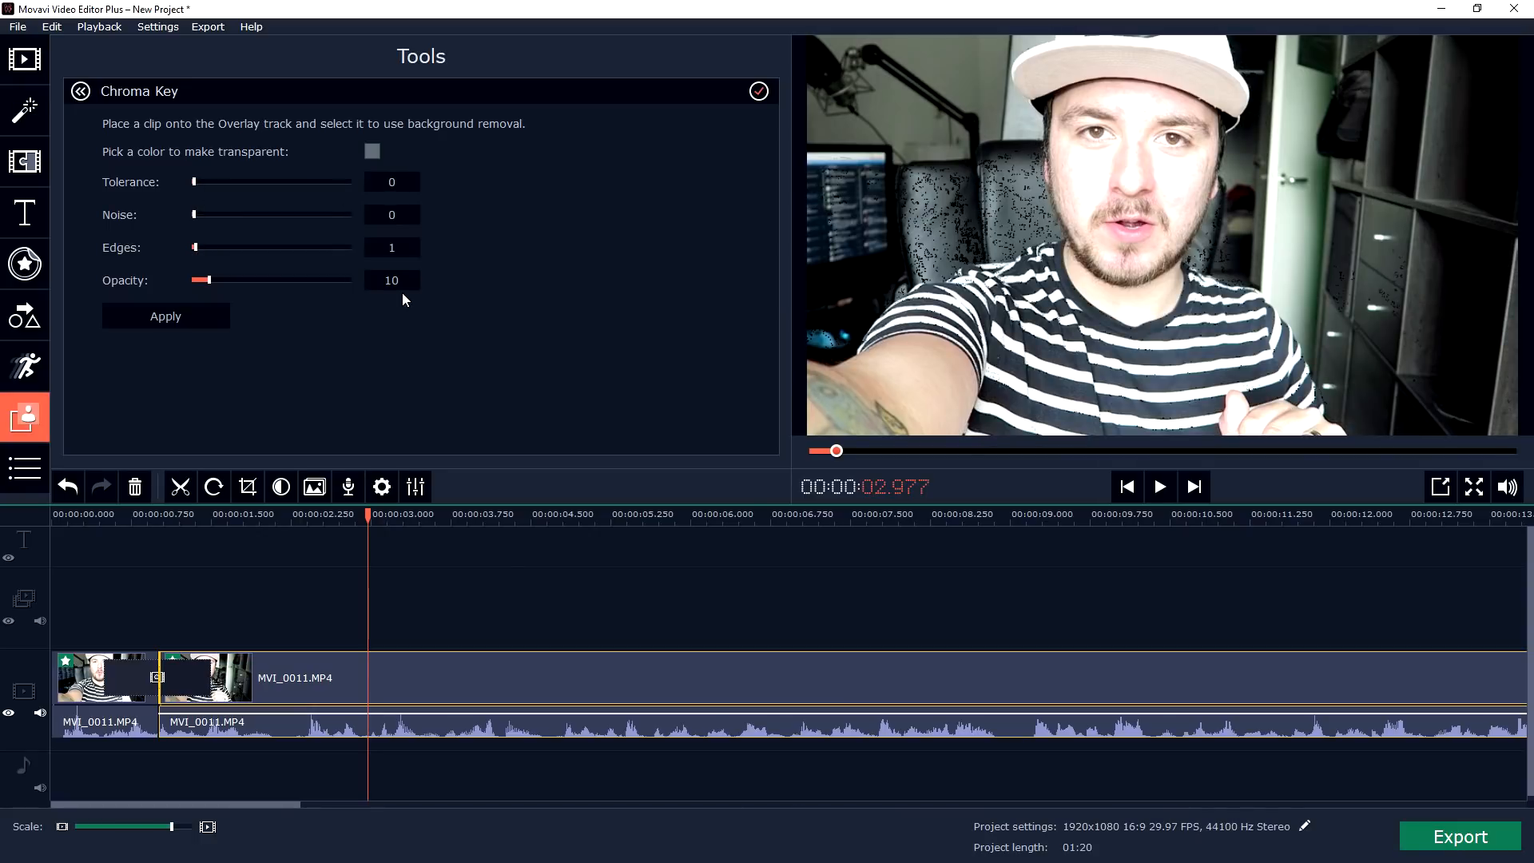
mouse_move(433, 339)
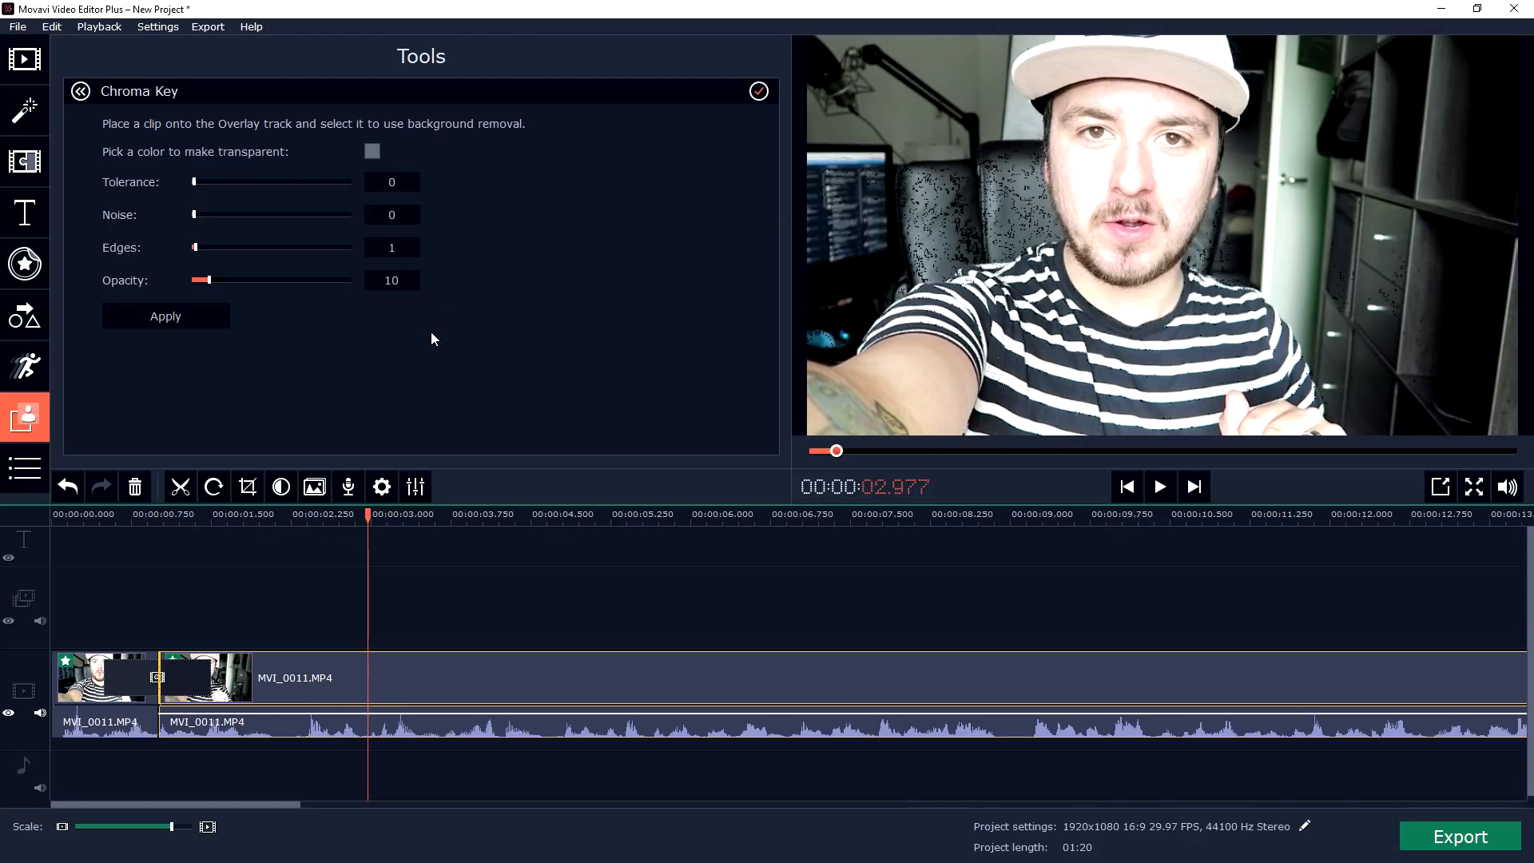
- Raise Chroma Key tolerance through 50 and 75 to settle at 63, leaving it unapplied
left_click_drag(193, 182, 278, 182)
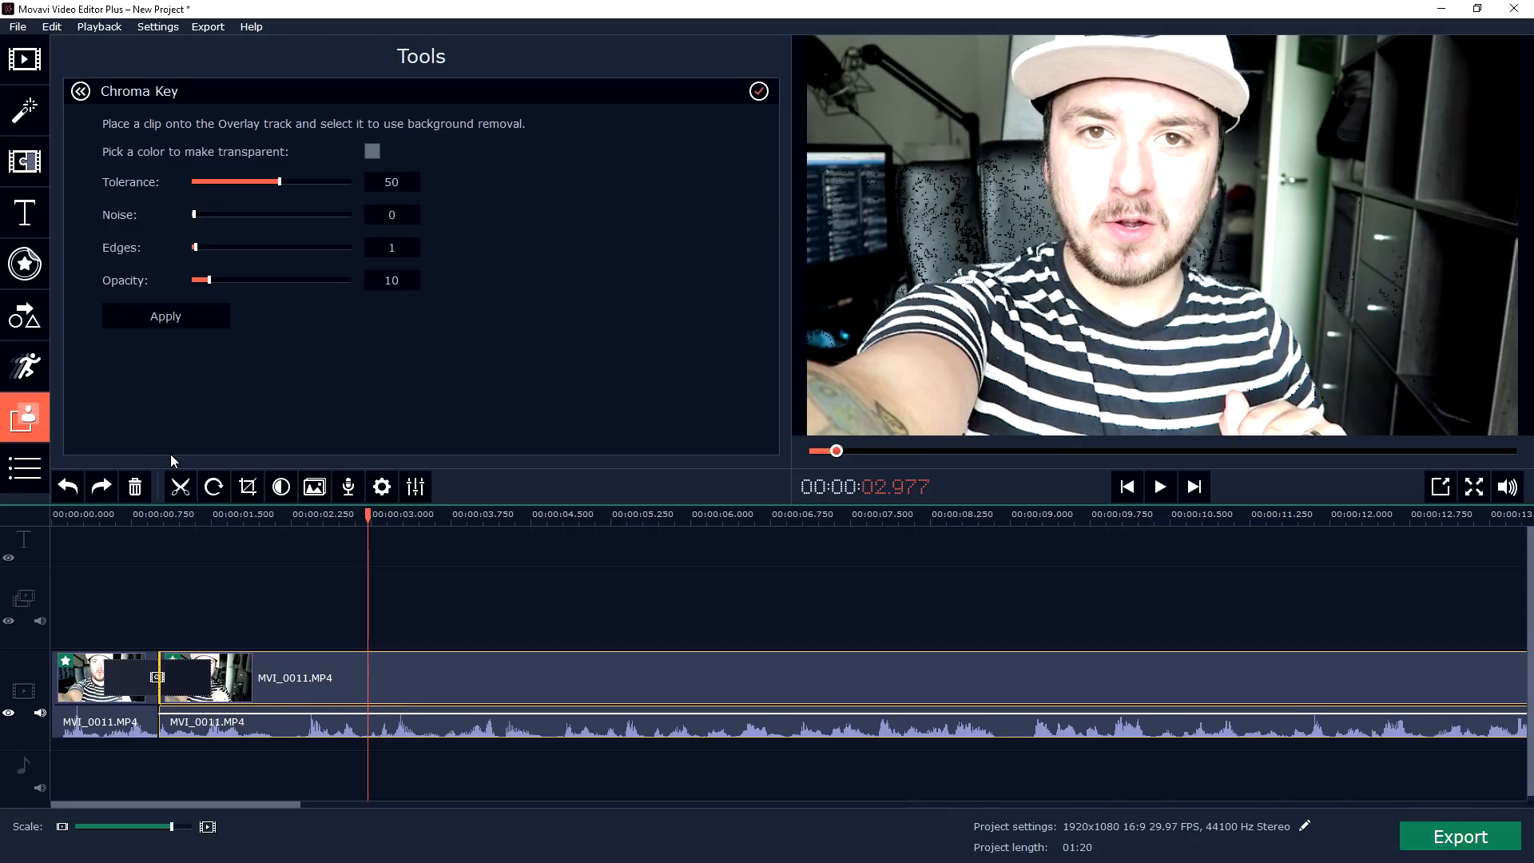
left_click_drag(277, 182, 321, 182)
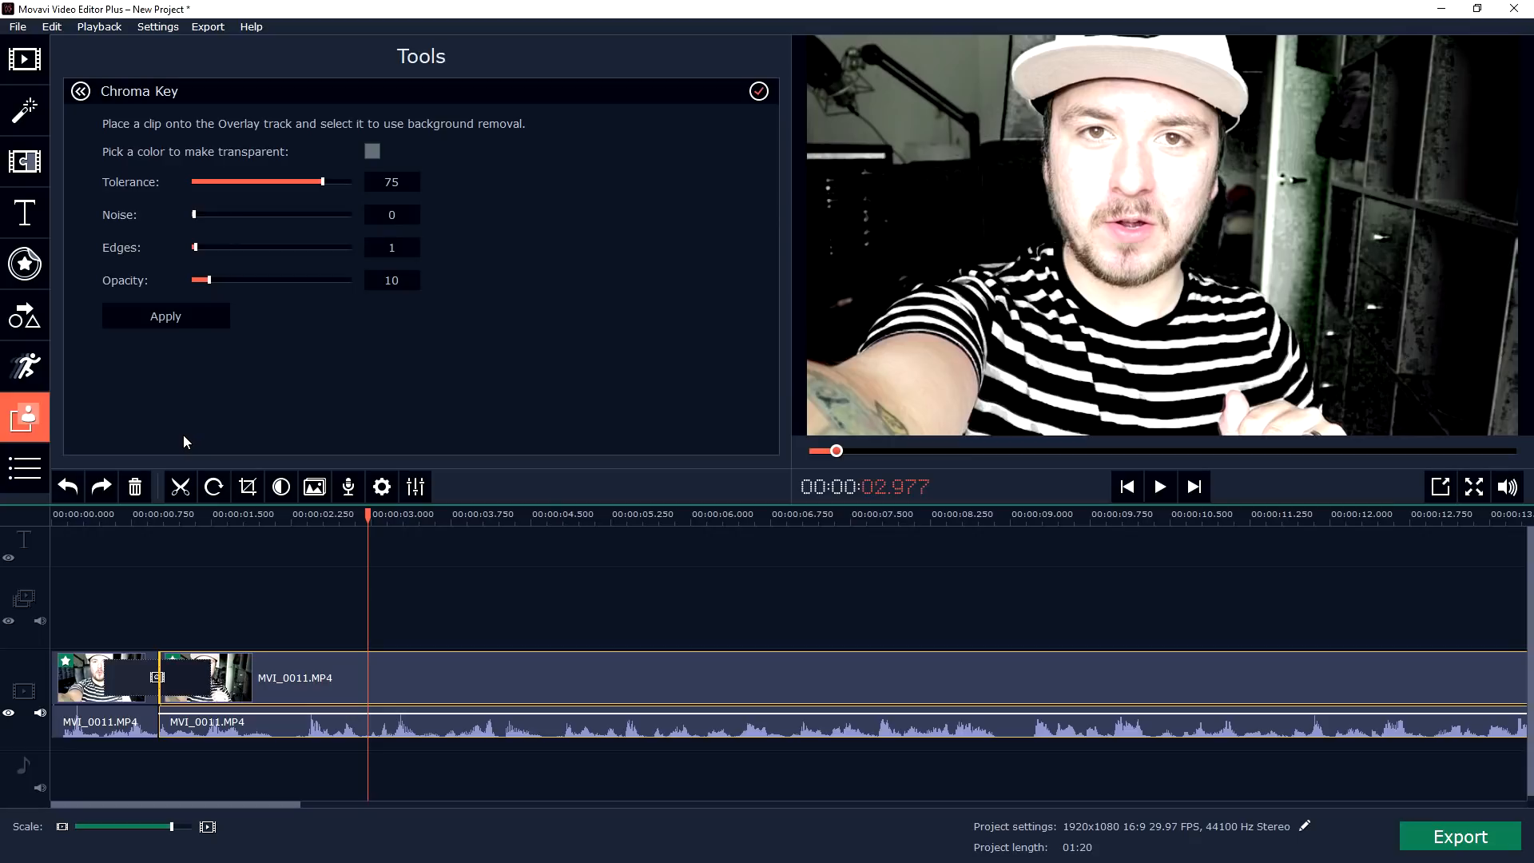
left_click_drag(321, 182, 302, 182)
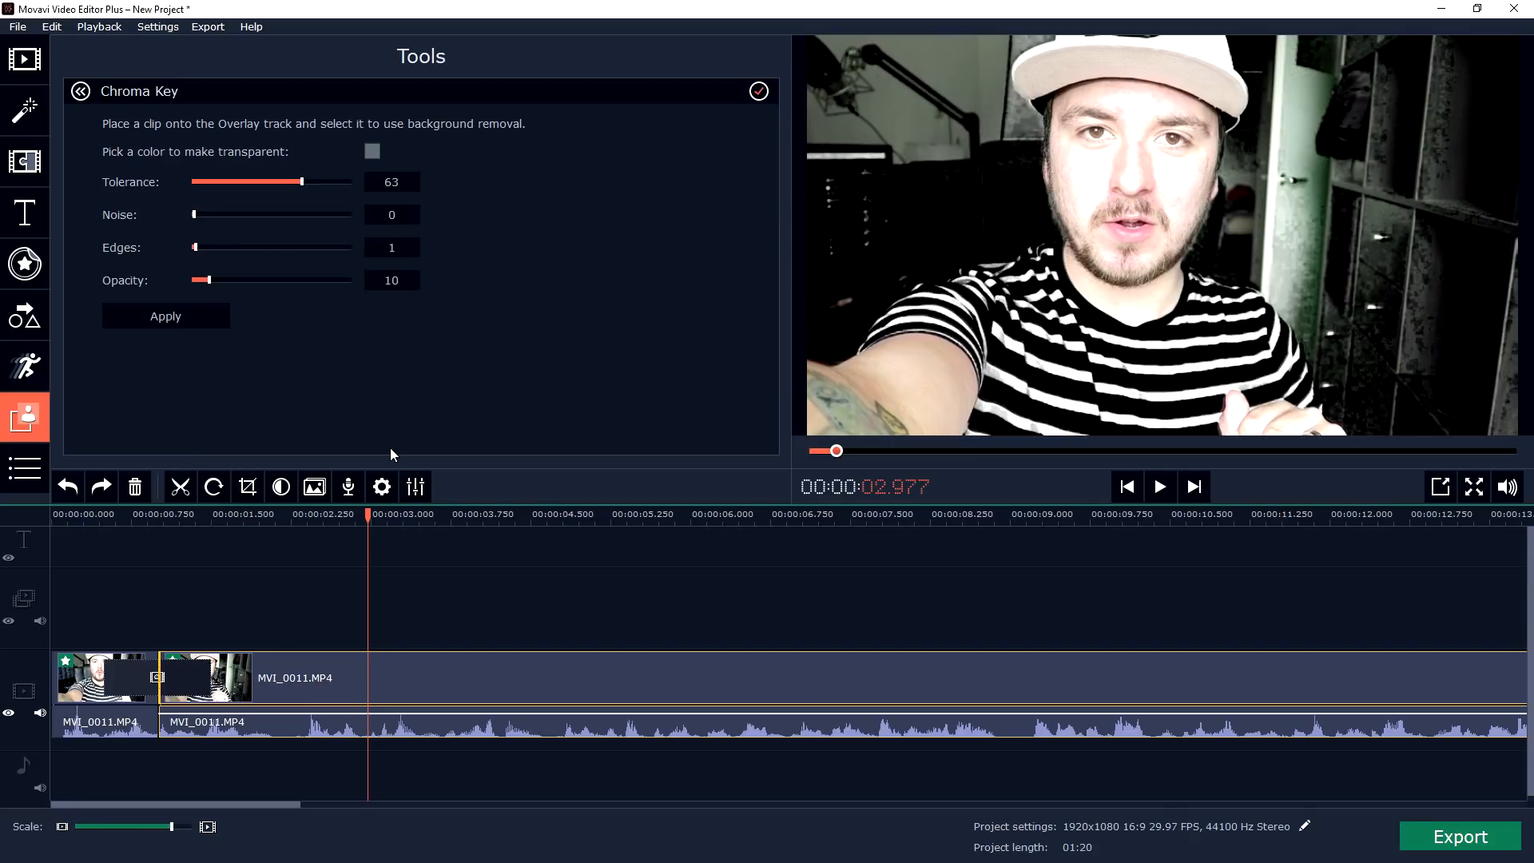
left_click(481, 634)
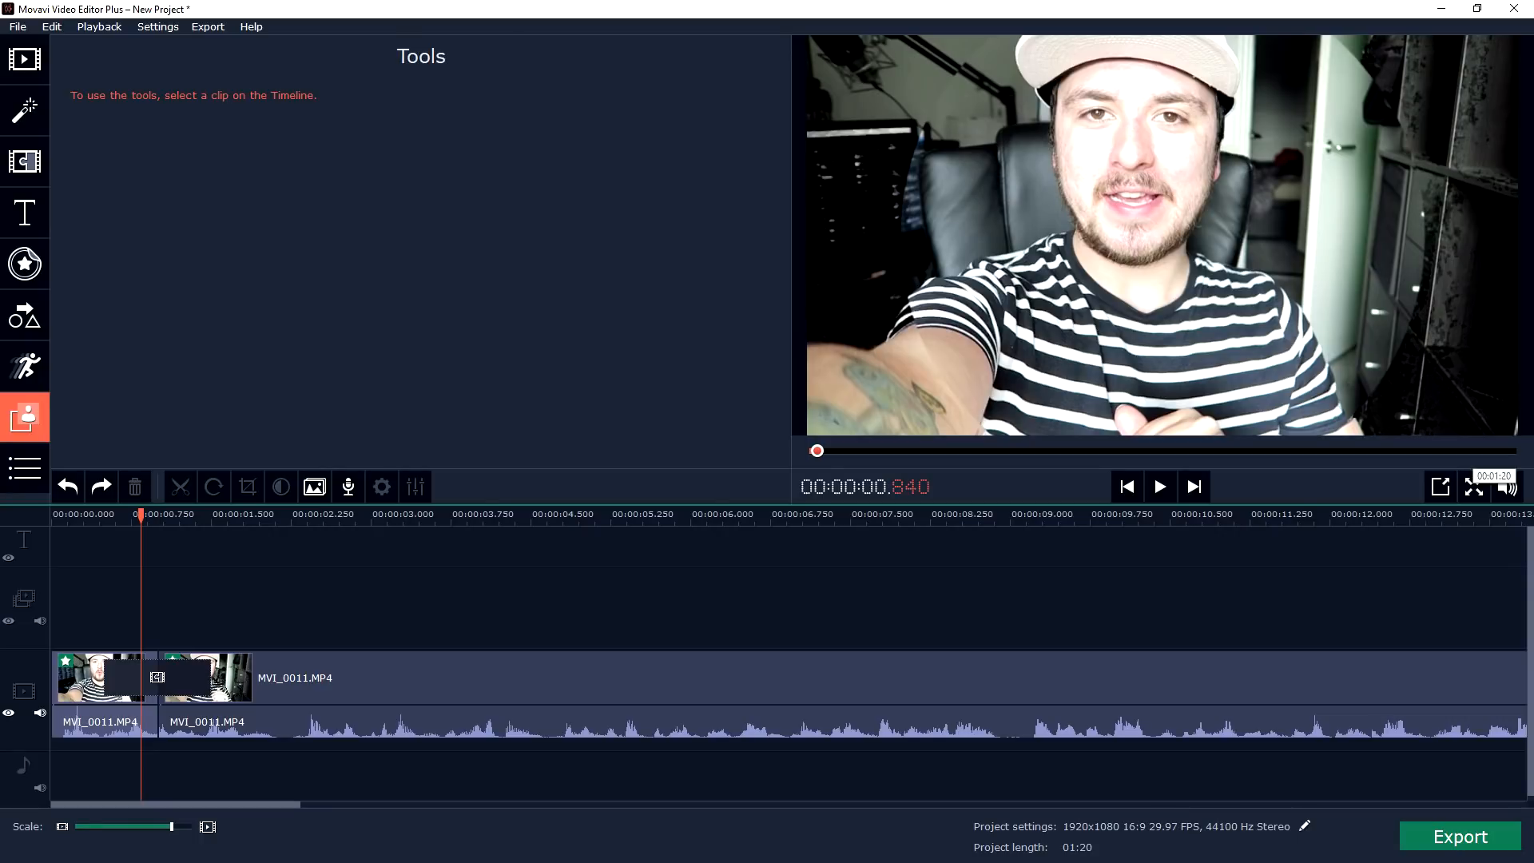
- Leave Chroma Key unapplied and bring up the export window from the File menu
left_click(32, 26)
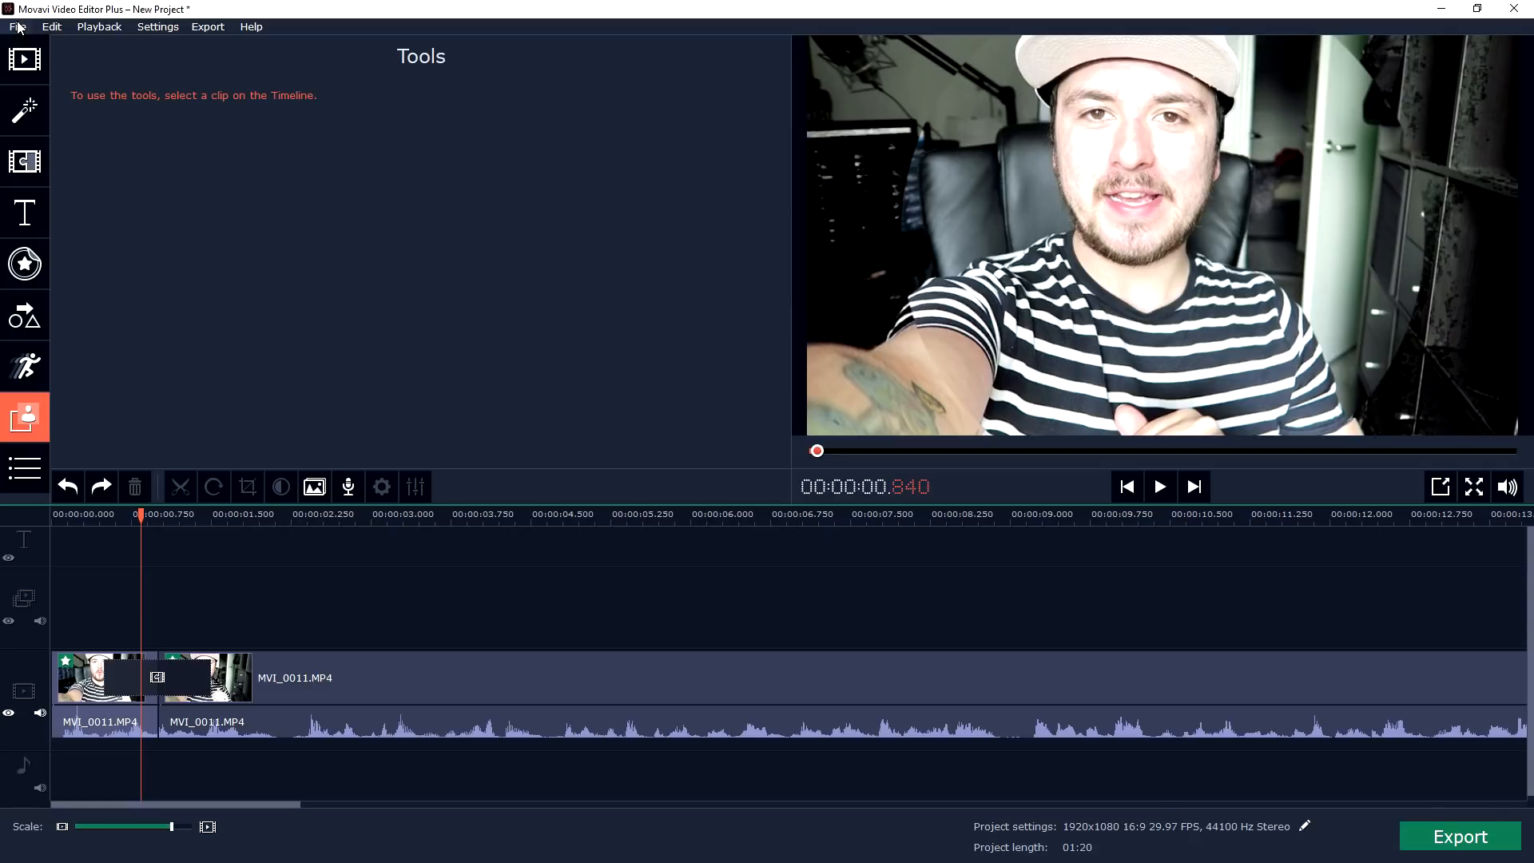
left_click(20, 26)
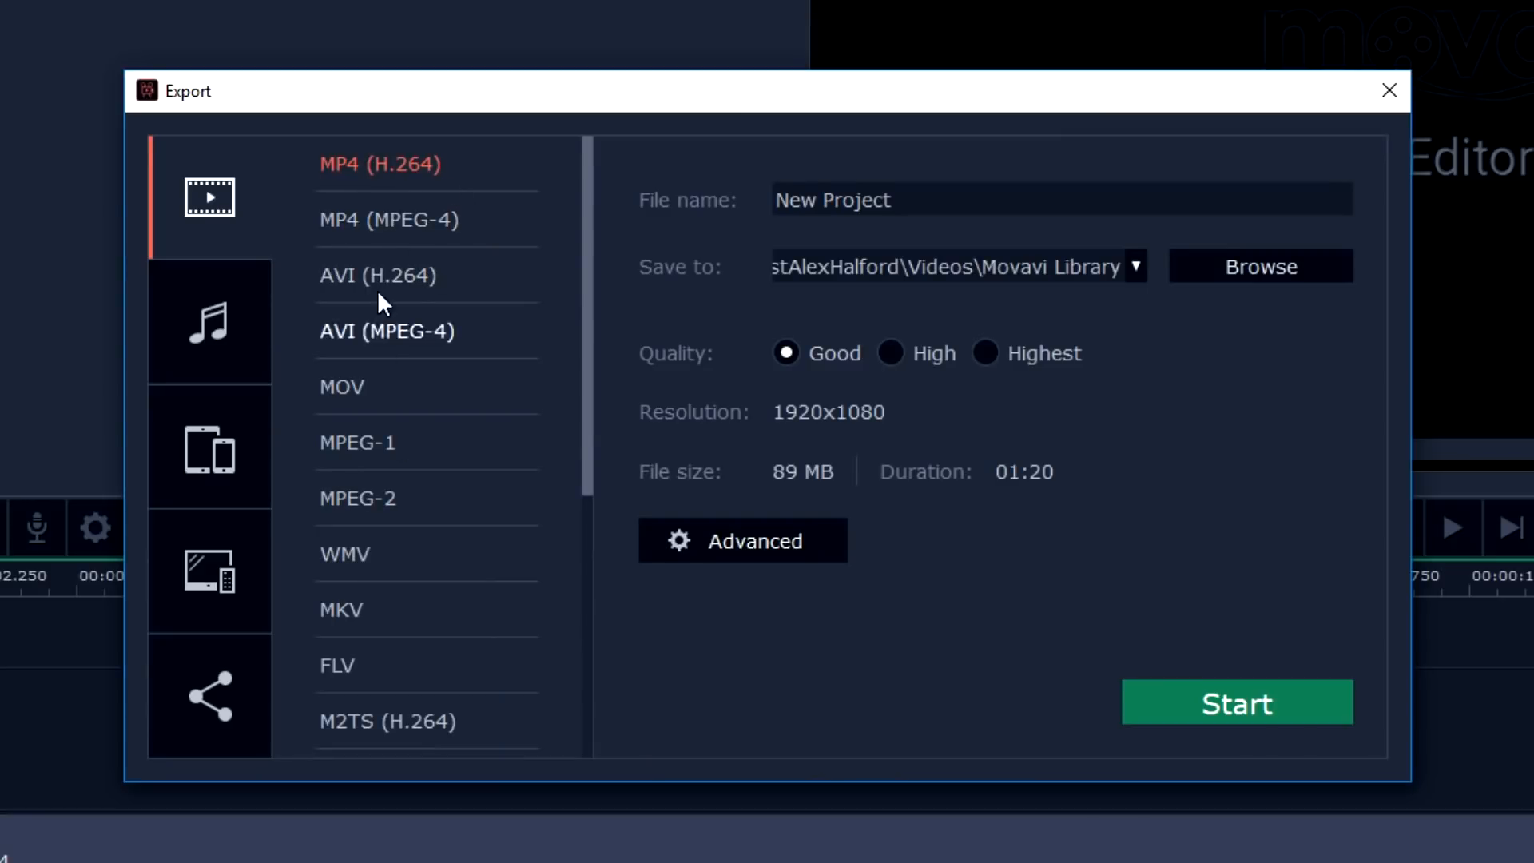
mouse_move(415, 597)
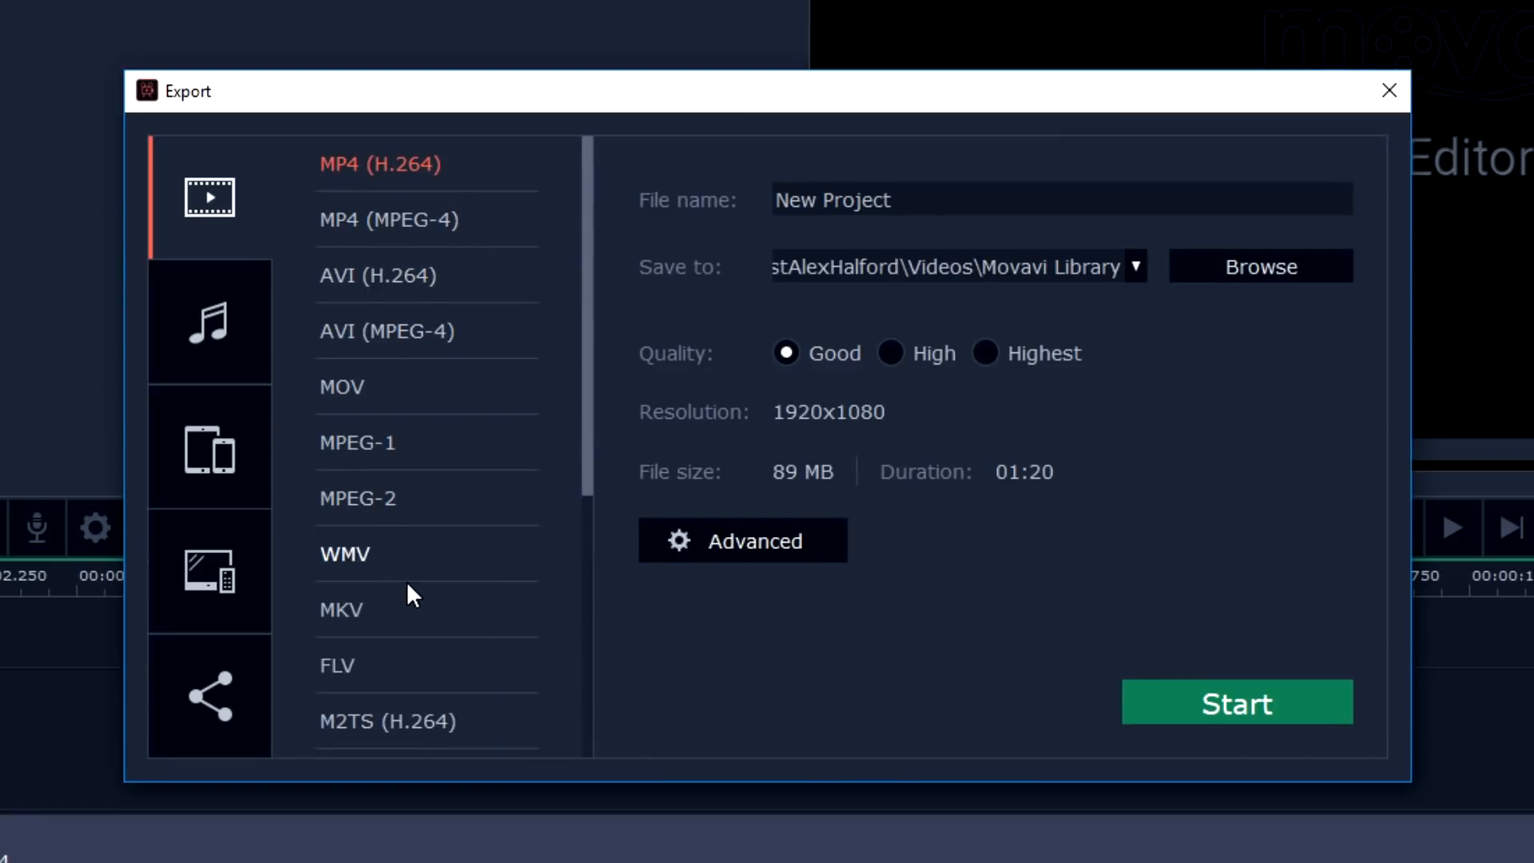
mouse_move(420, 454)
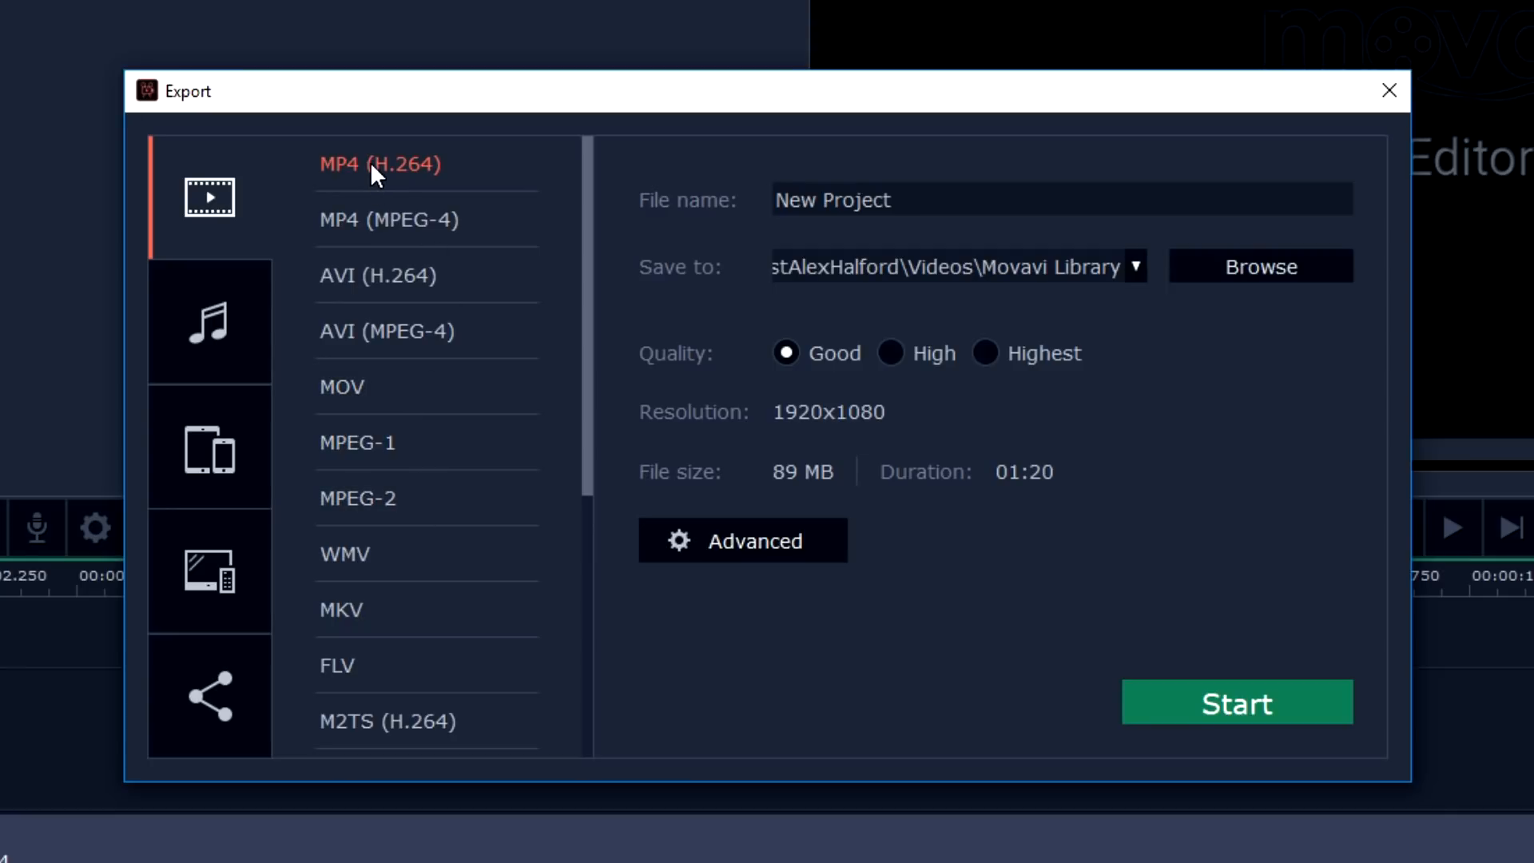
mouse_move(1140, 278)
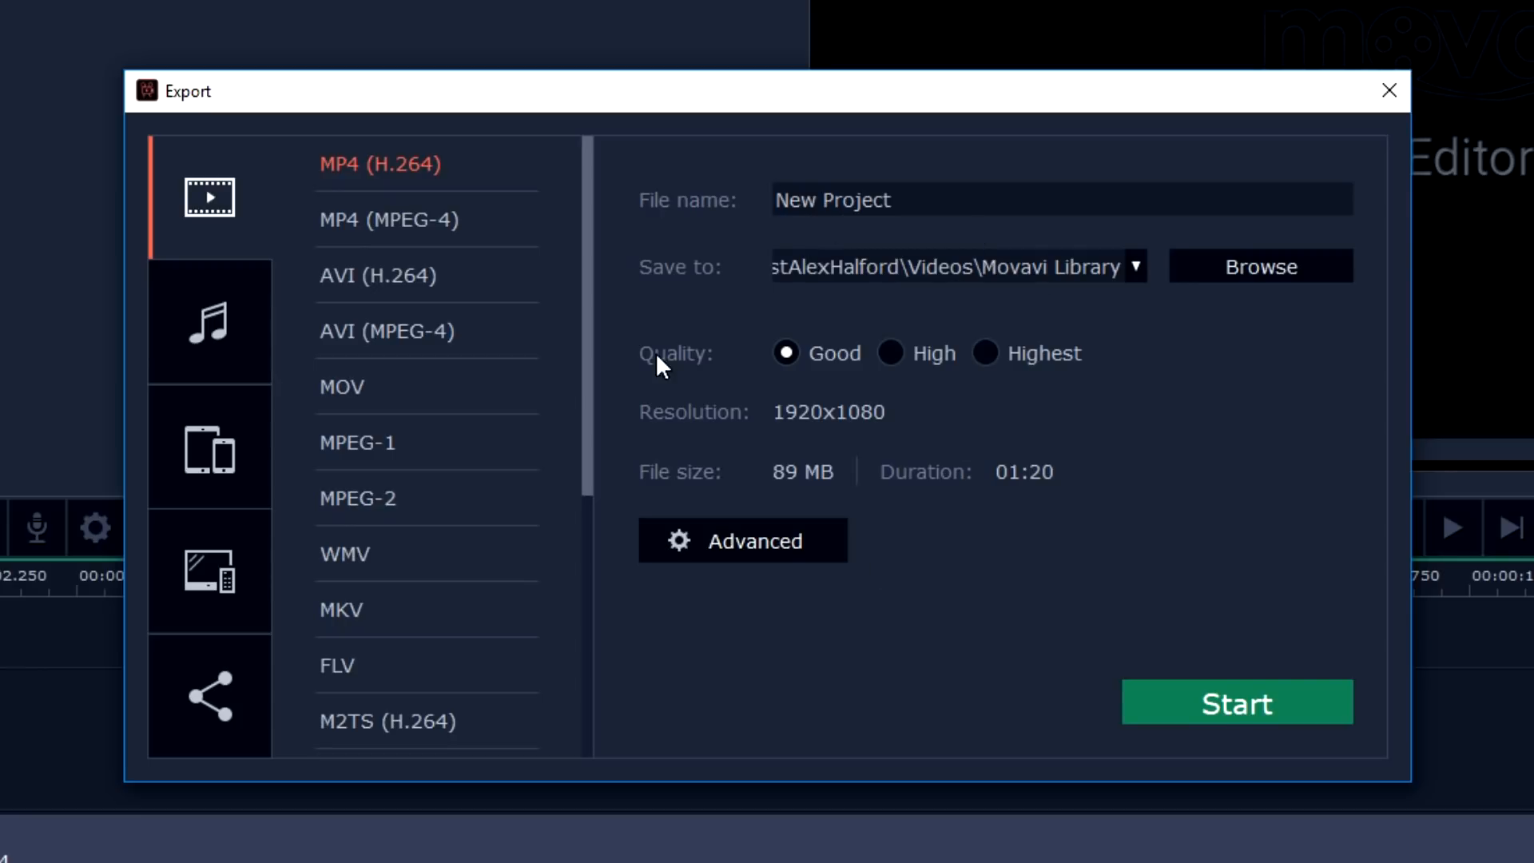
- Set the MP4 (H.264) export to Highest quality with file name 'Test Render'
left_click(984, 353)
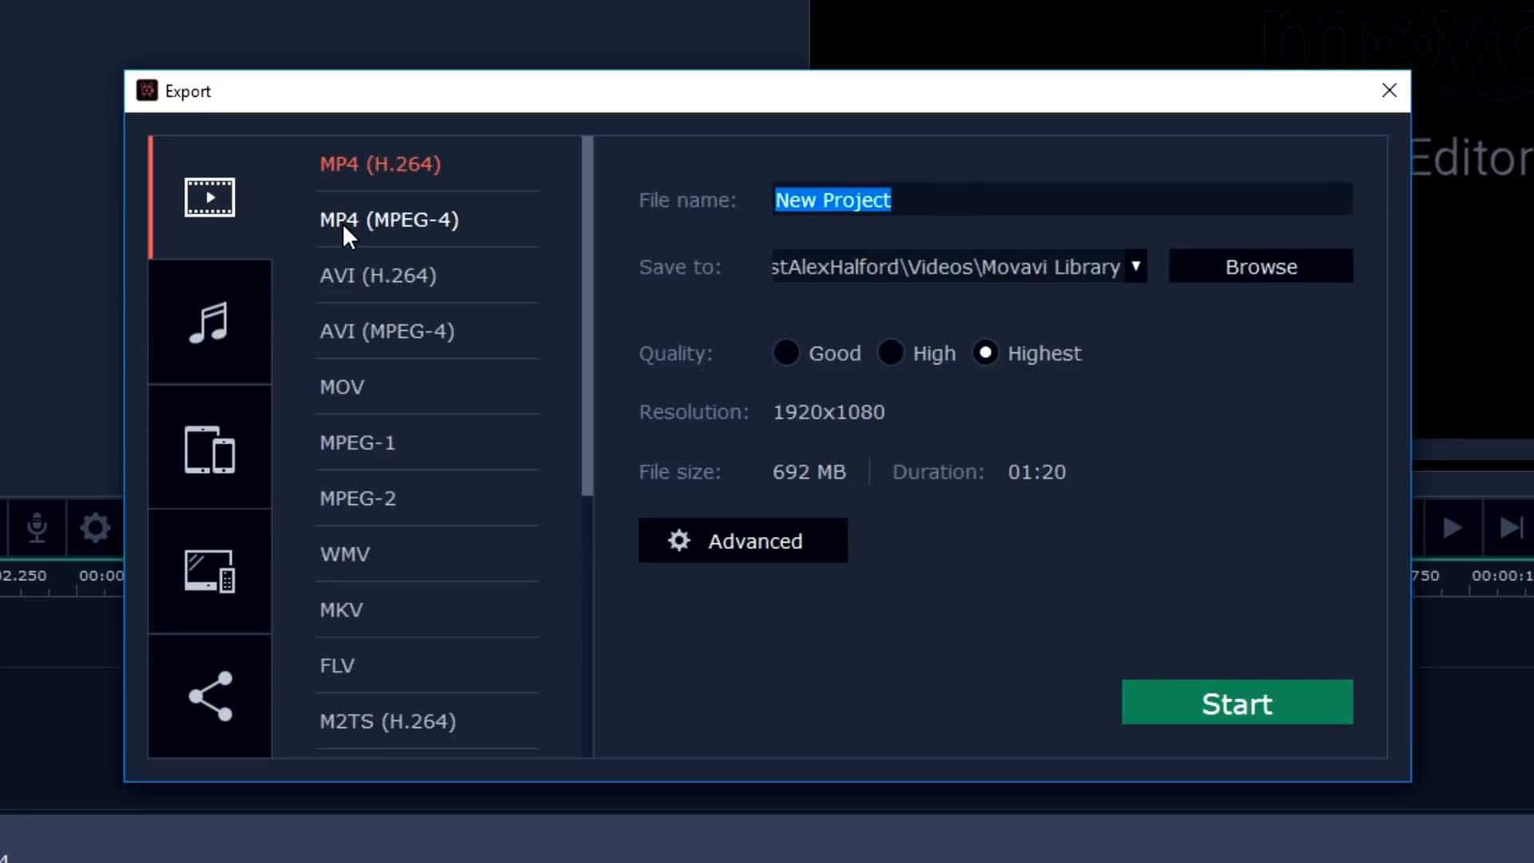
type("Test R")
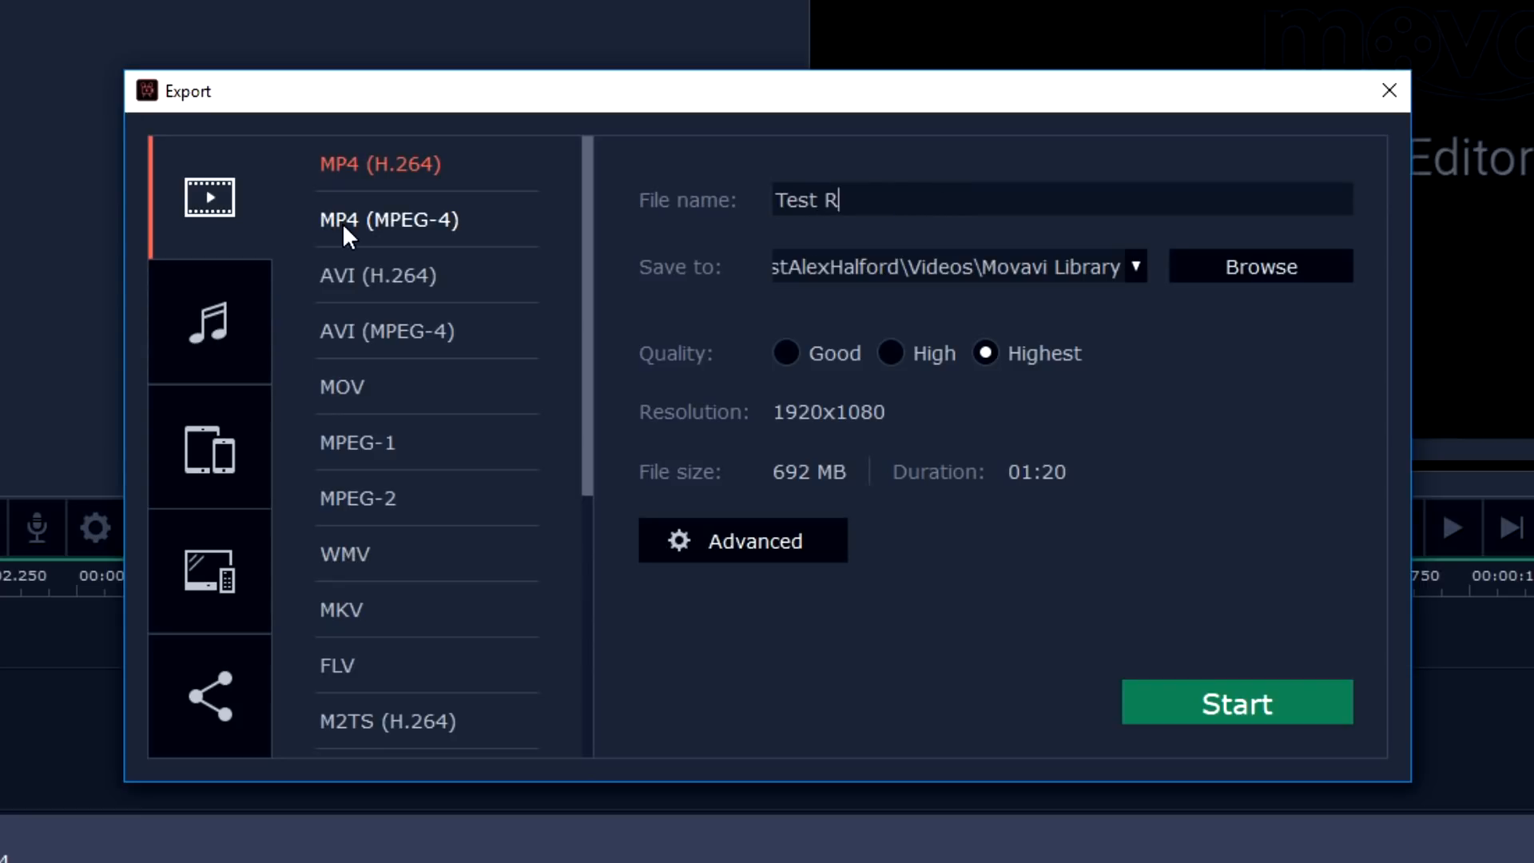
type("ender")
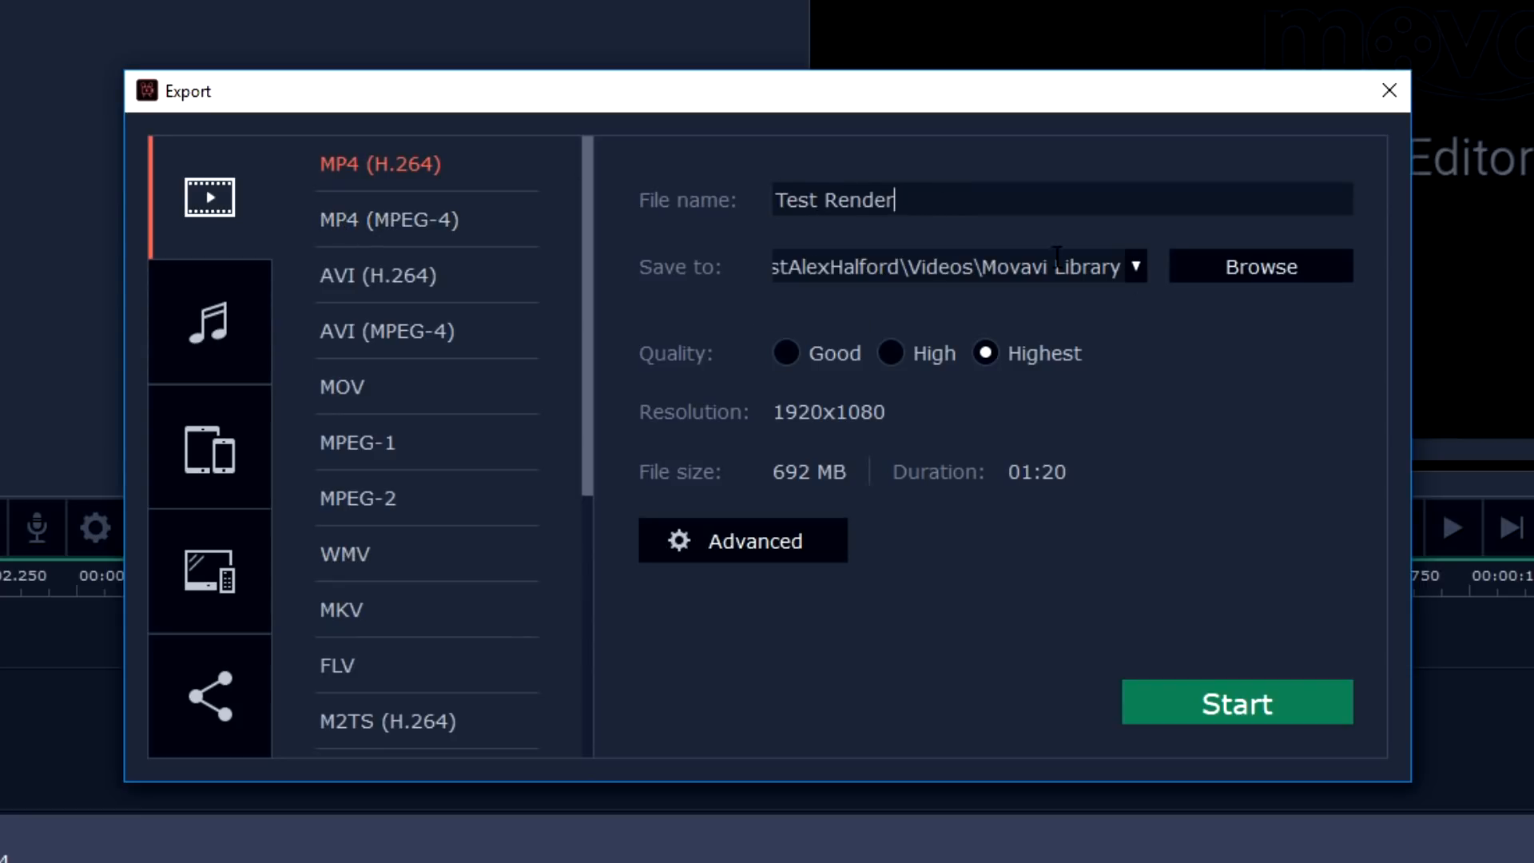
mouse_move(849, 436)
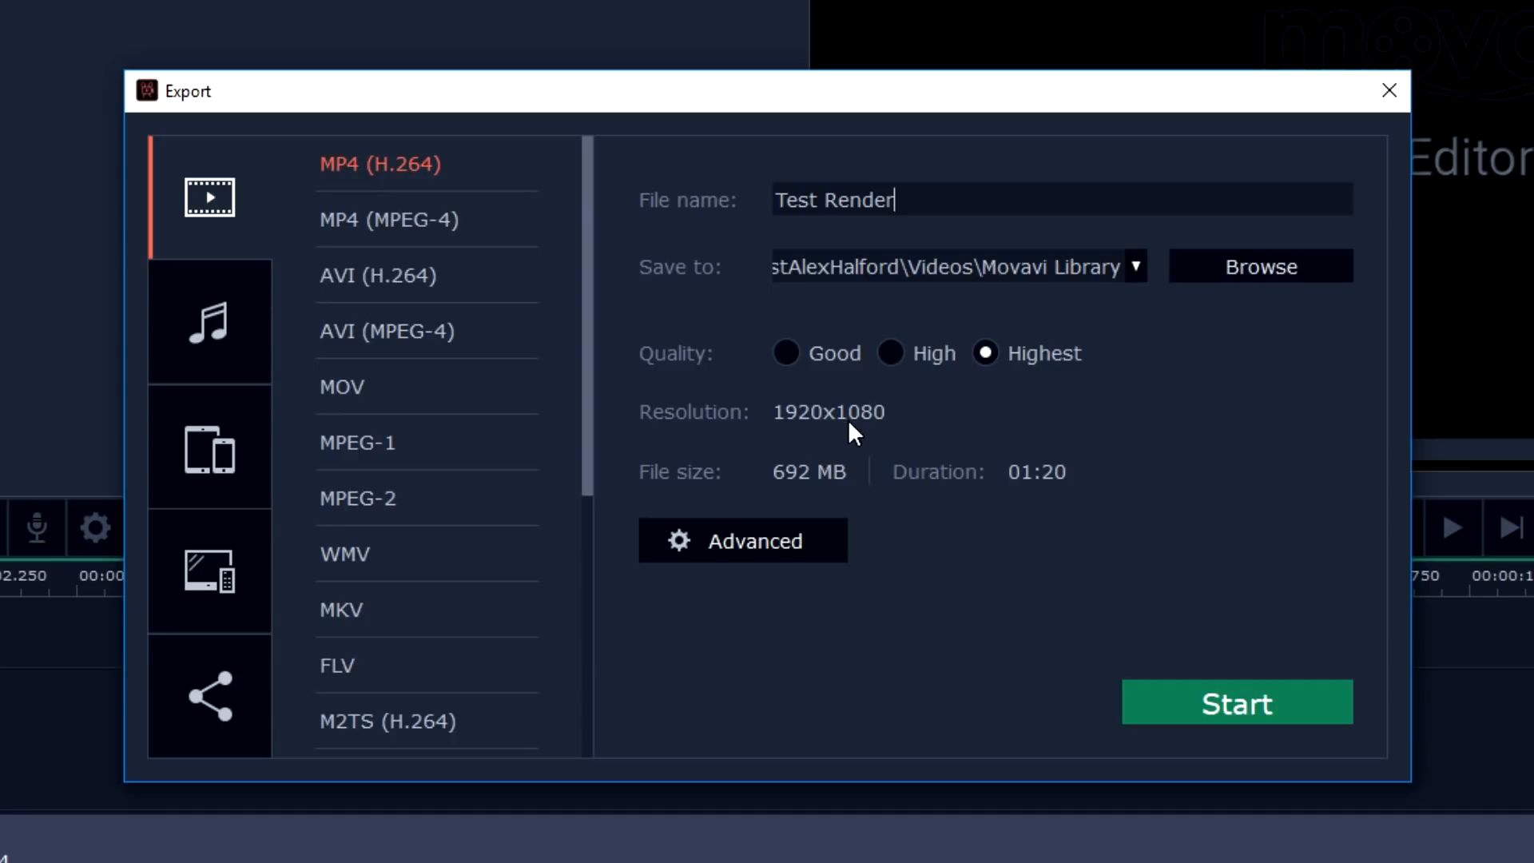
mouse_move(233, 336)
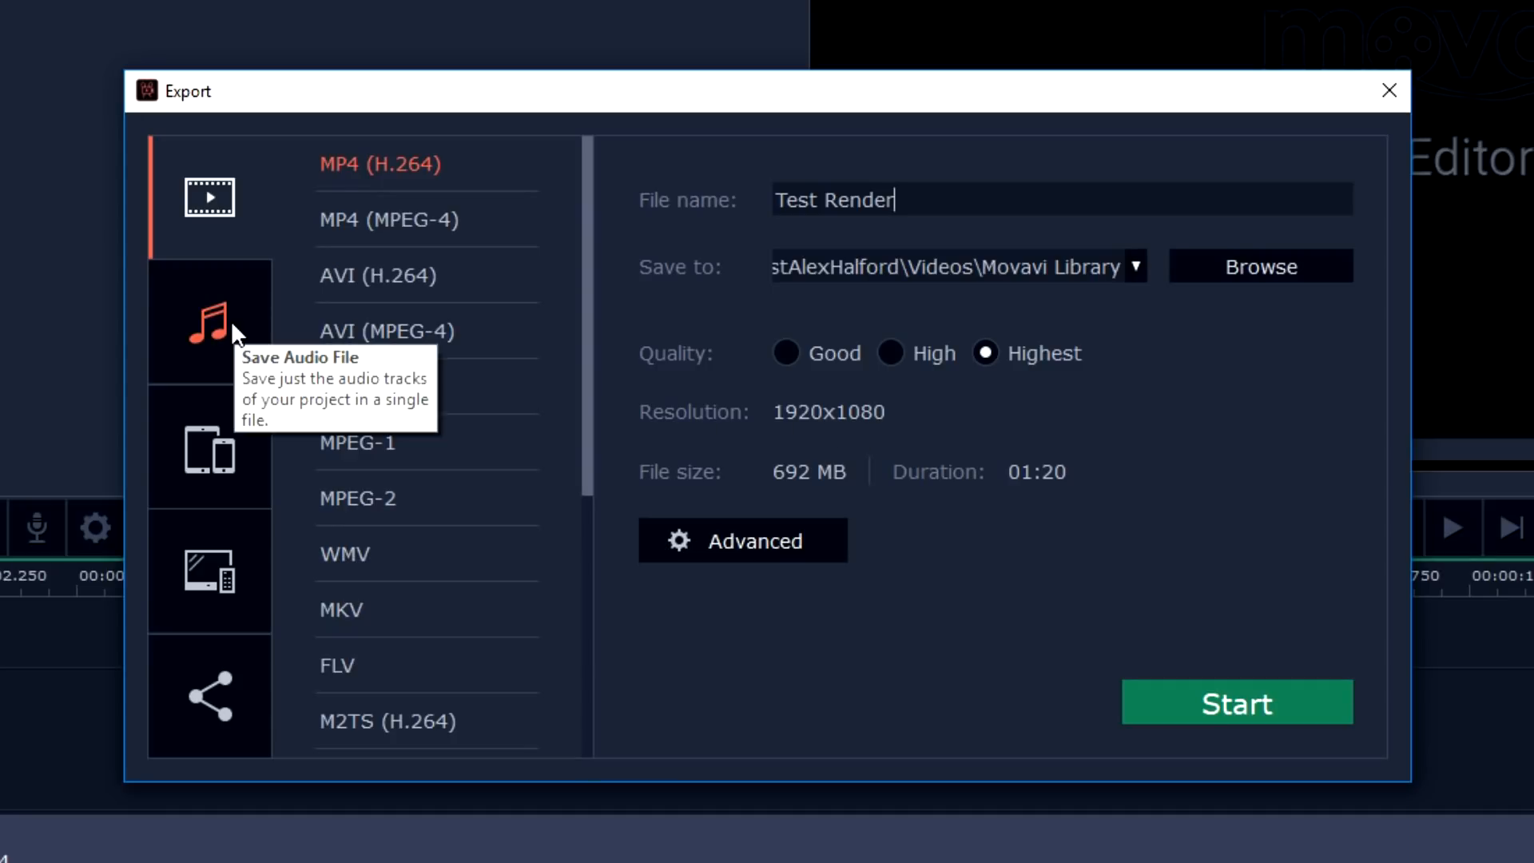
left_click(210, 323)
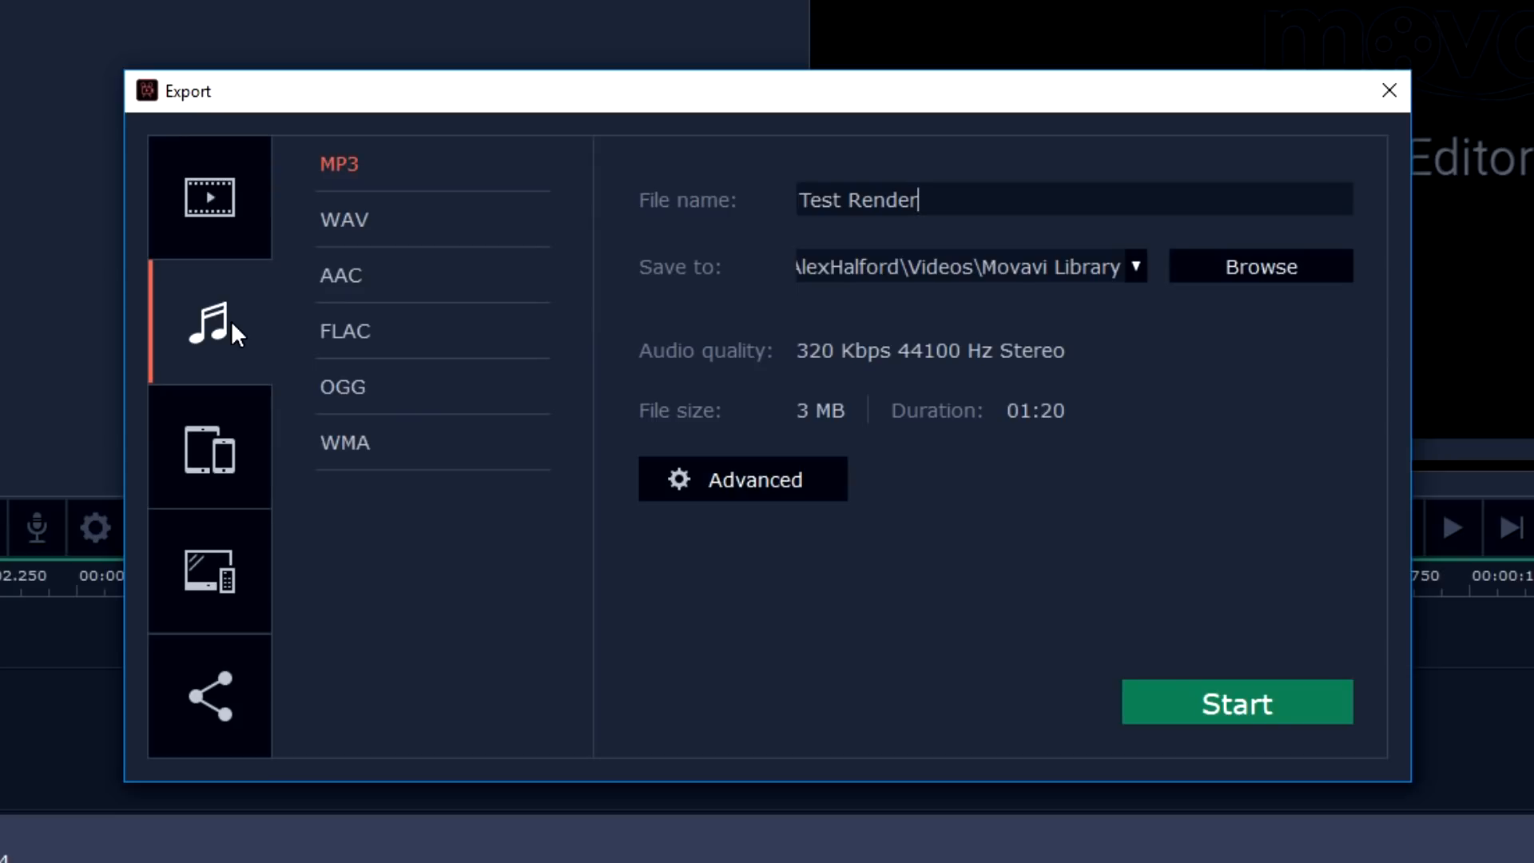
mouse_move(233, 395)
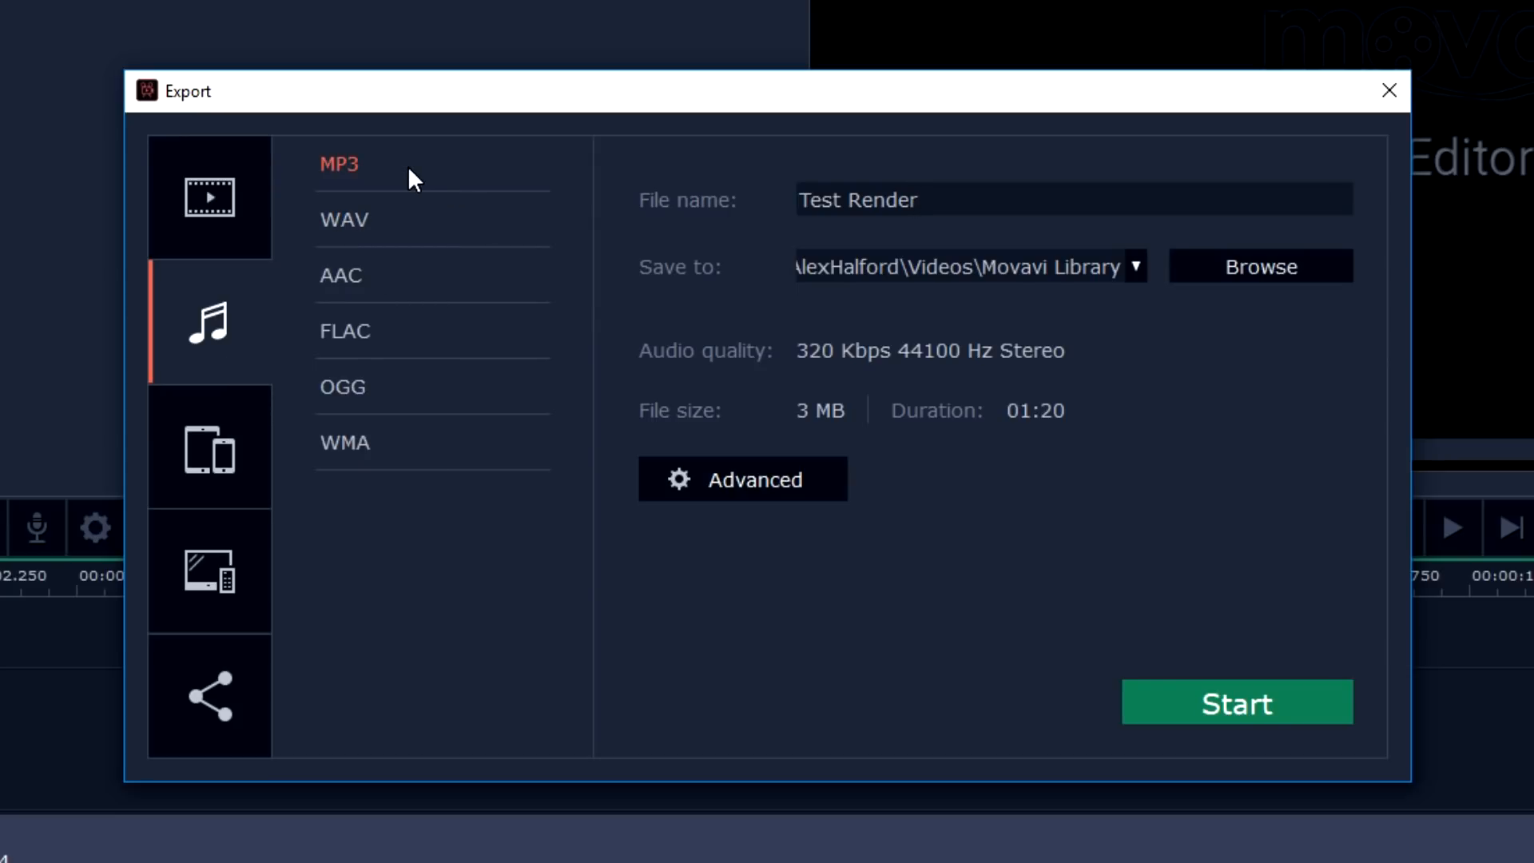
mouse_move(403, 329)
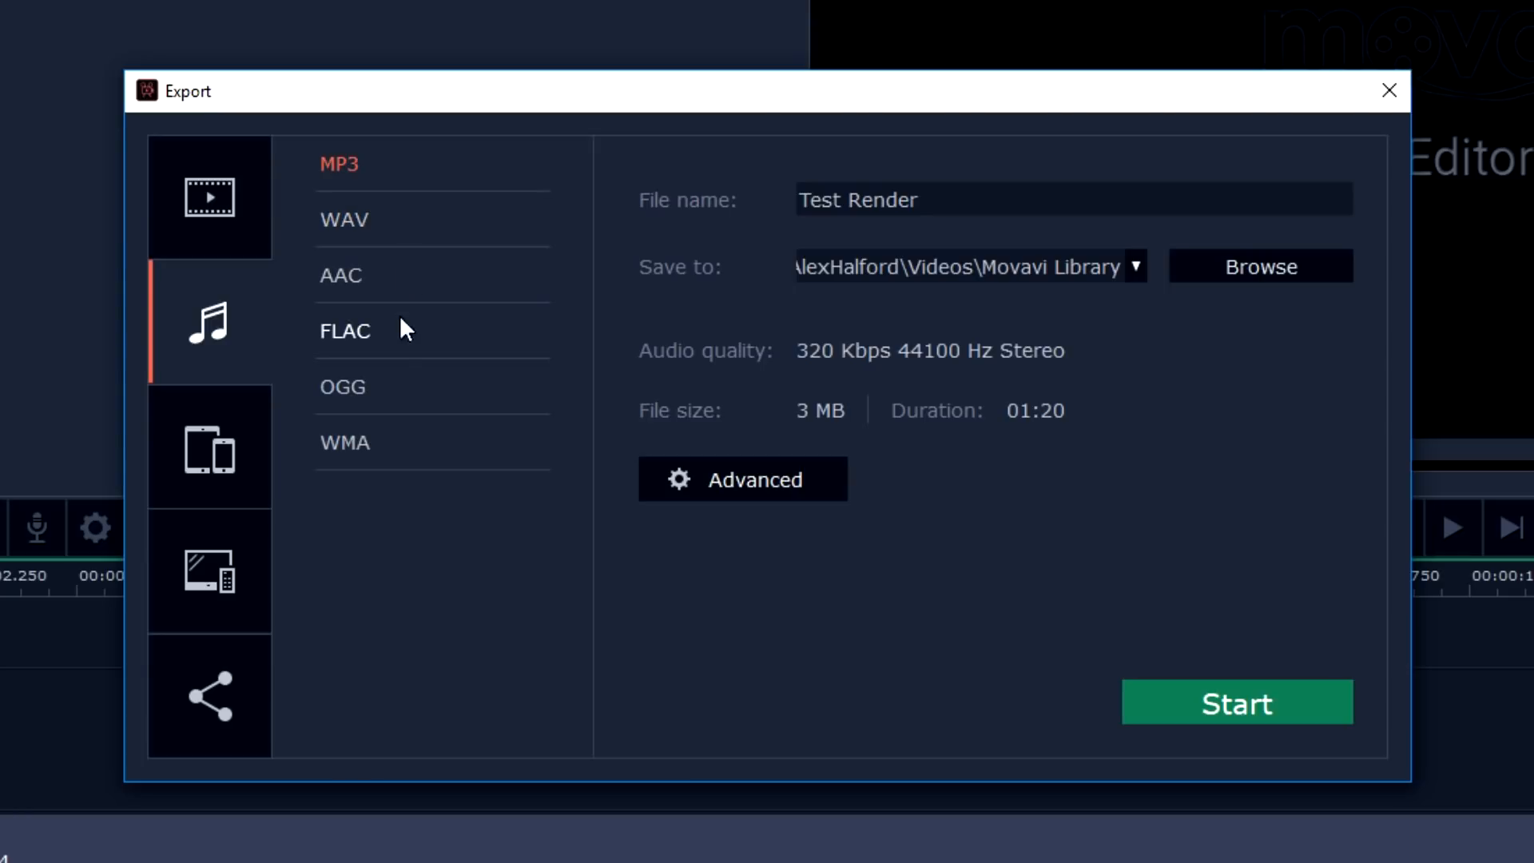
mouse_move(377, 449)
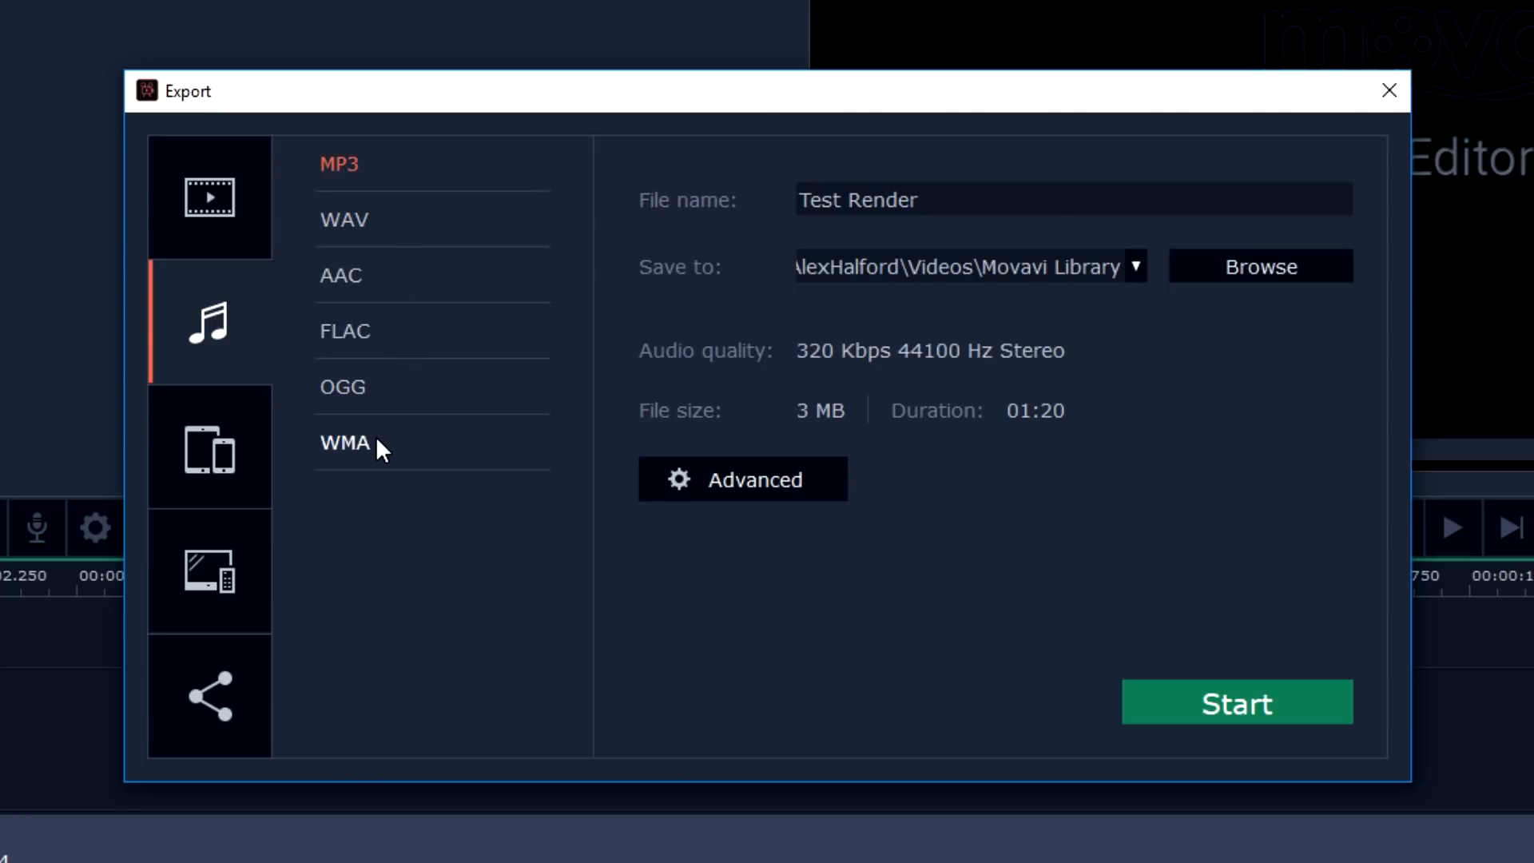
- Browse the Devices and TV export presets, with Samsung 1080p listed first
left_click(210, 450)
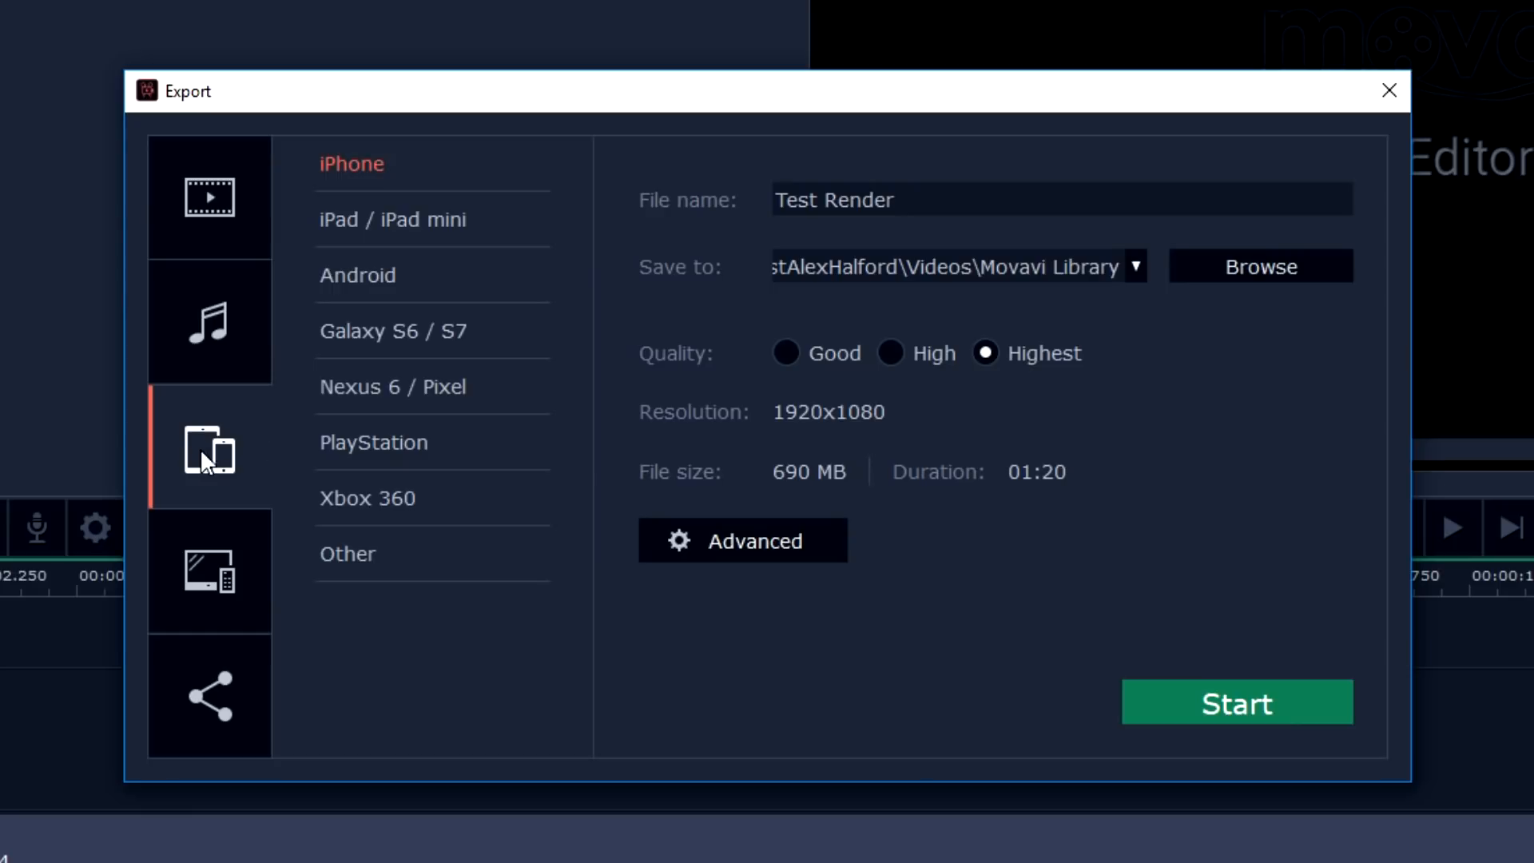
left_click(407, 219)
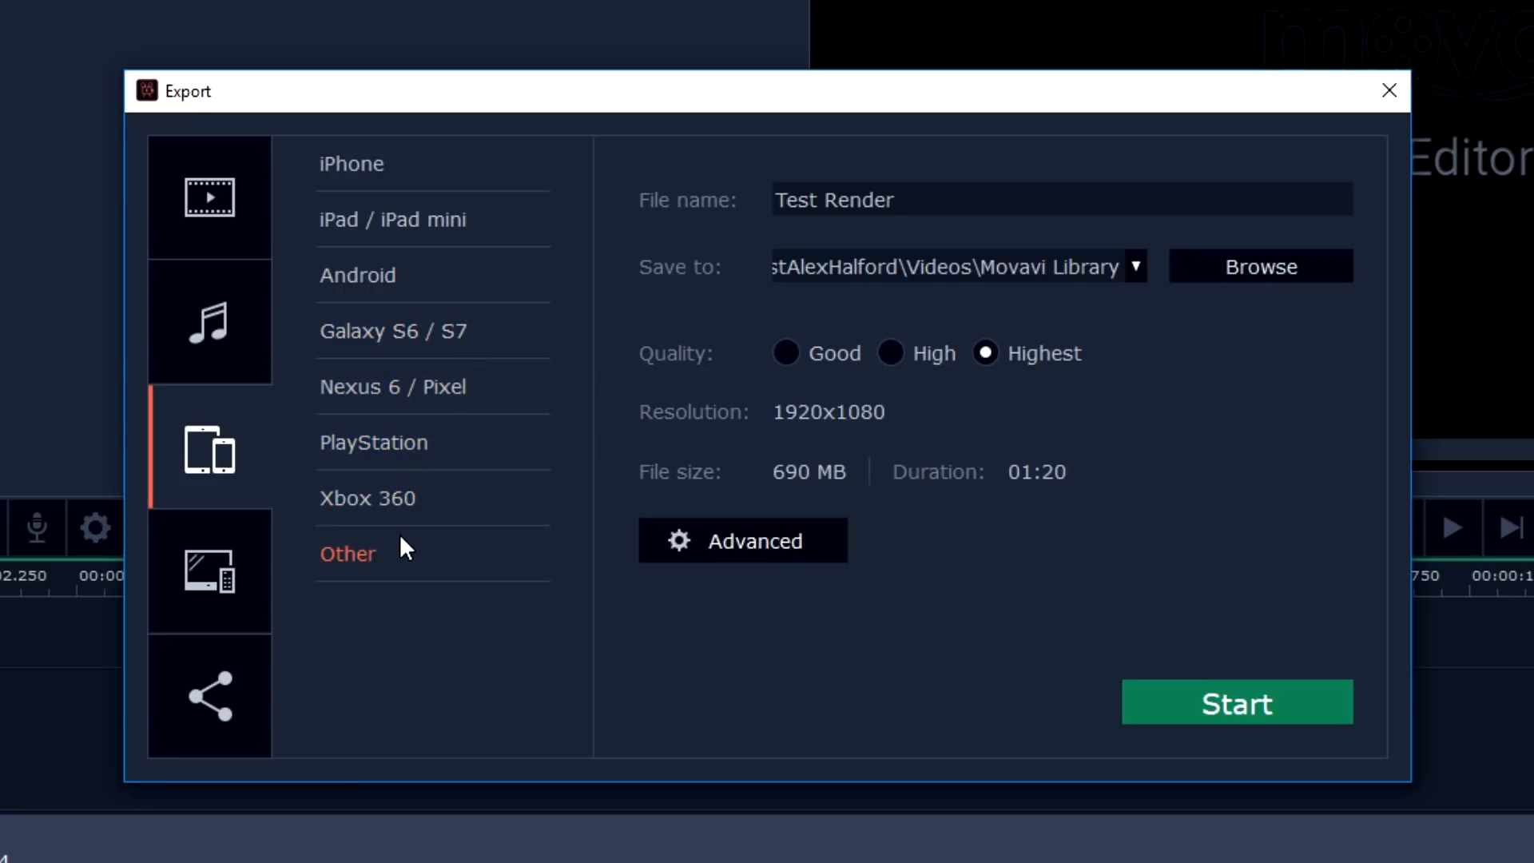
left_click(209, 574)
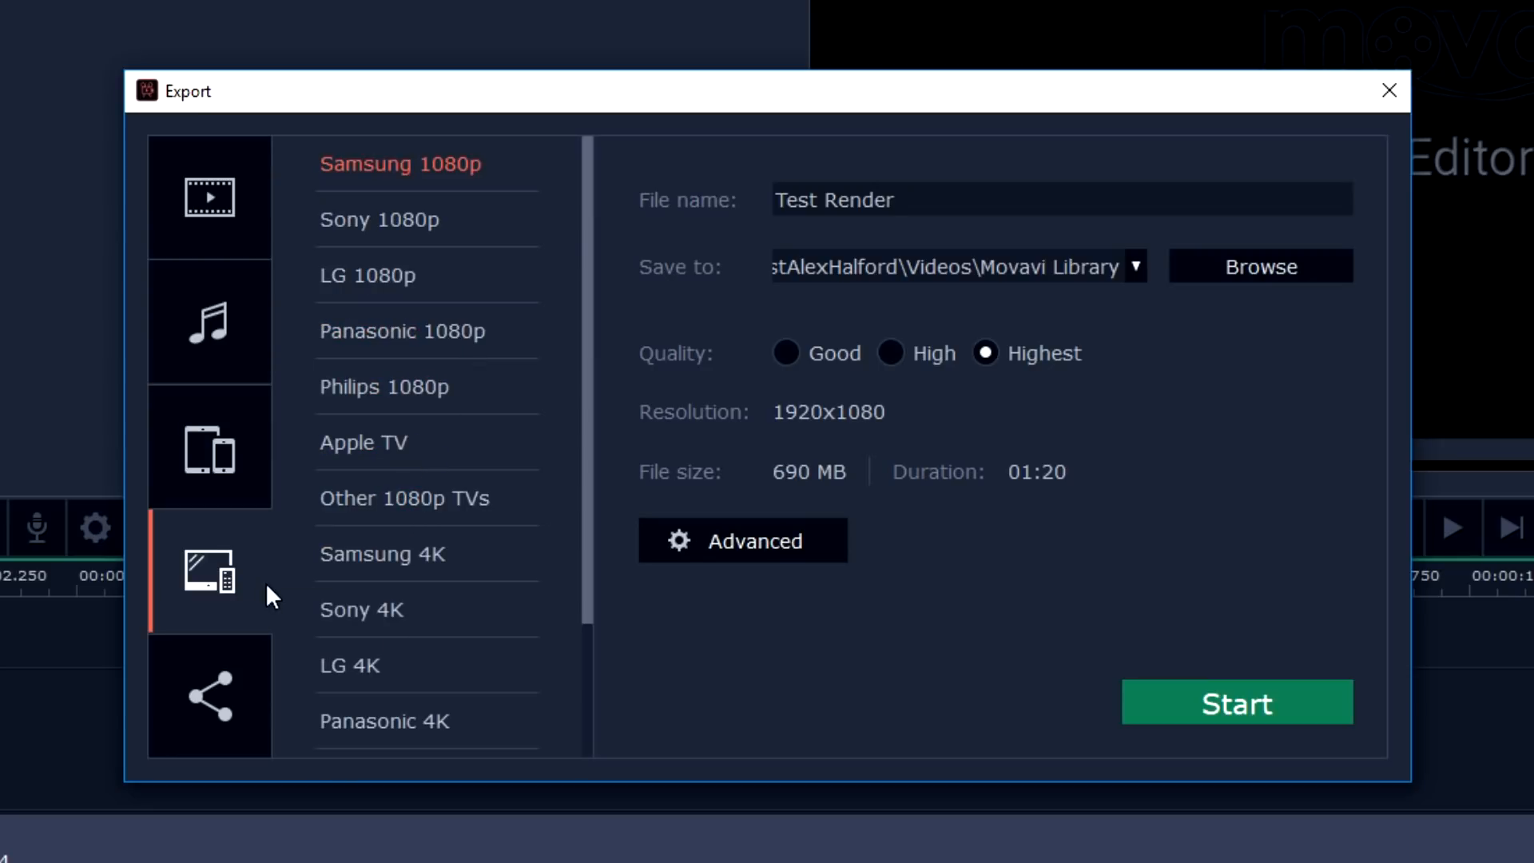
mouse_move(430, 189)
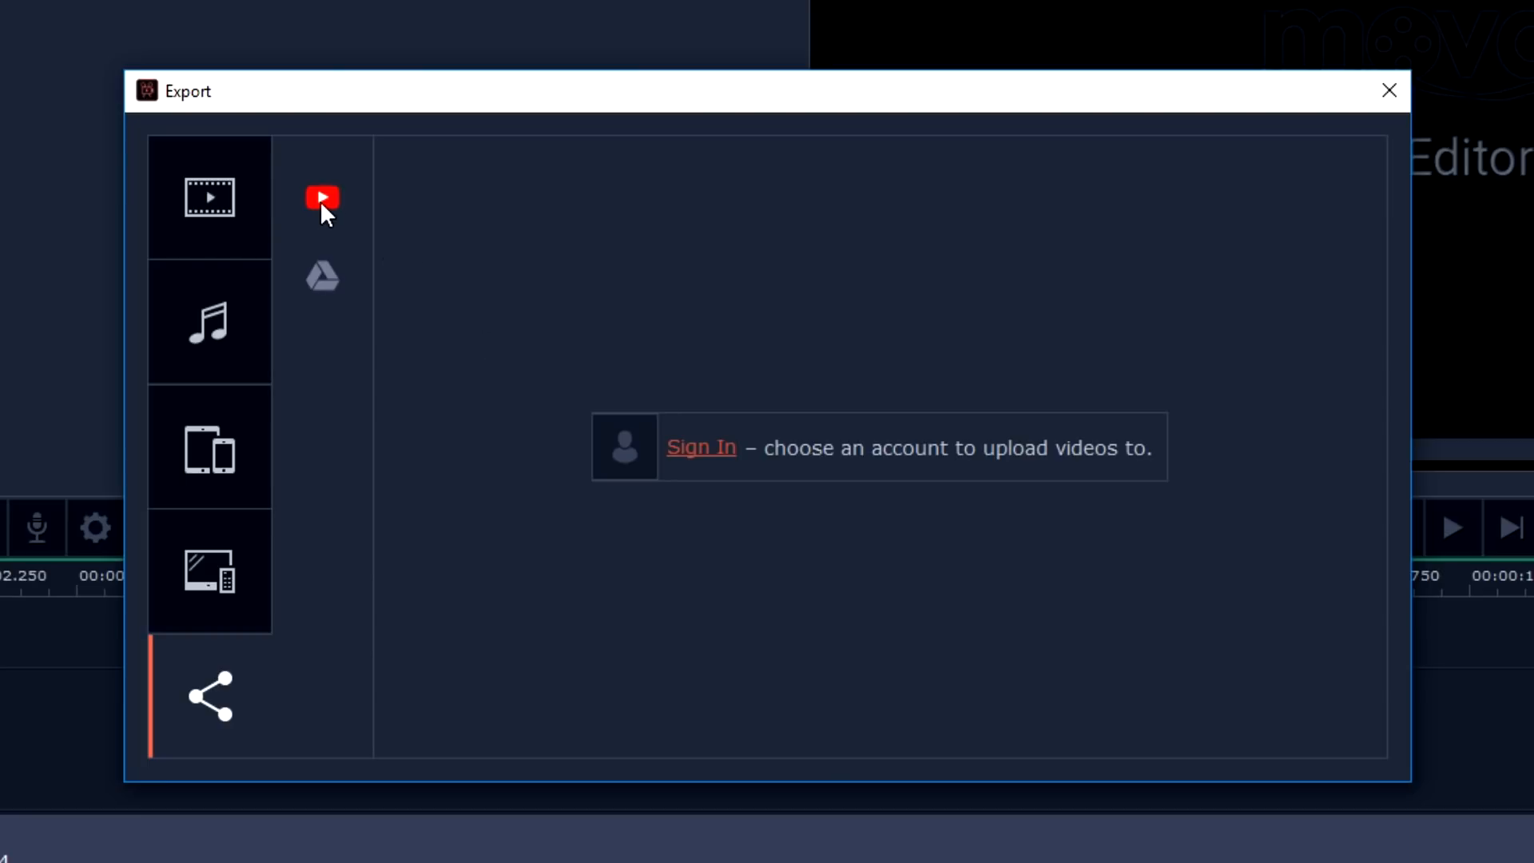
mouse_move(705, 454)
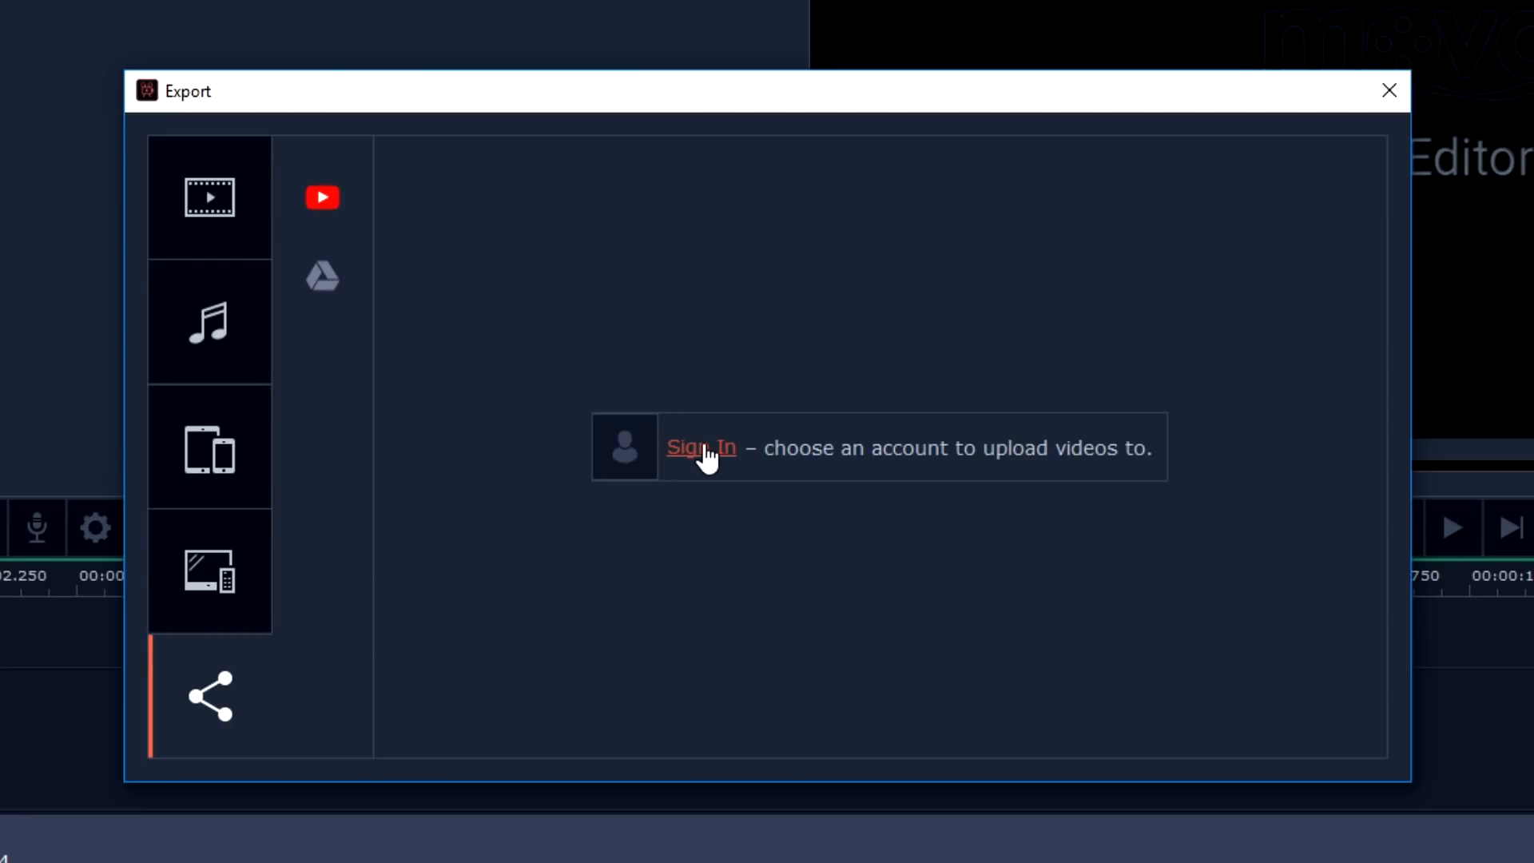
- Sign in to the YouTube account so the upload fields for 'Test Render' appear
left_click(702, 447)
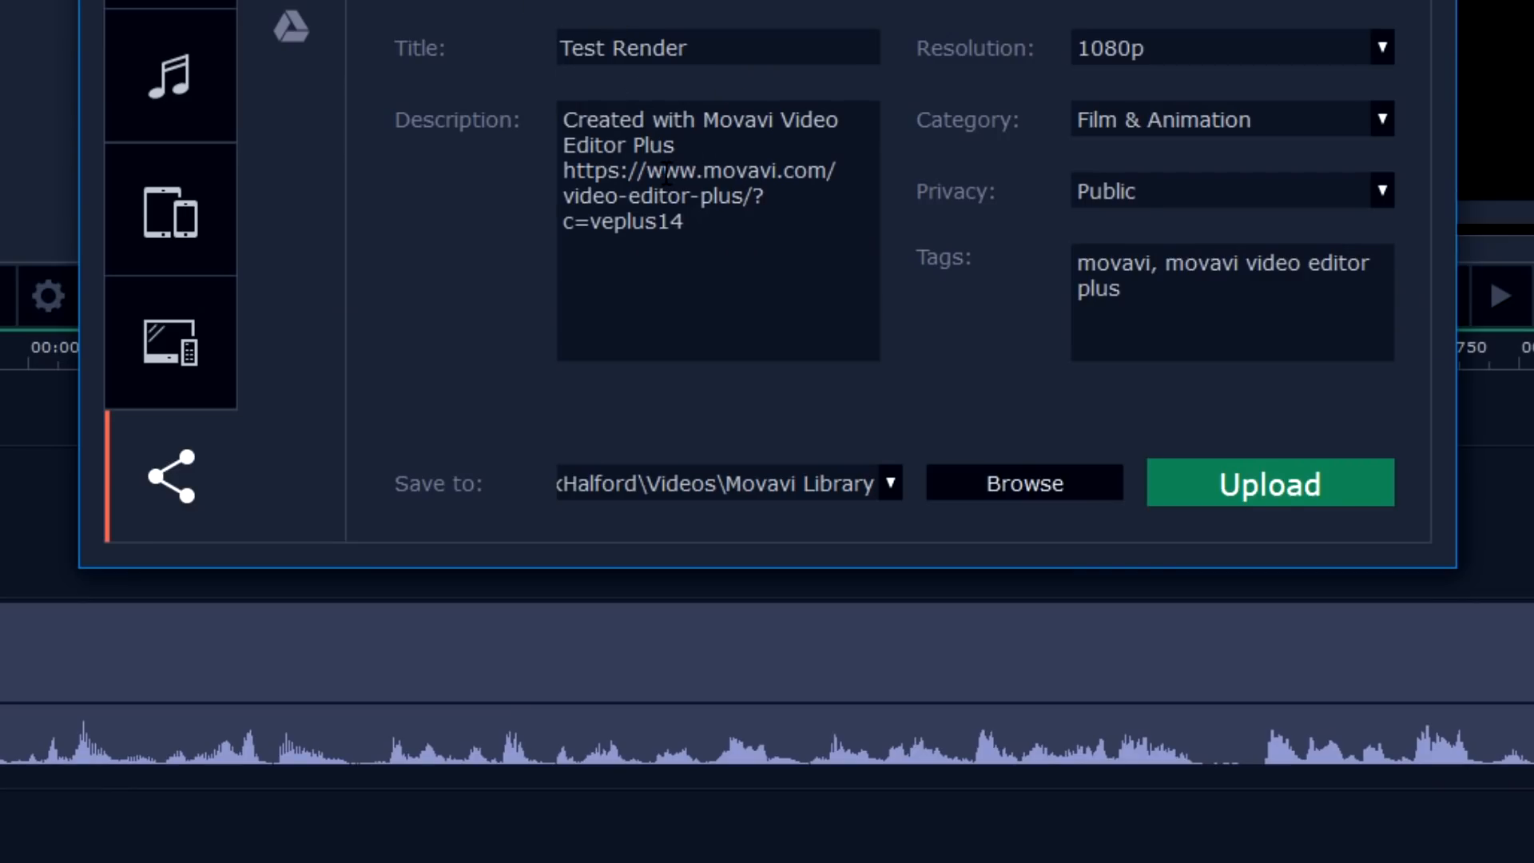
- Set the upload to Private, keep 1080p resolution, and choose the Entertainment category
left_click(1230, 190)
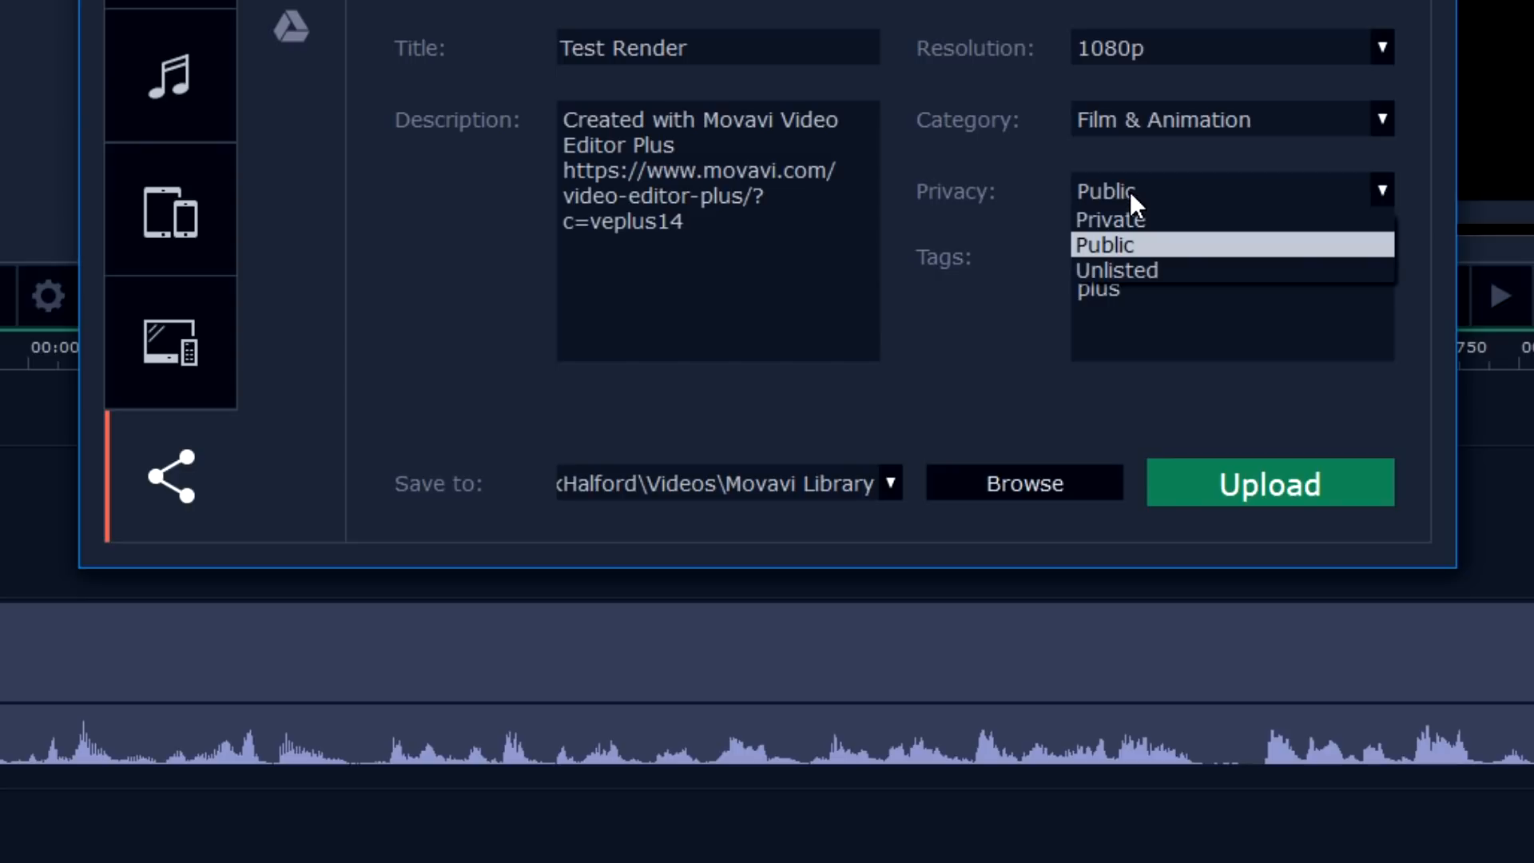
mouse_move(1150, 294)
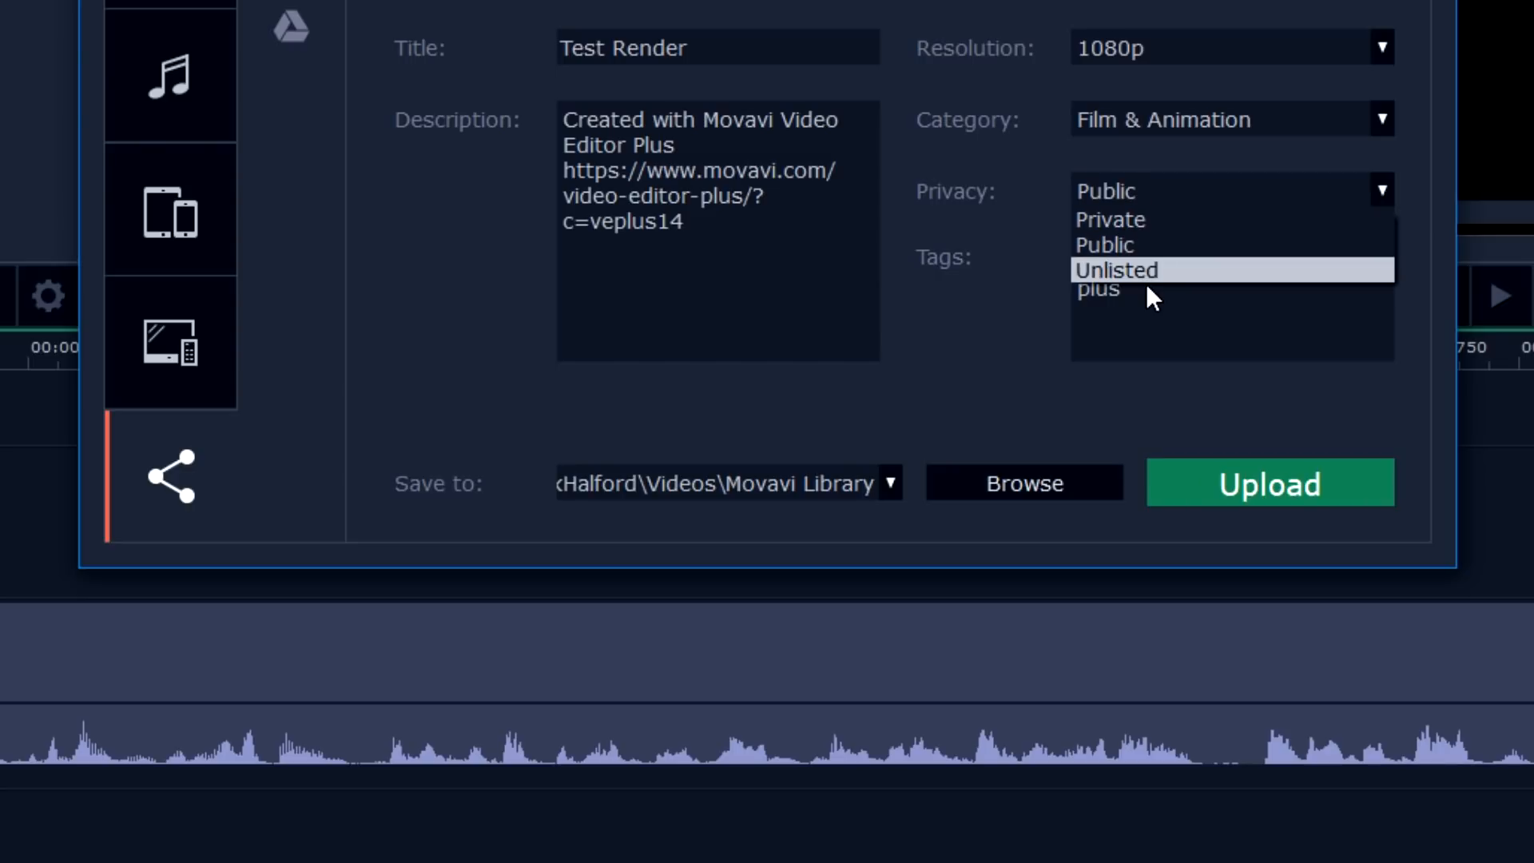
left_click(1109, 219)
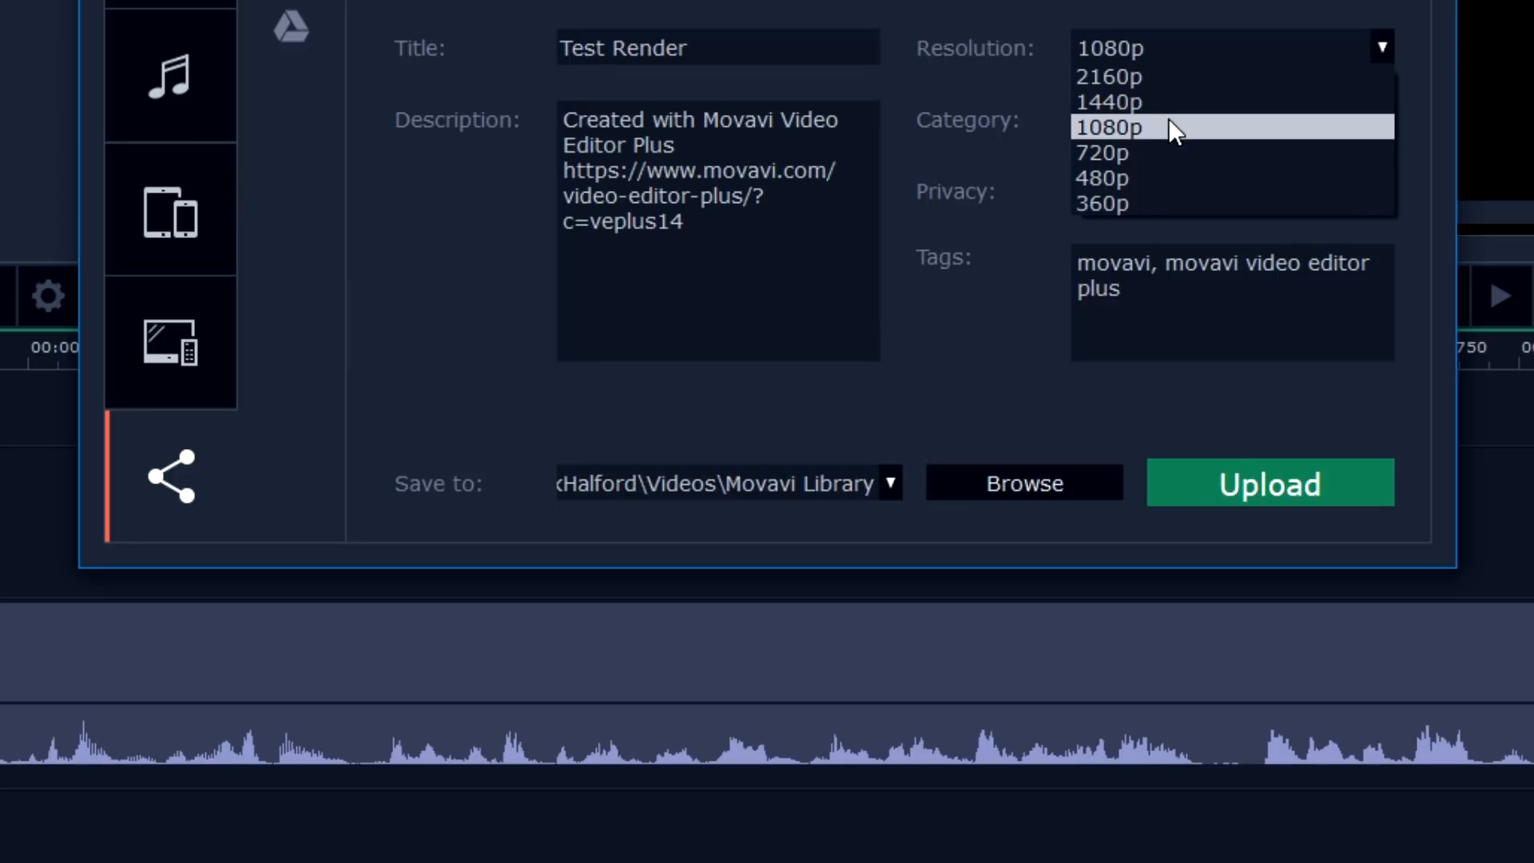
left_click(1111, 128)
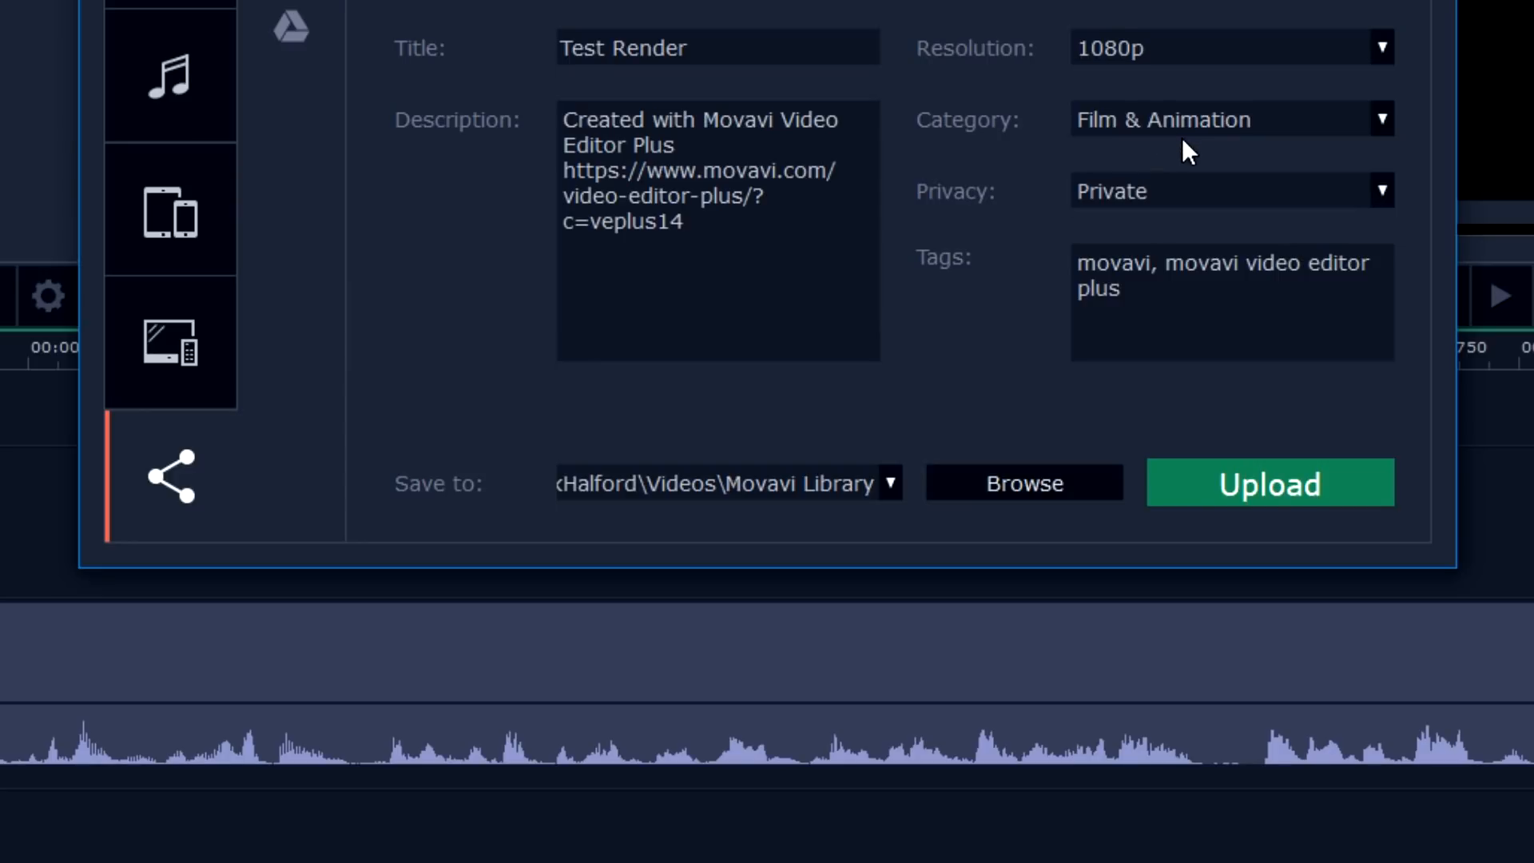
left_click(1230, 118)
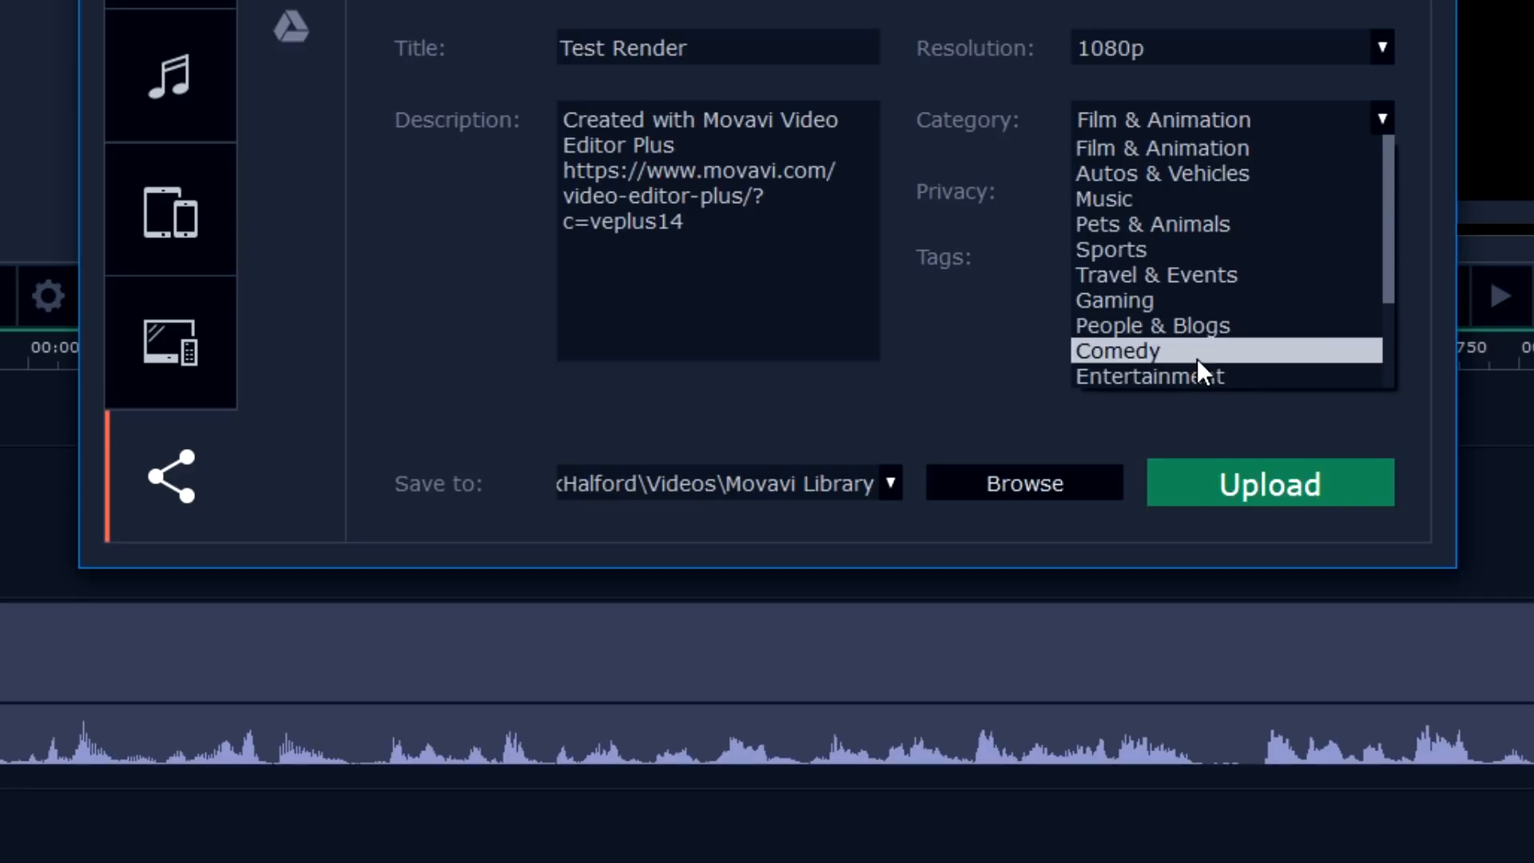
left_click(1147, 376)
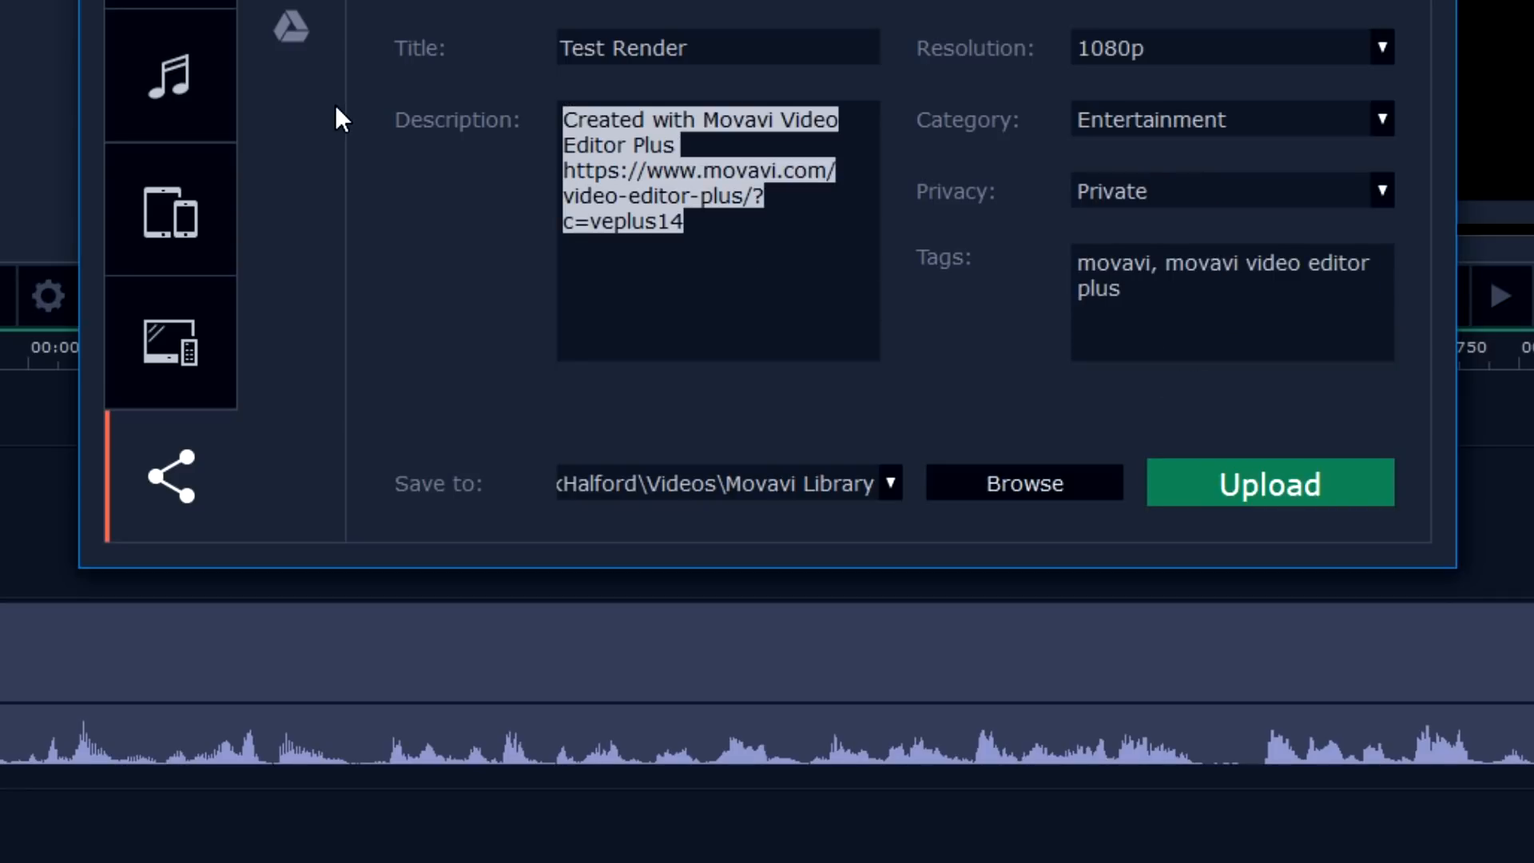
- Replace the description with BLANK and append vlog, fun, comedy to the tags
type("BLANK")
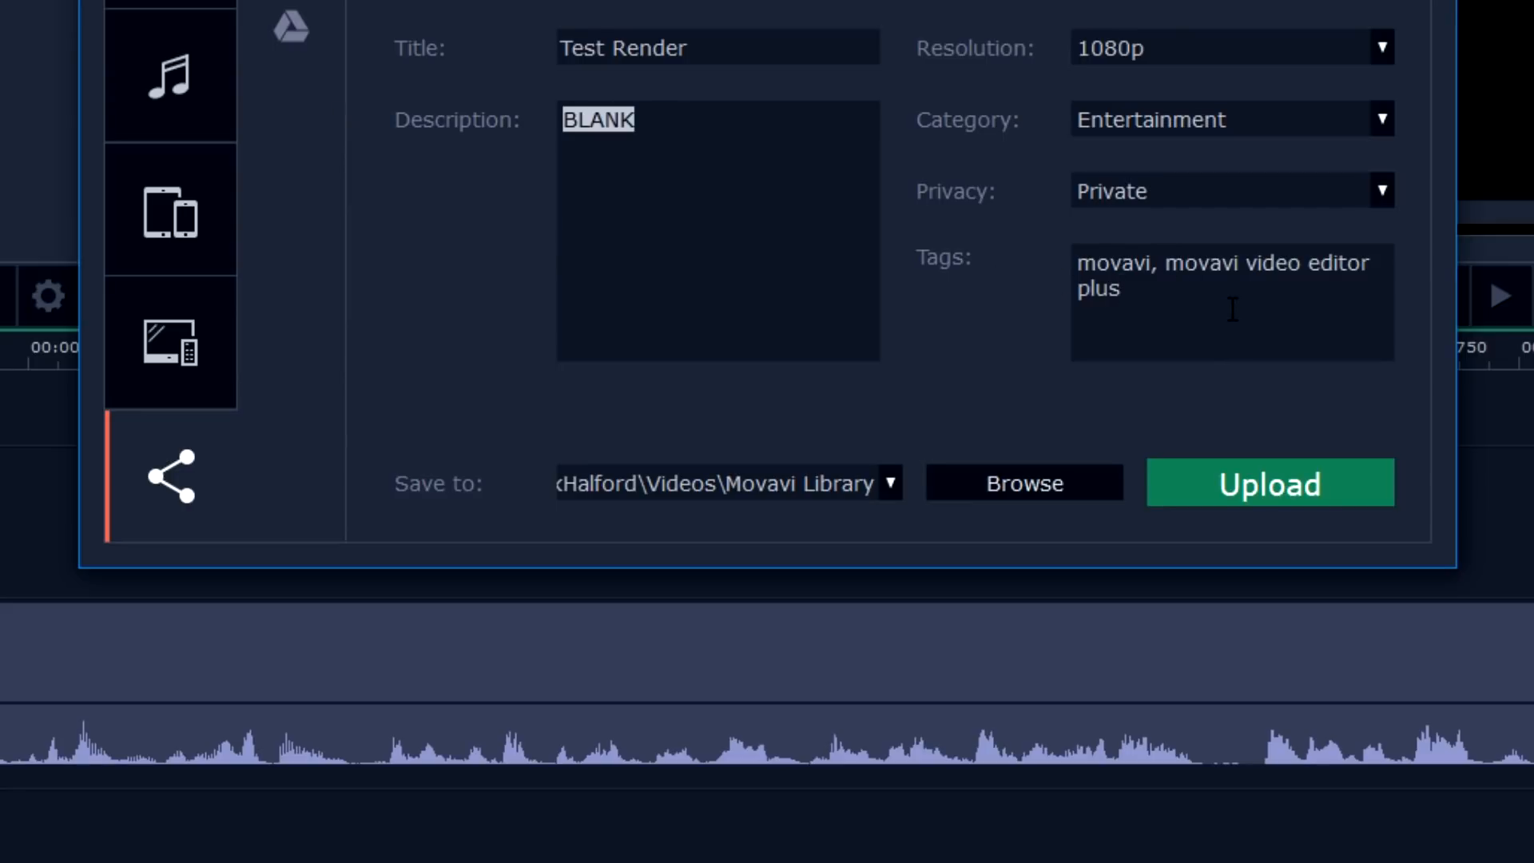
type(",")
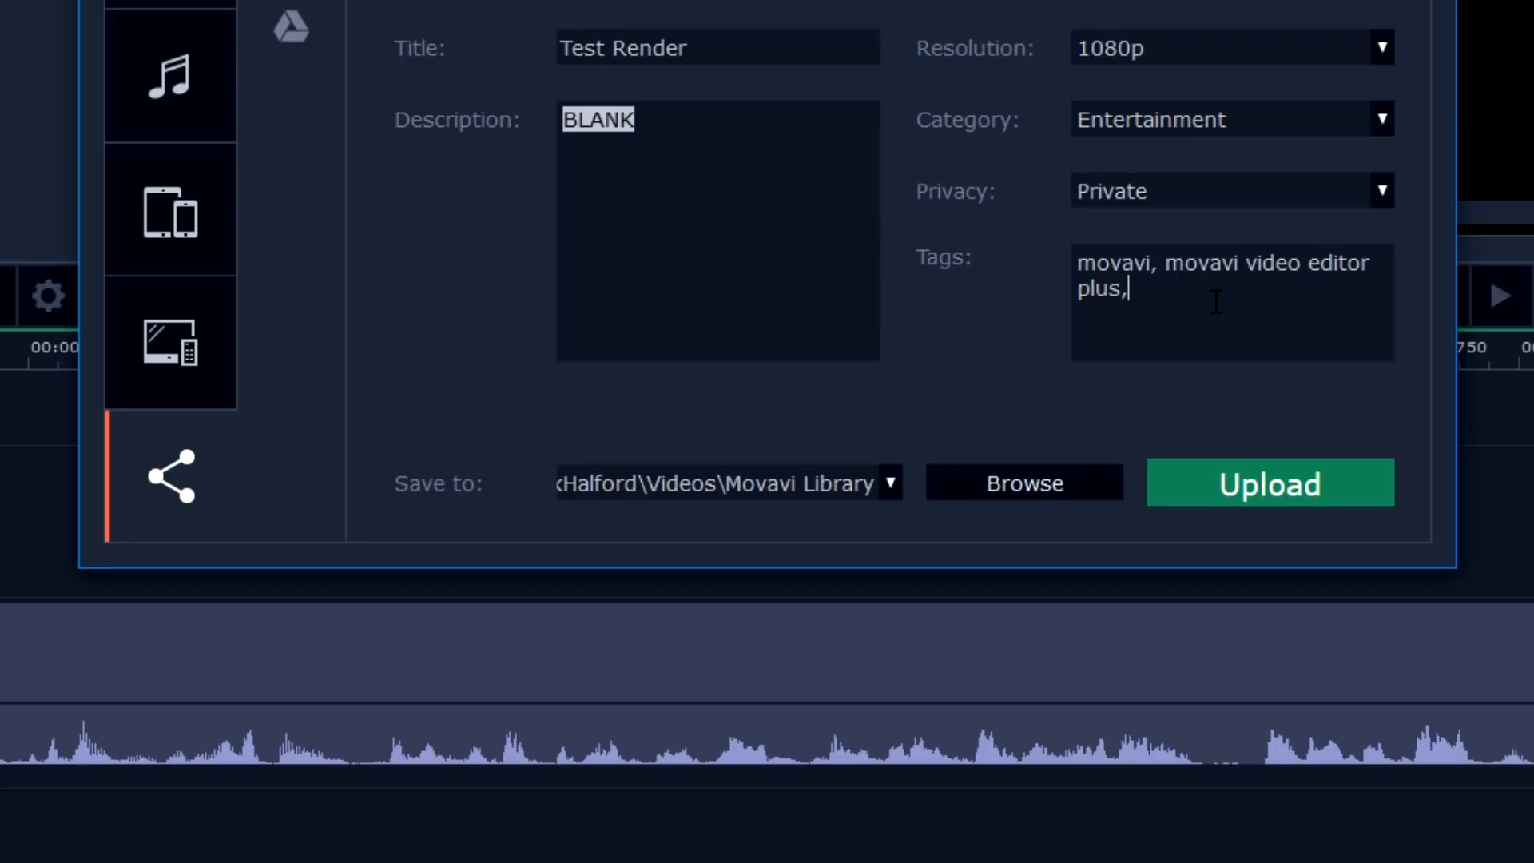
type("vlog,")
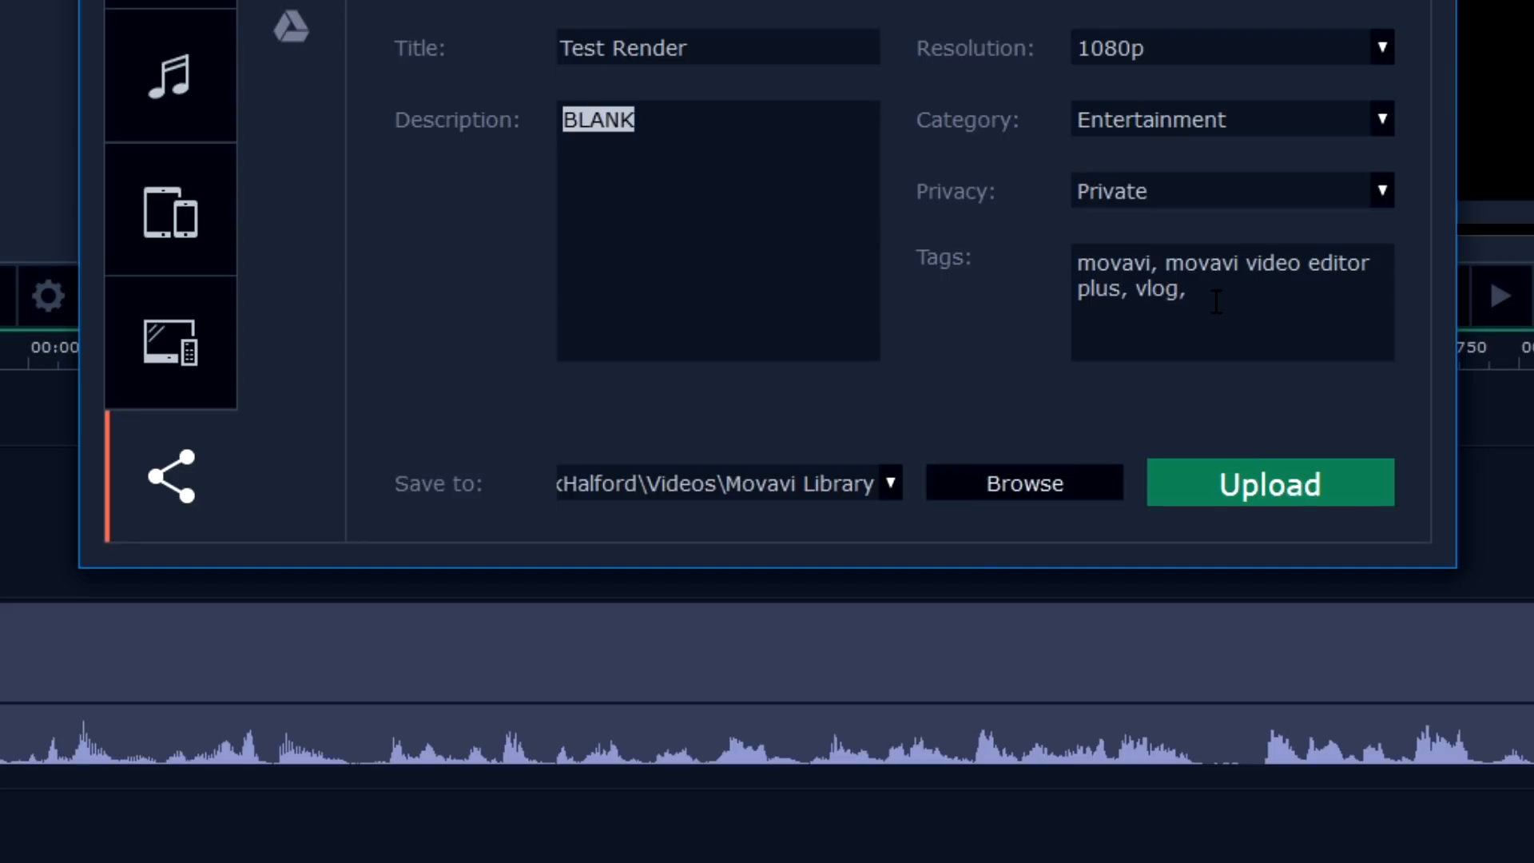
type("fun, comed")
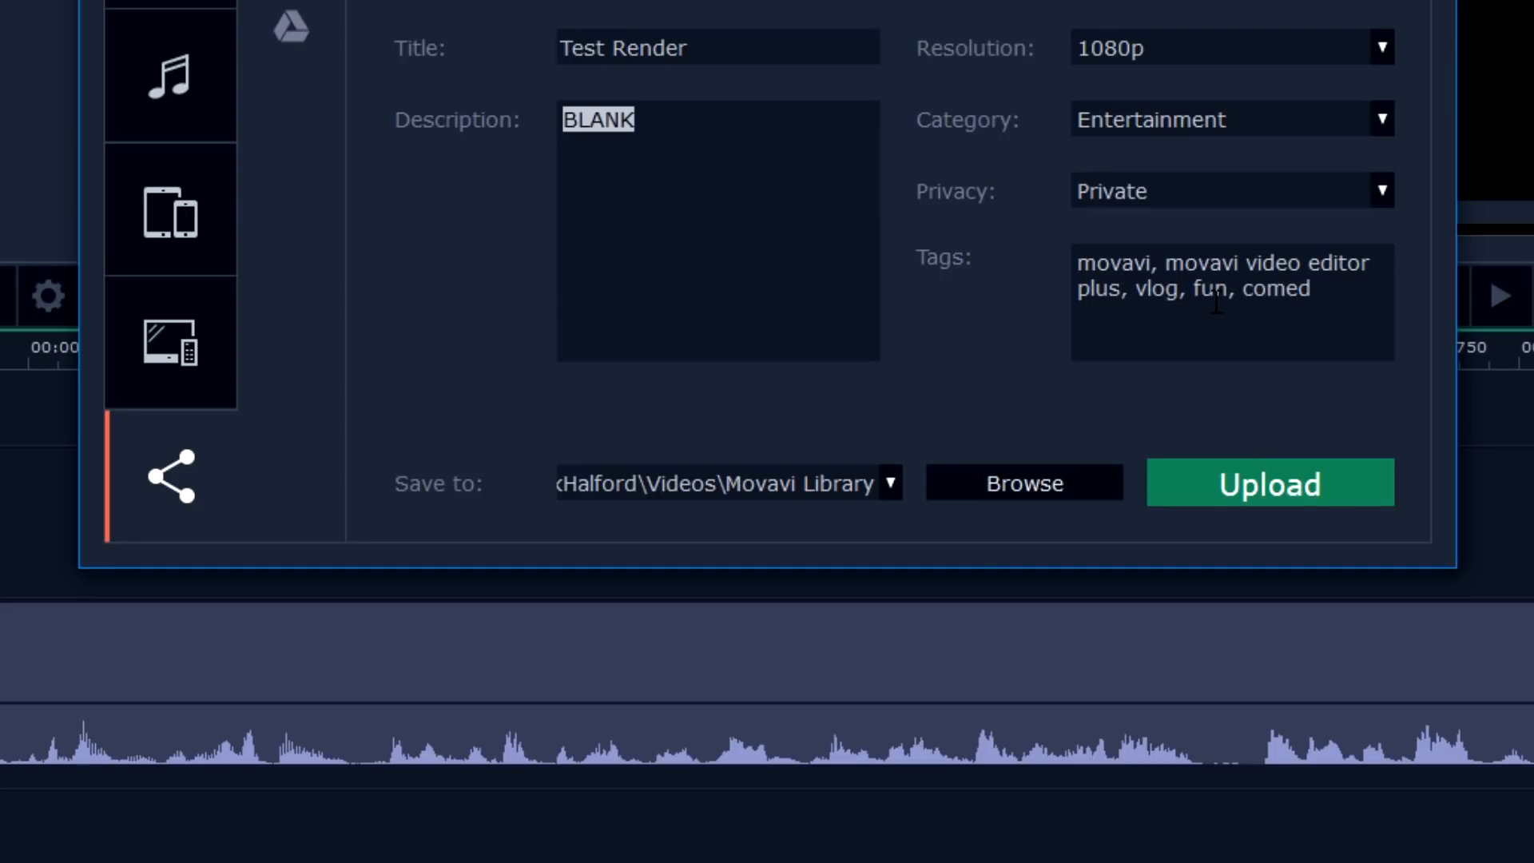
type("y")
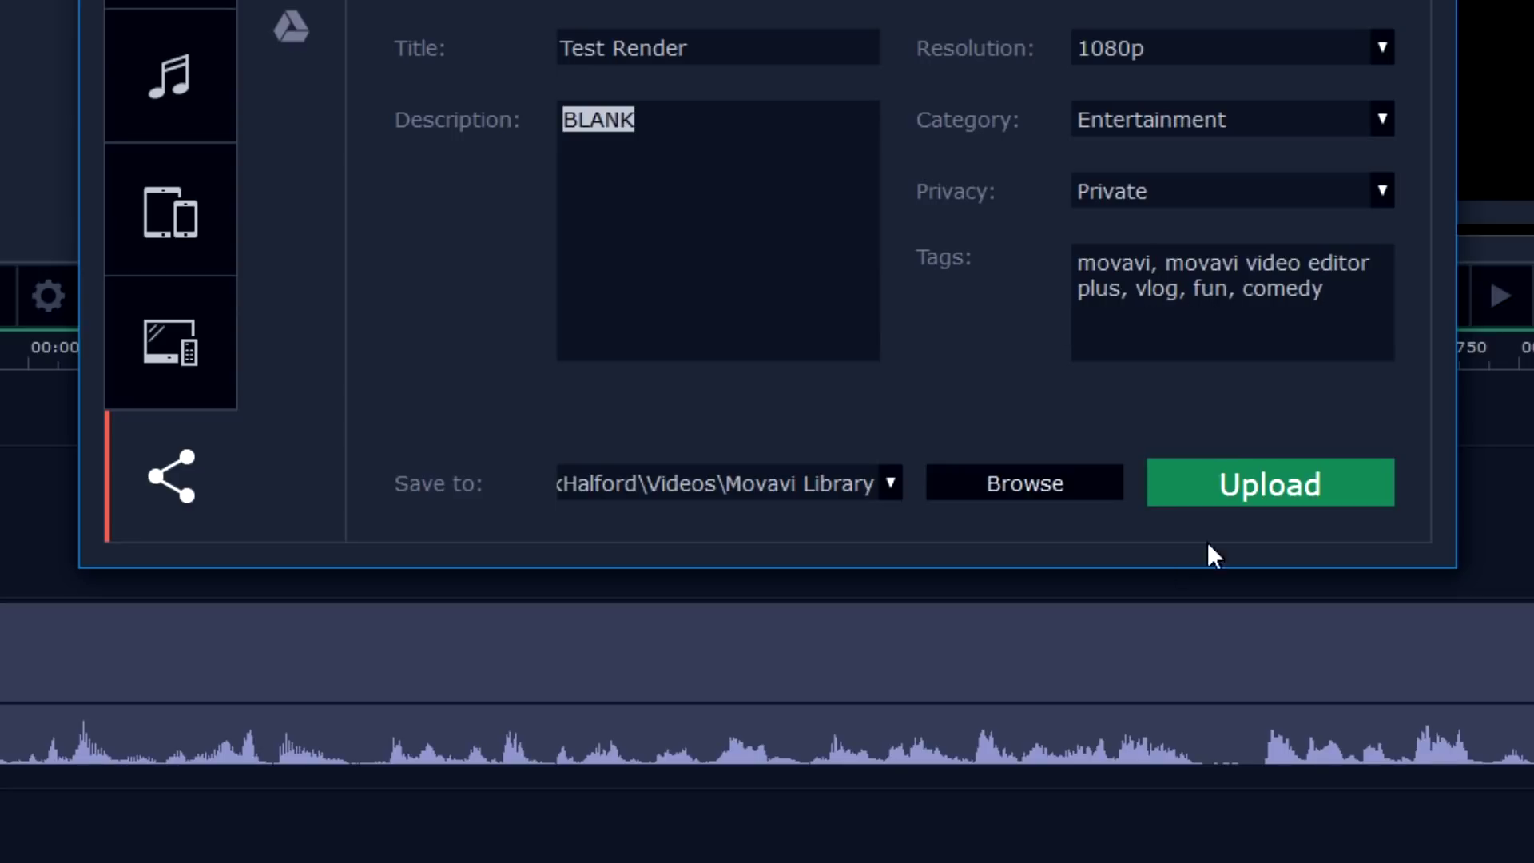
mouse_move(1262, 500)
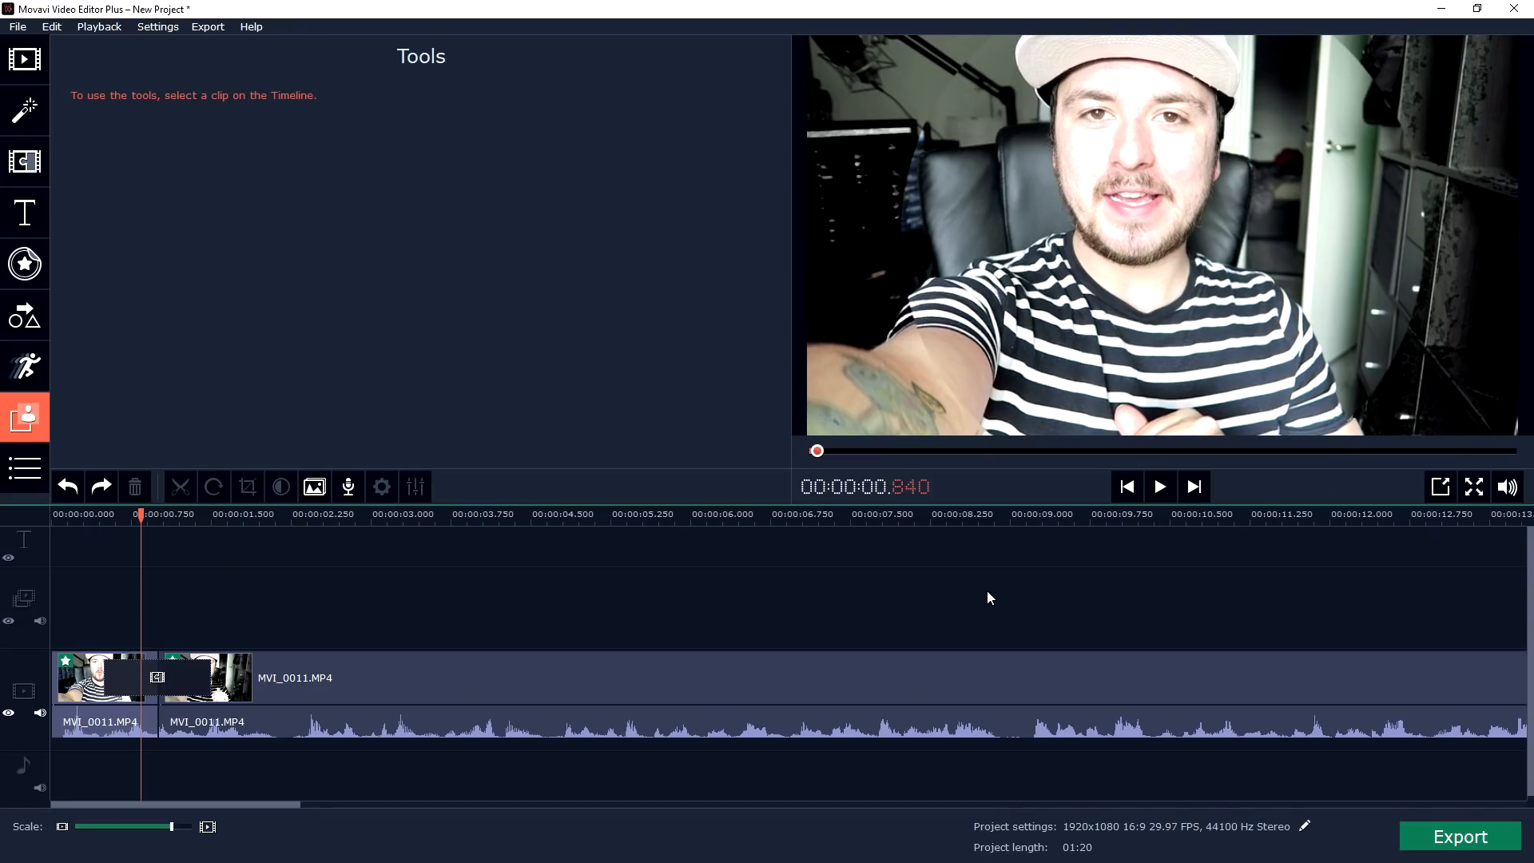
- Scroll the timeline right to look over the split clips after closing export
scroll("right", 3)
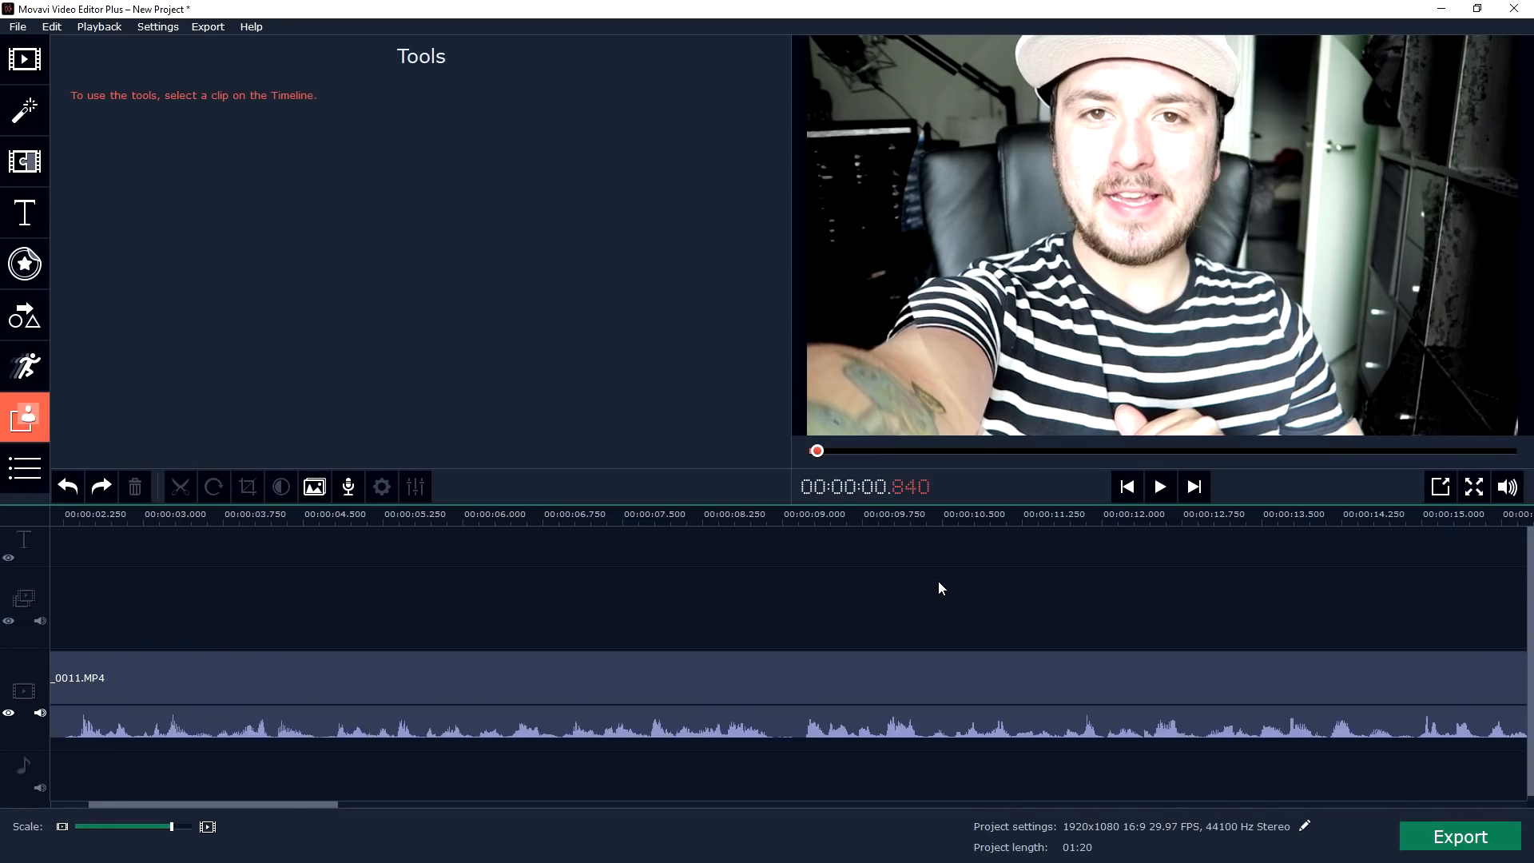
scroll("right", 3)
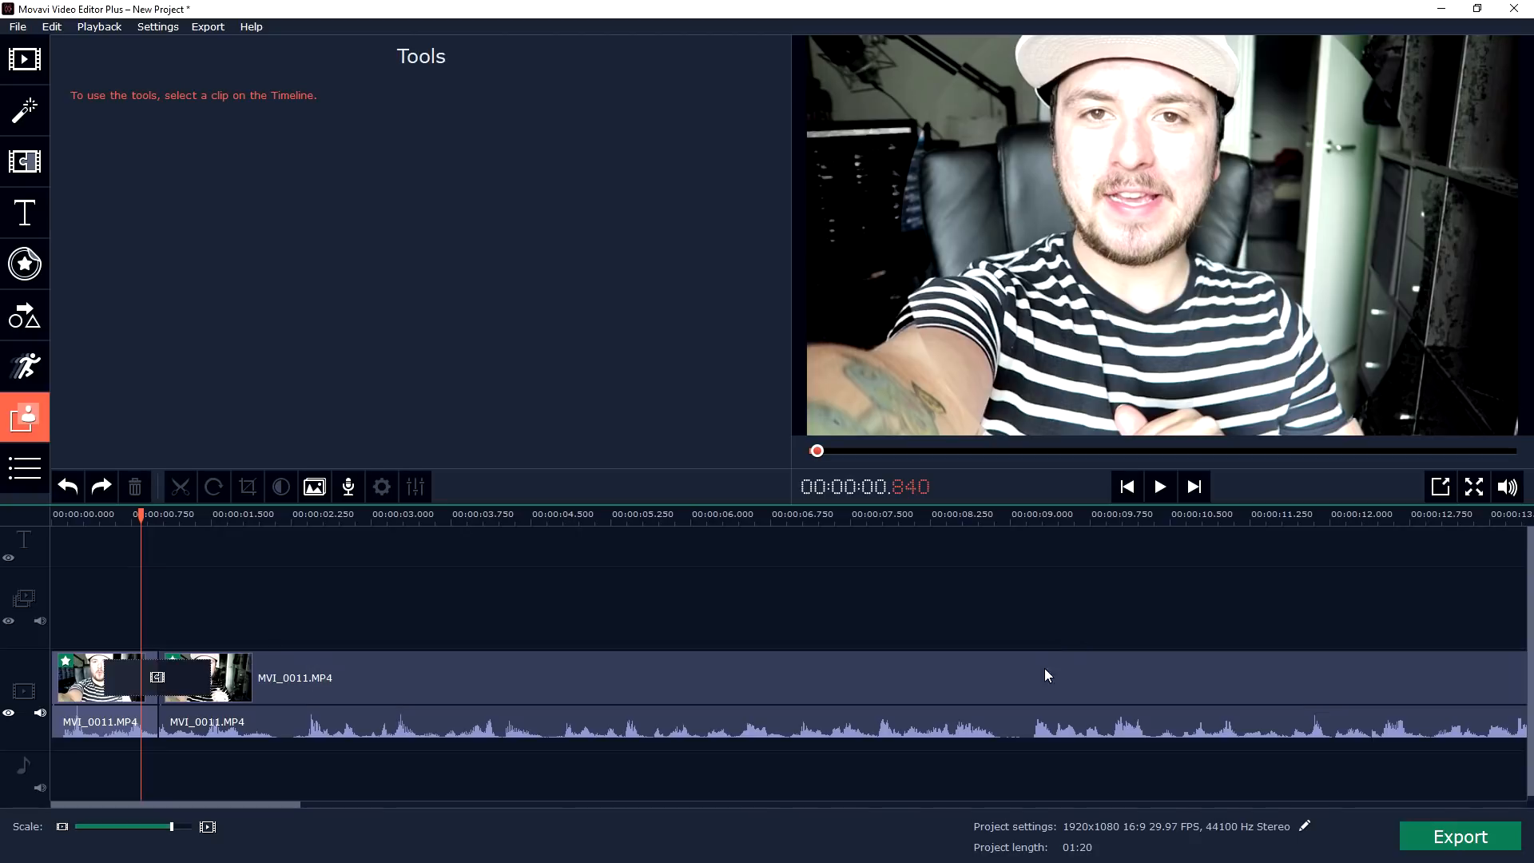
mouse_move(1041, 623)
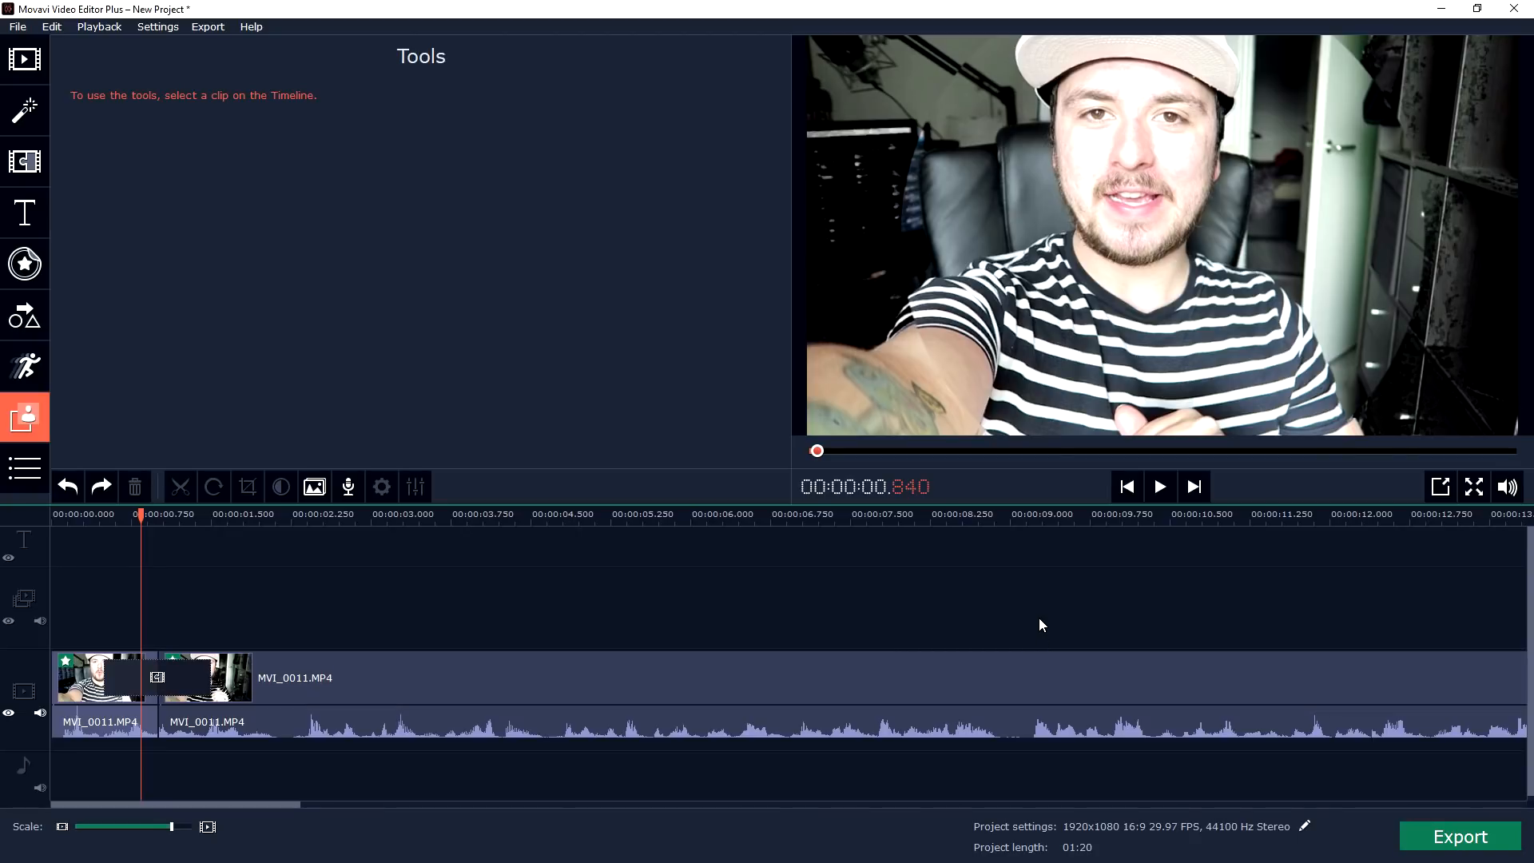